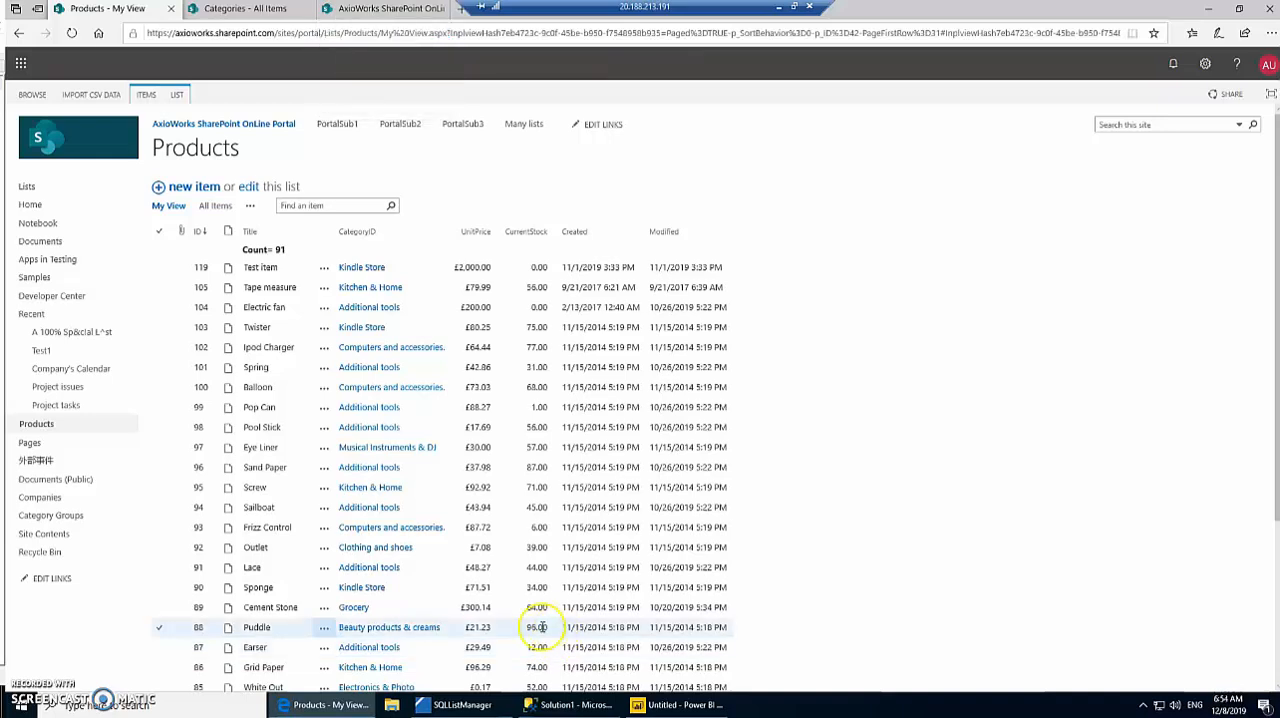
# Create the AxioWorksProductsListDemo database and select it in Object Explorer.
pyautogui.click(460, 704)
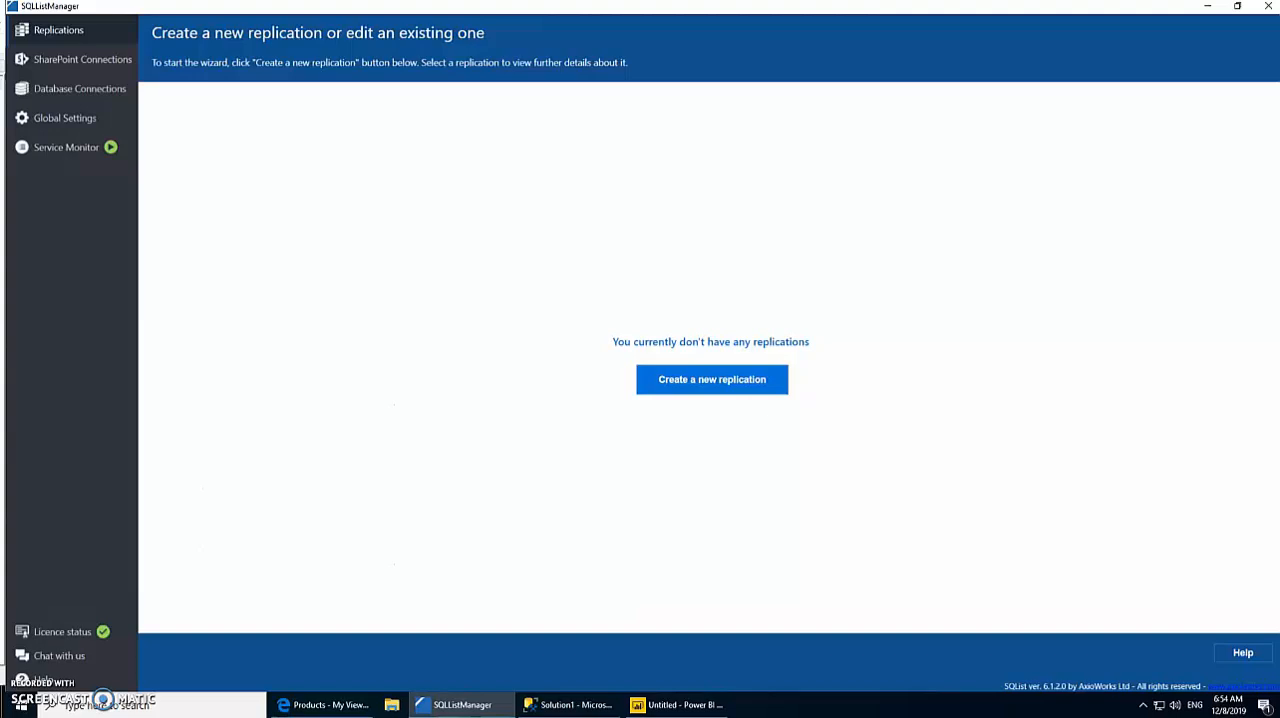
pyautogui.moveTo(452, 160)
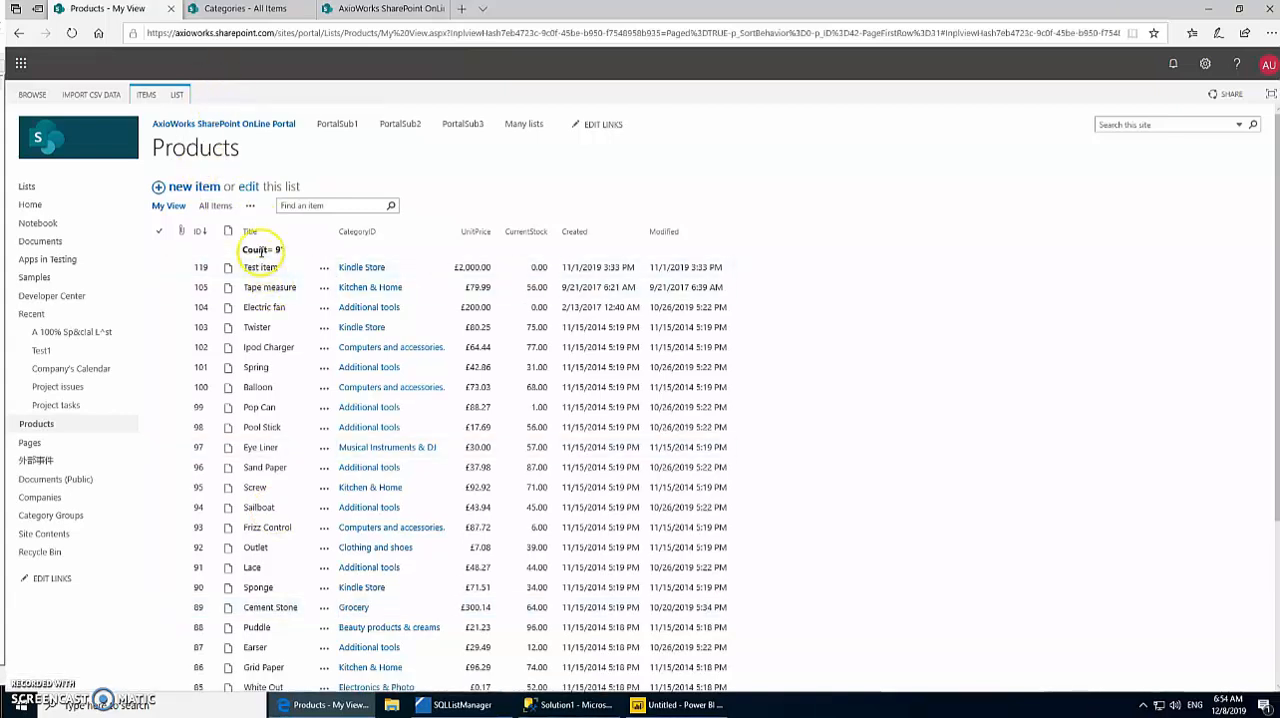
pyautogui.click(160, 268)
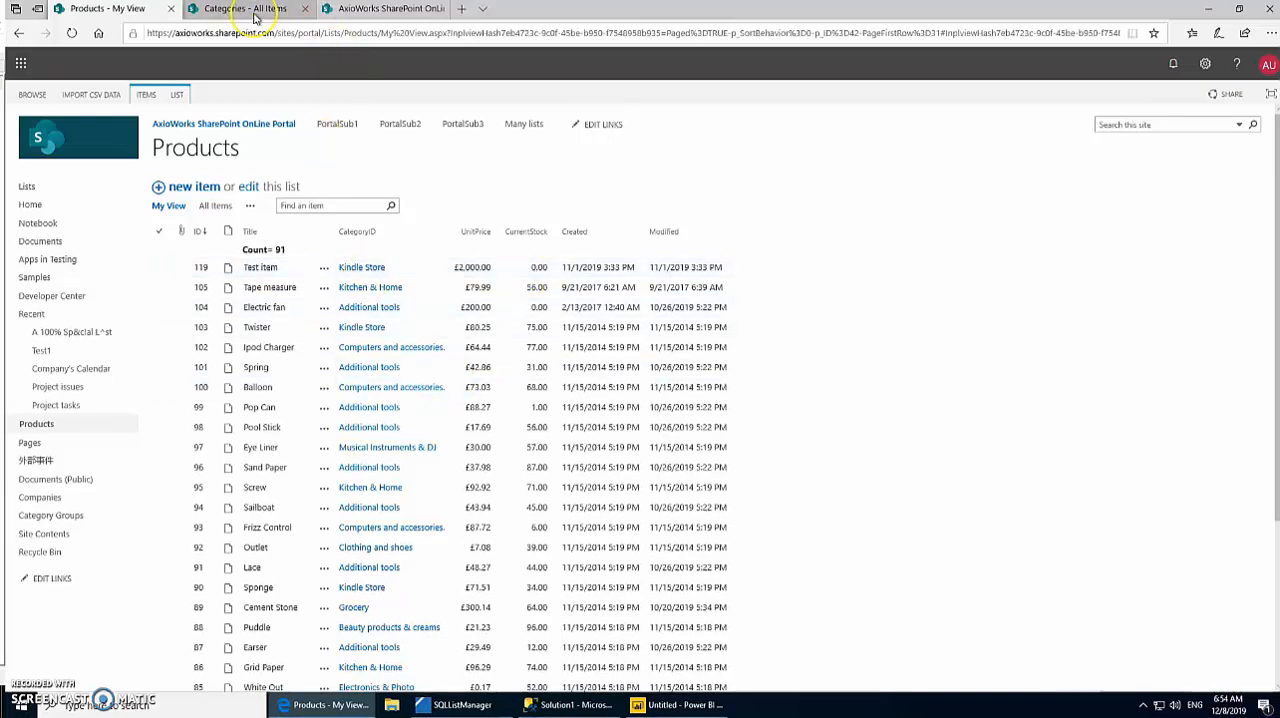
pyautogui.click(240, 8)
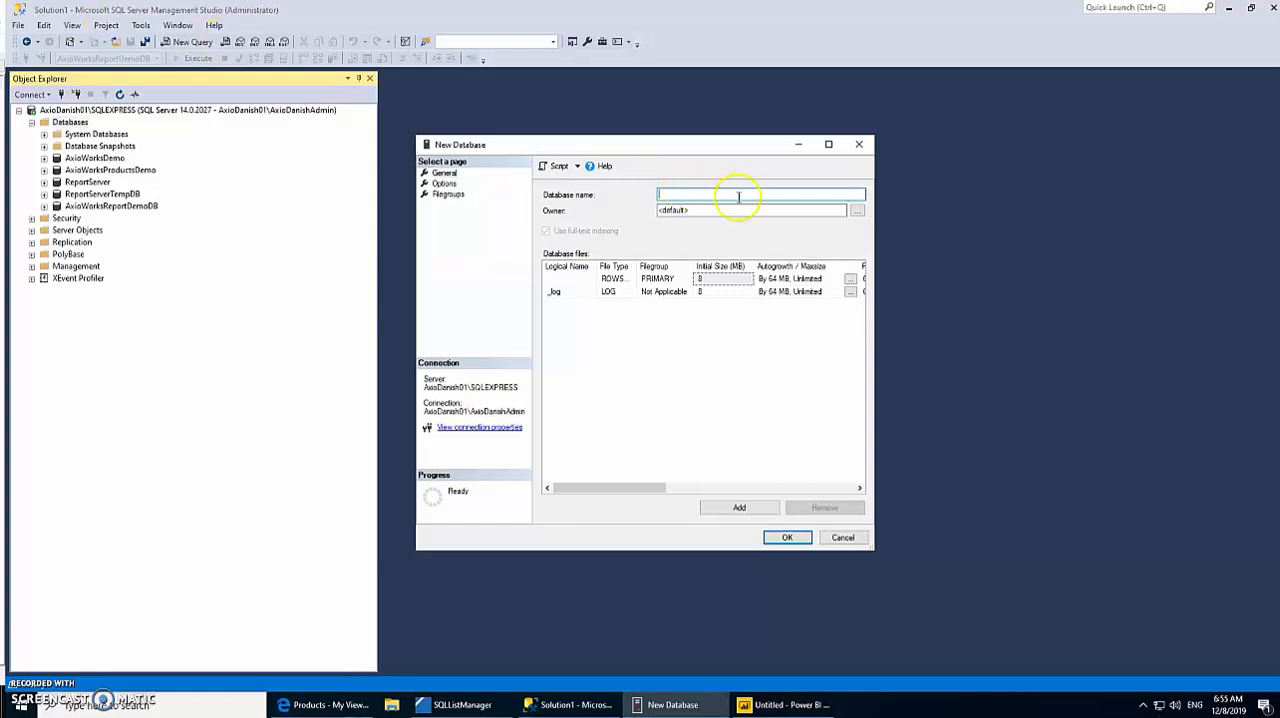
pyautogui.write('AxioWorksProductsListDemo')
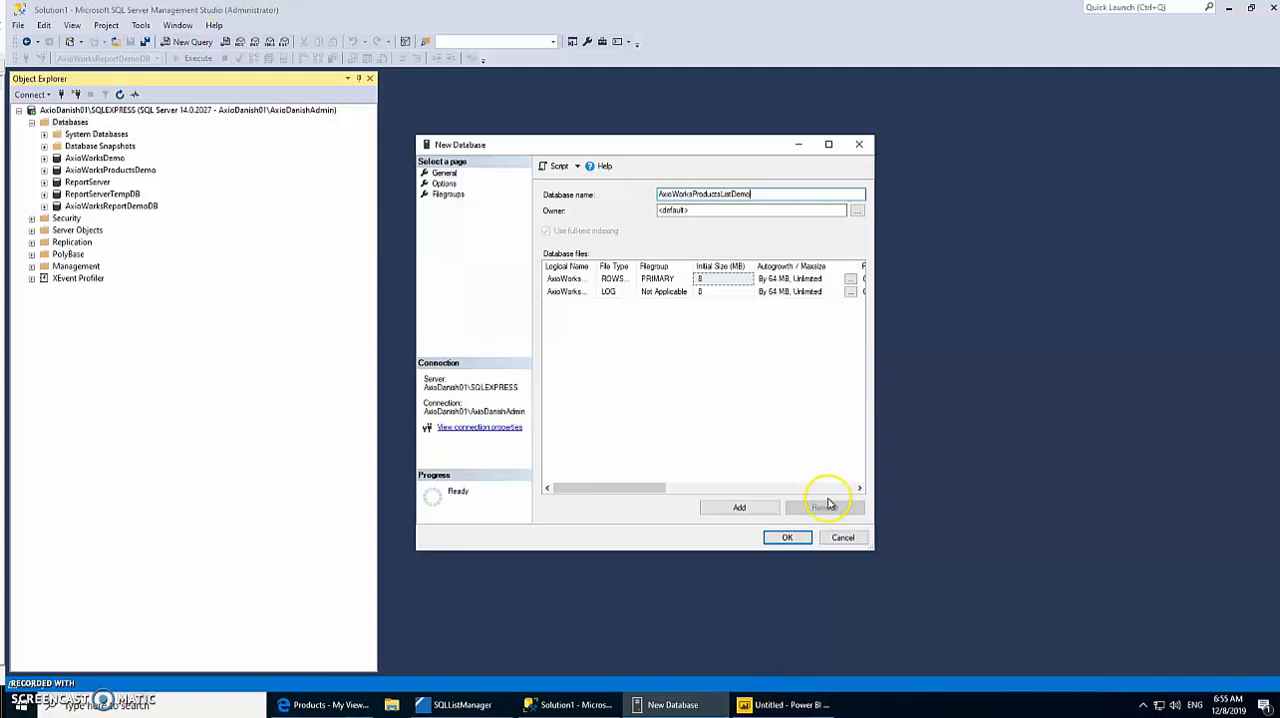
pyautogui.click(788, 536)
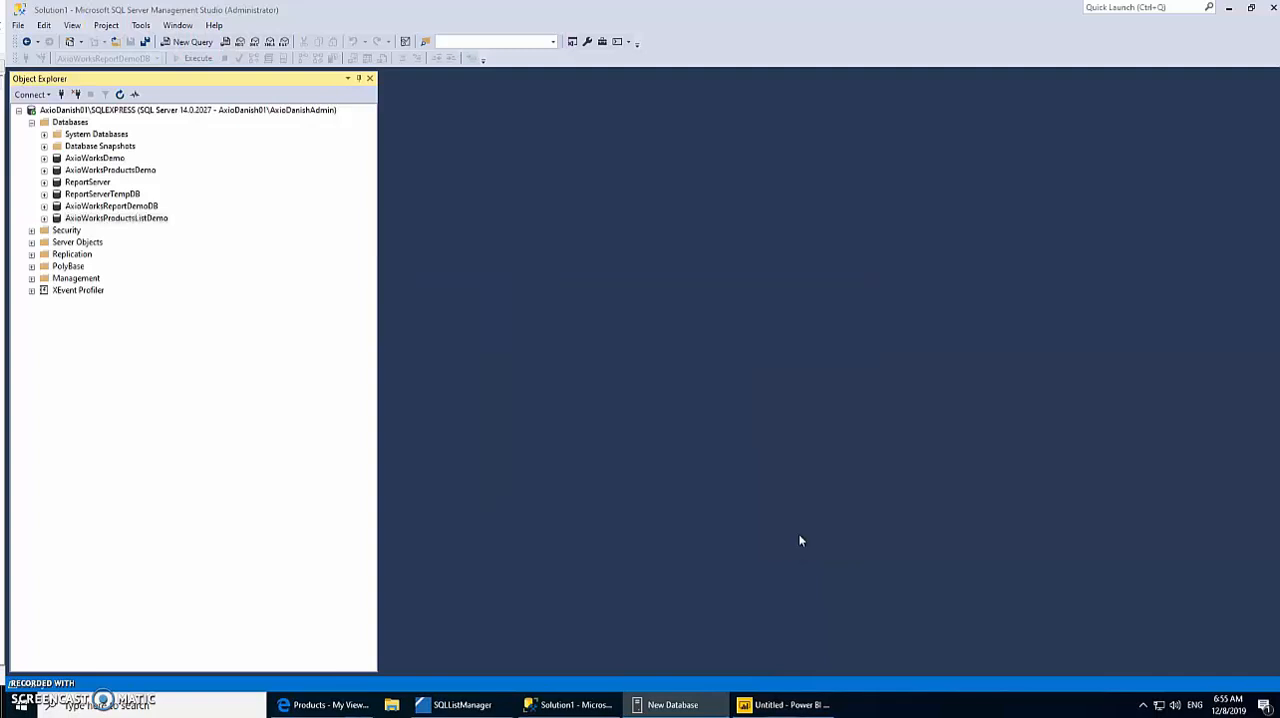
pyautogui.click(116, 218)
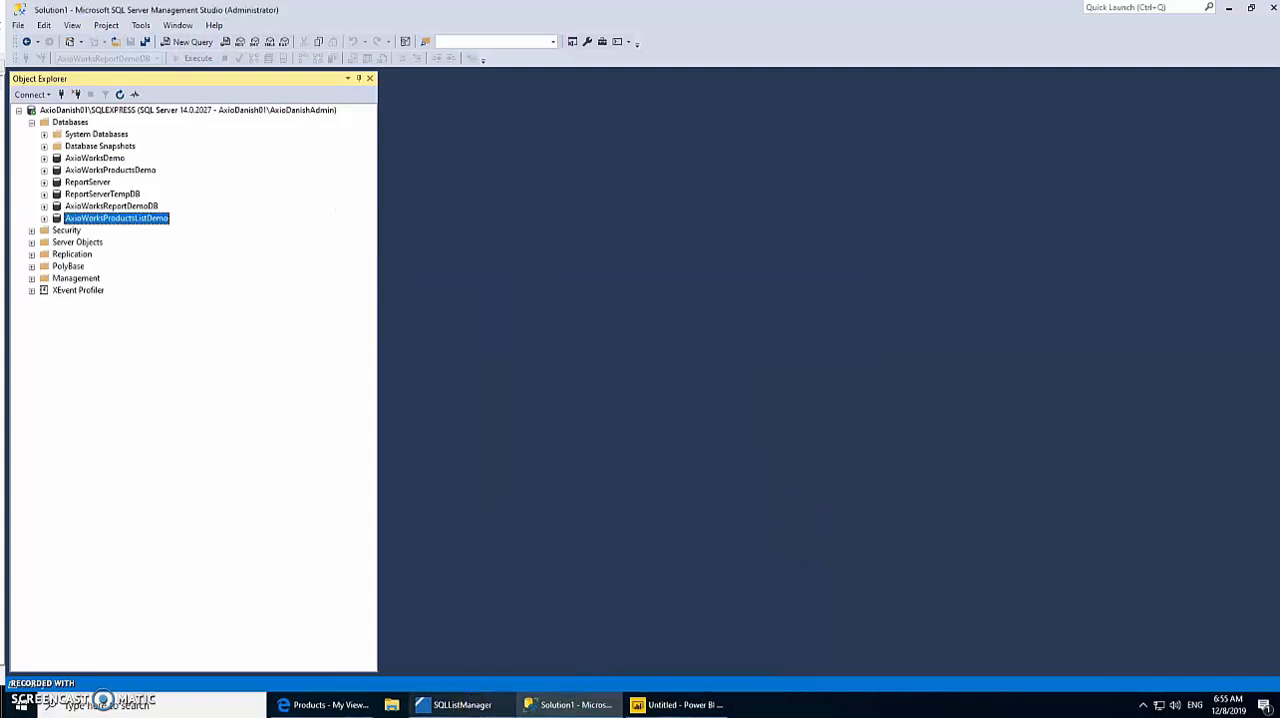
pyautogui.click(460, 704)
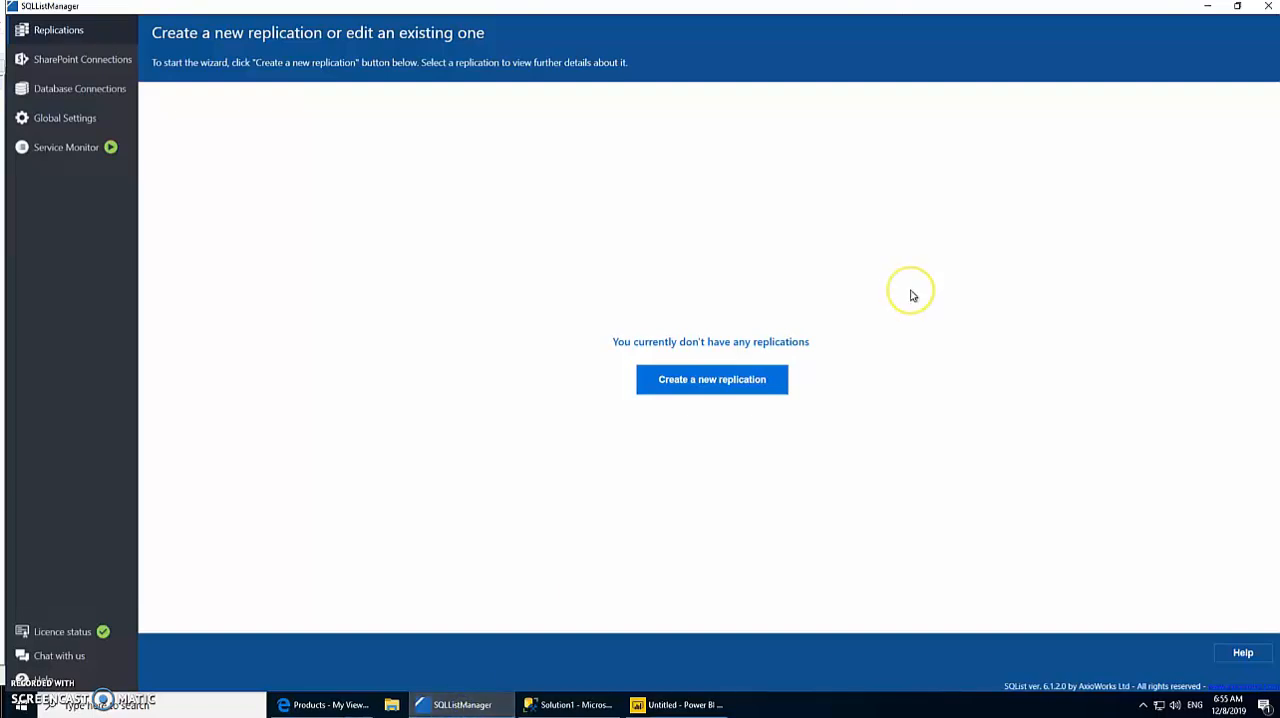
pyautogui.moveTo(628, 284)
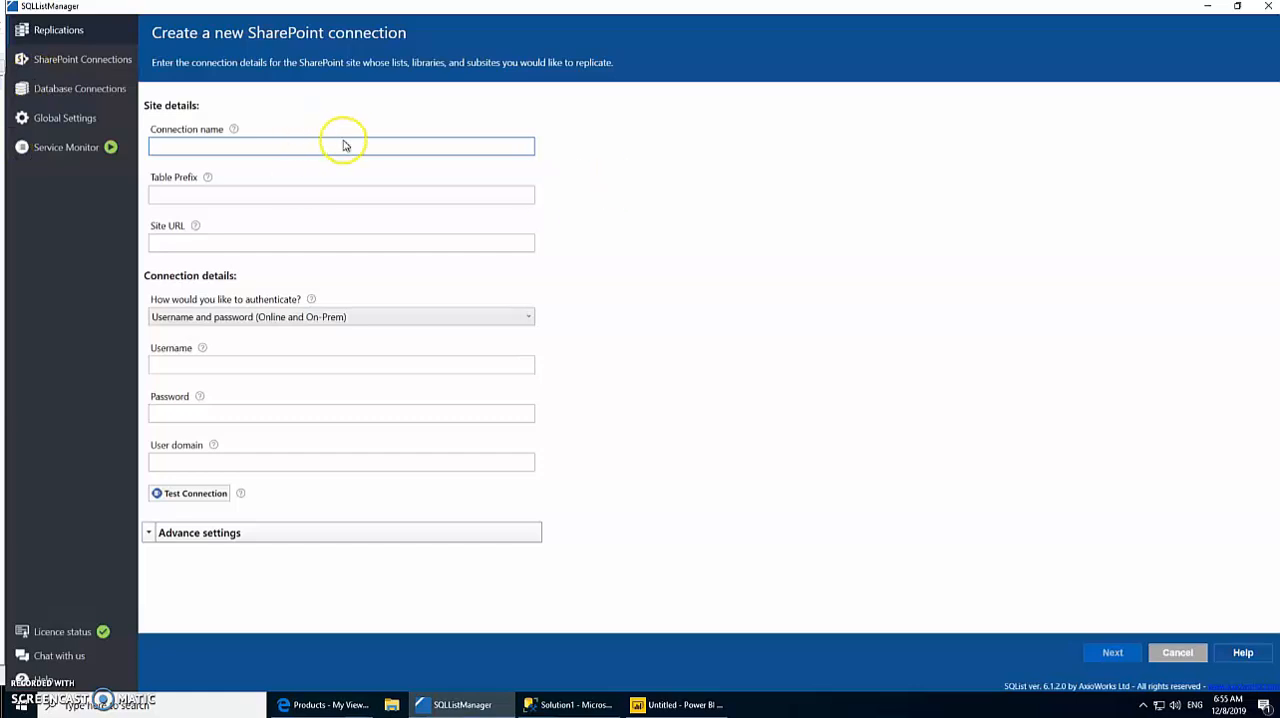
pyautogui.write('ProductsListDemo')
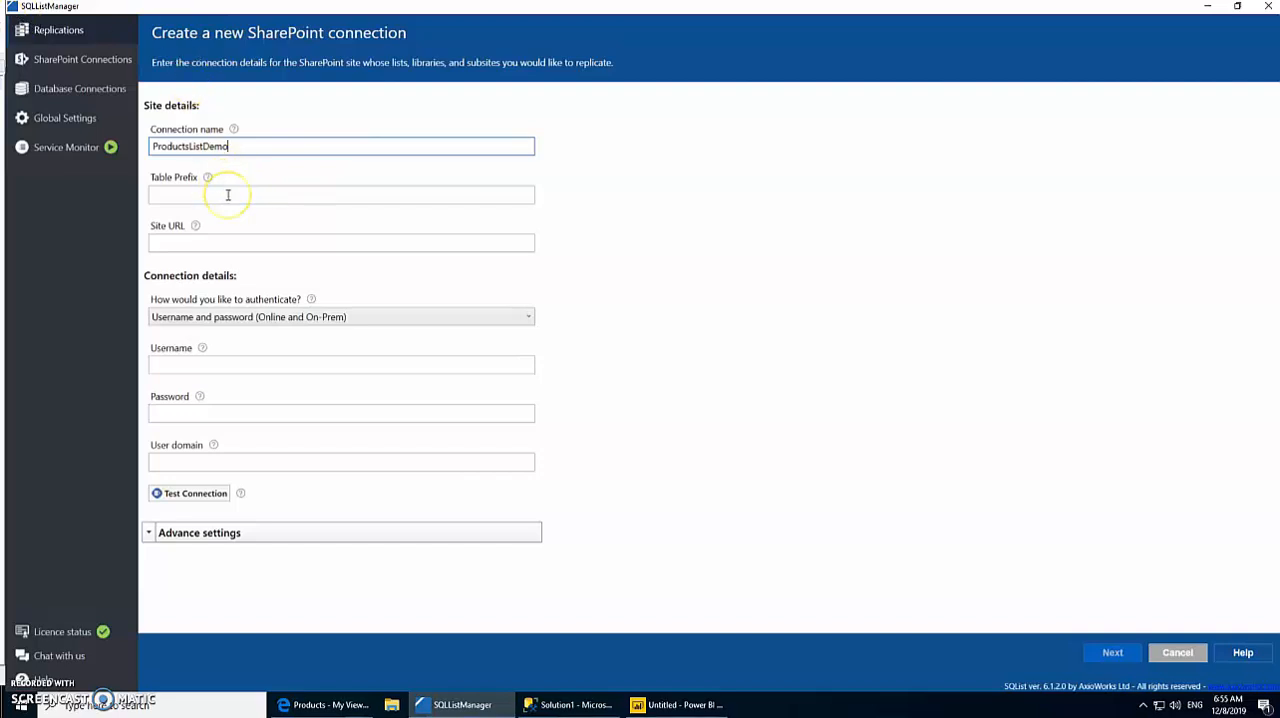
pyautogui.write('ProductsListDemo')
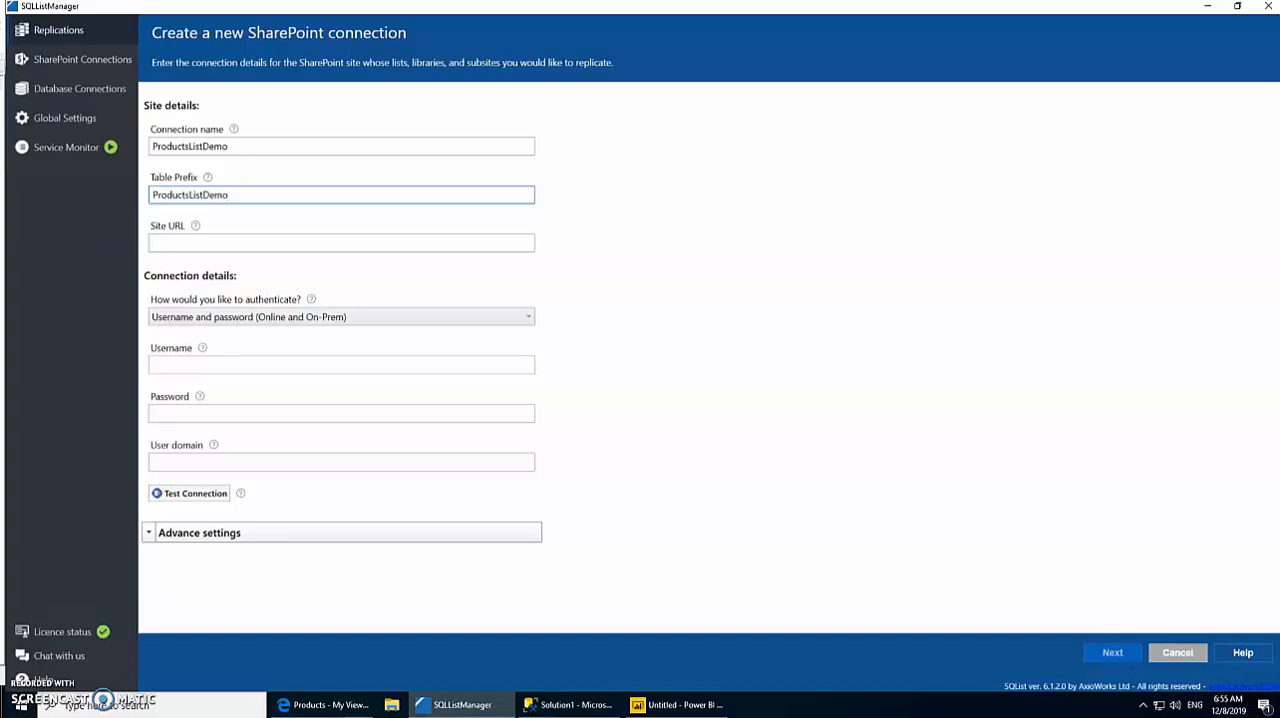
pyautogui.write('https://axioworks.sharepoint.com/sites/portal')
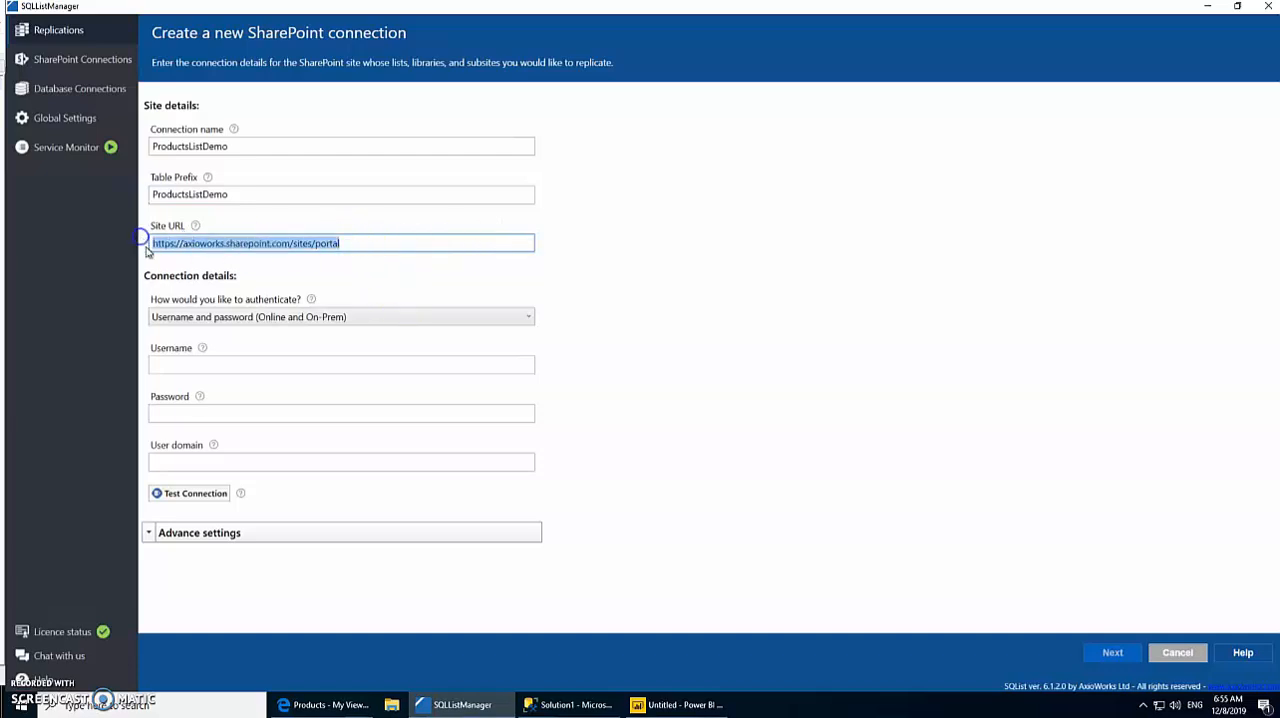
pyautogui.click(340, 364)
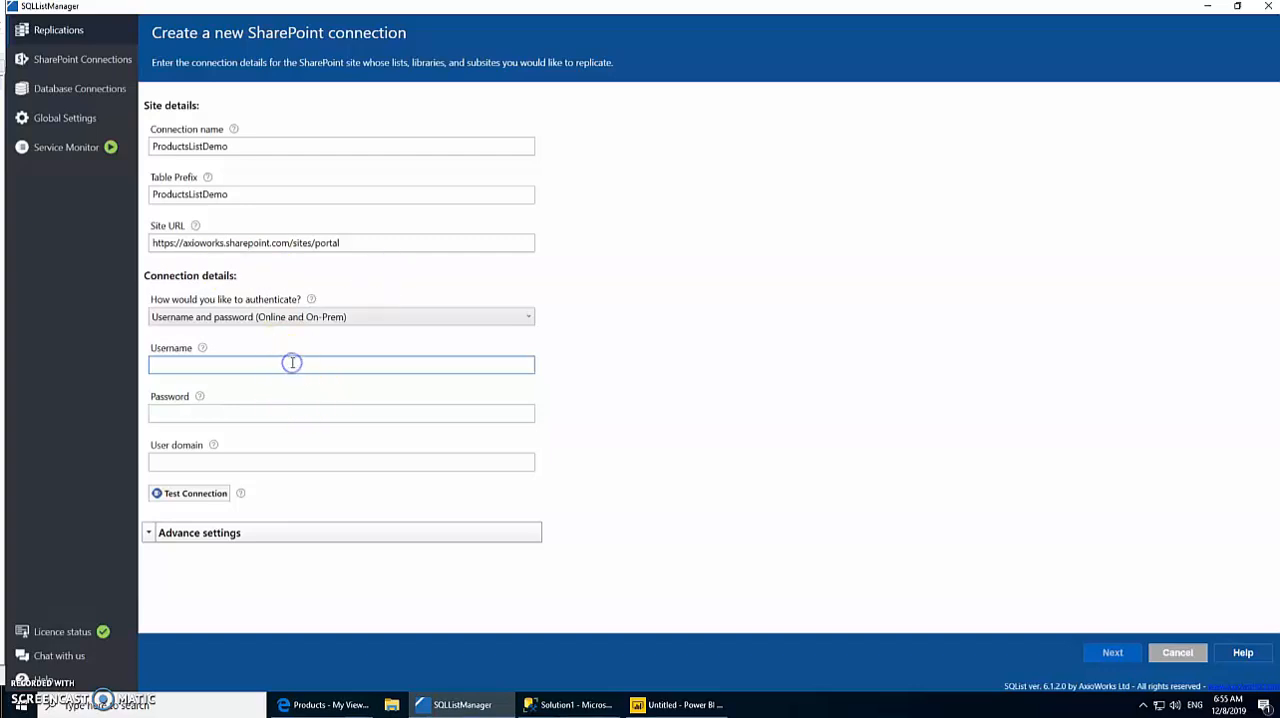
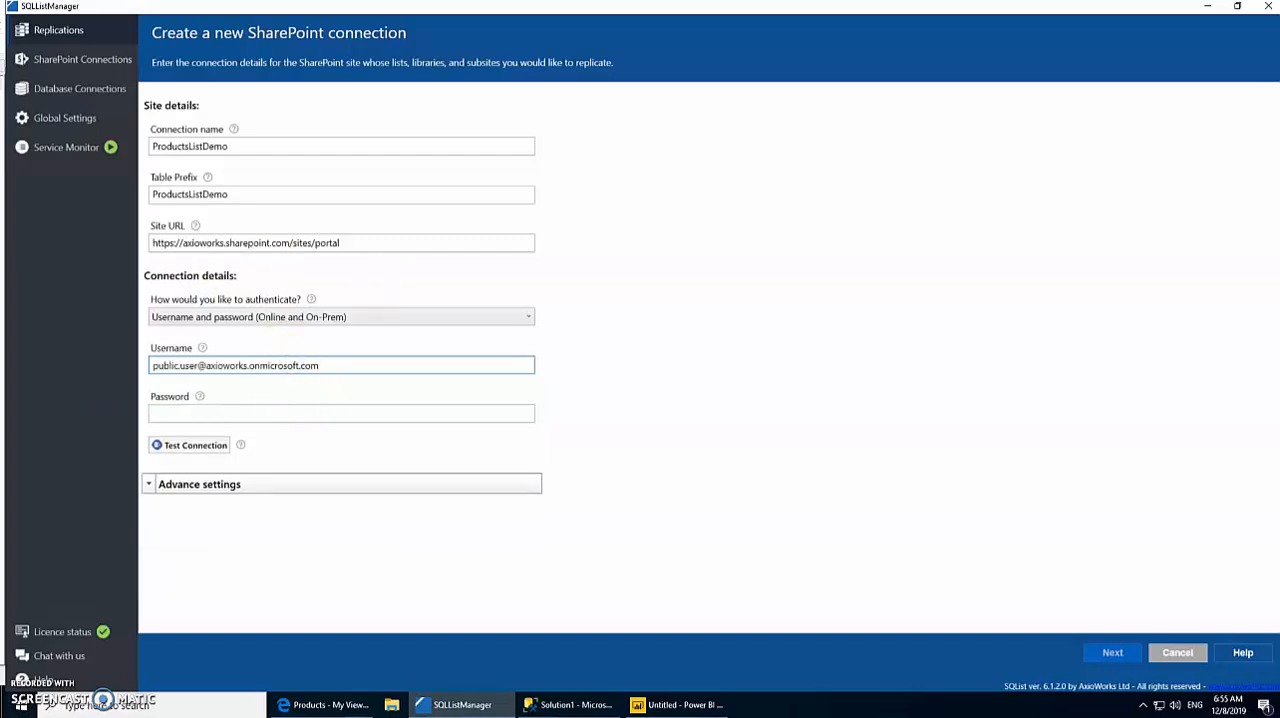
pyautogui.click(340, 412)
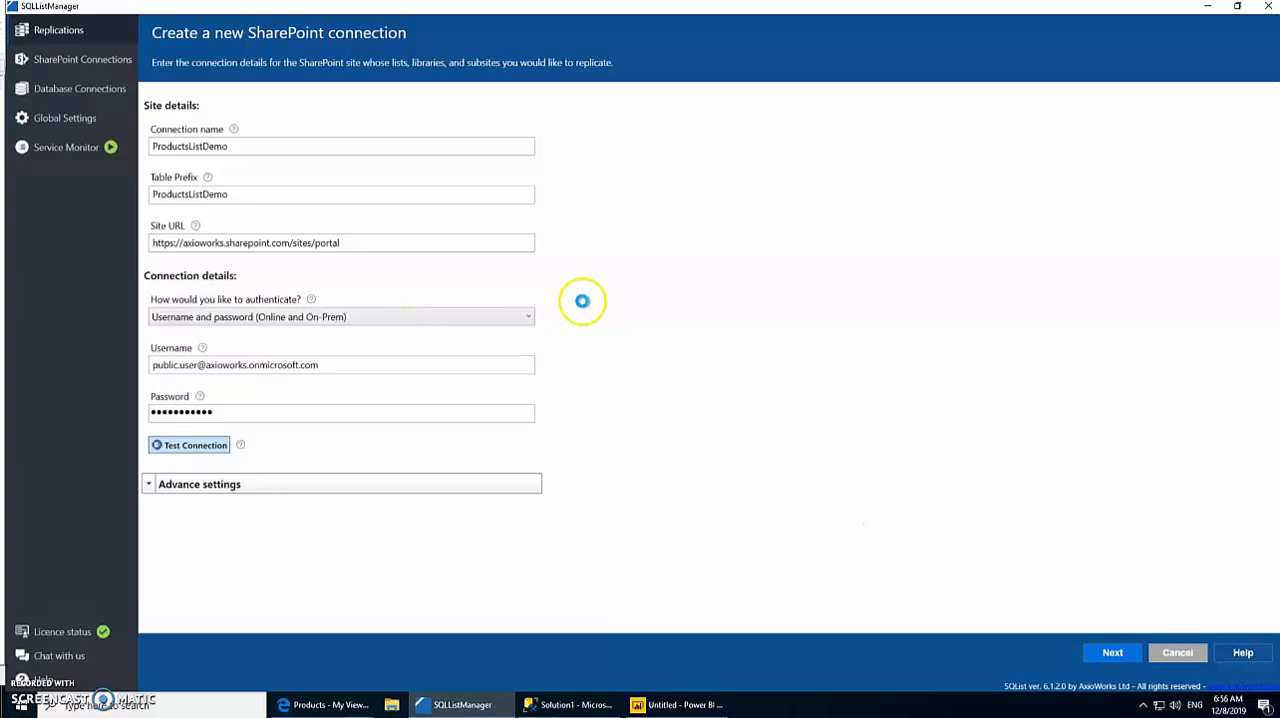
pyautogui.click(188, 444)
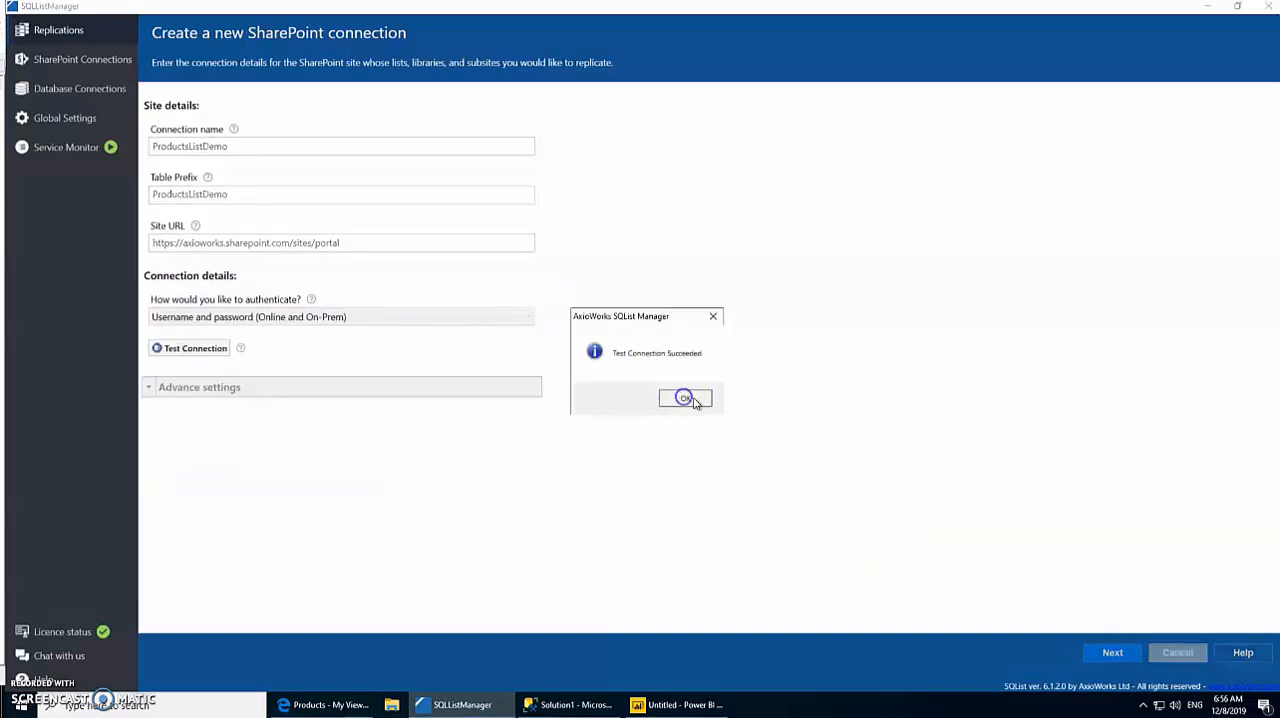
pyautogui.click(684, 398)
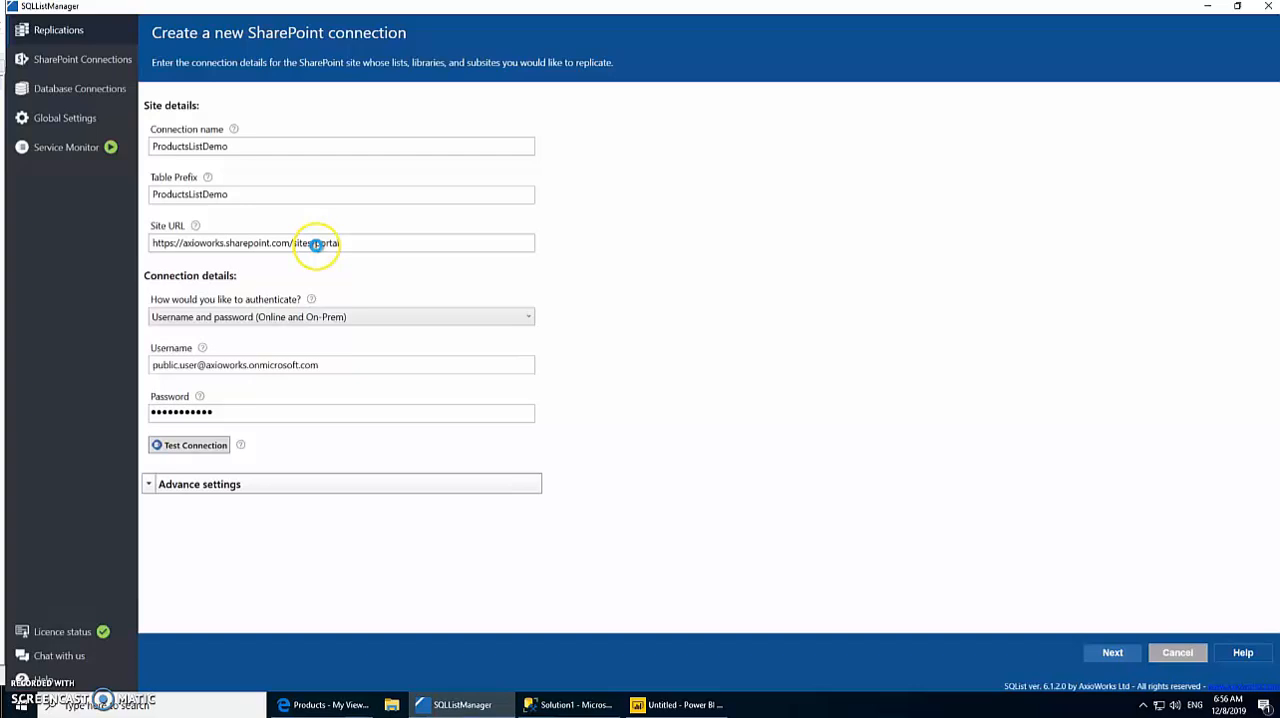
pyautogui.click(1112, 652)
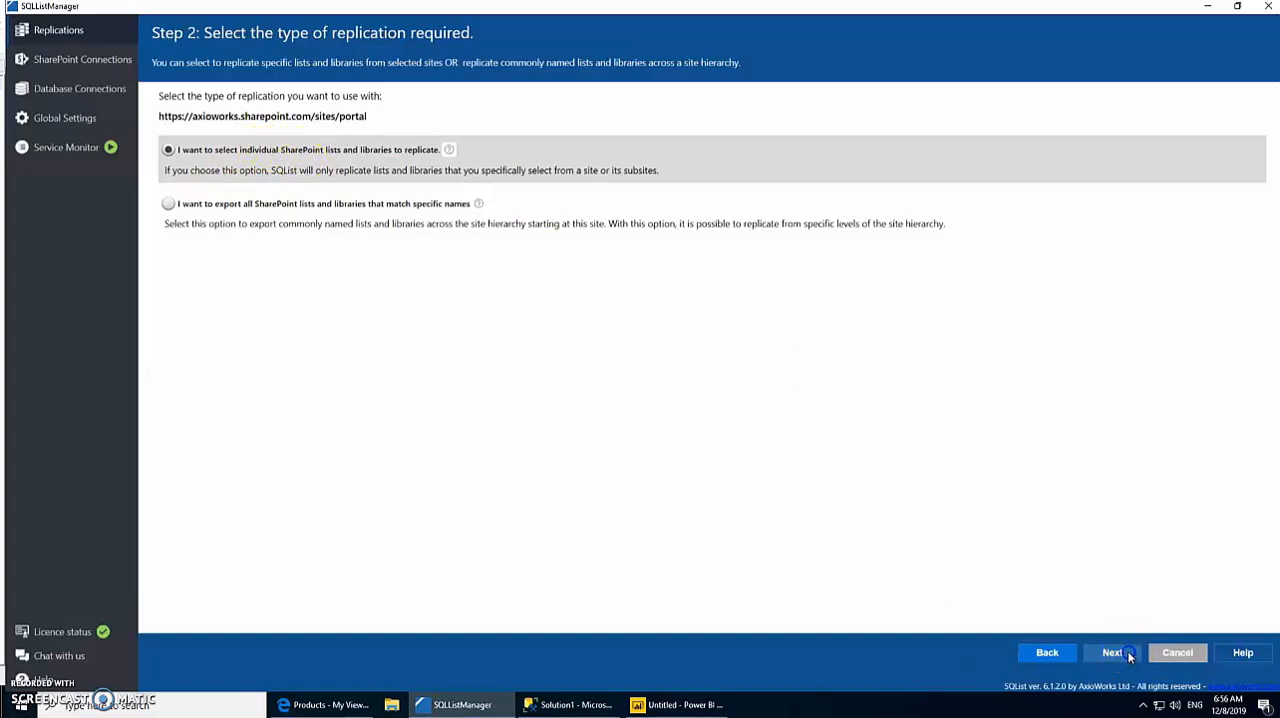
# Tick the Products, Categories and Category Groups lists of the portal site and continue to the database connection.
pyautogui.click(1112, 652)
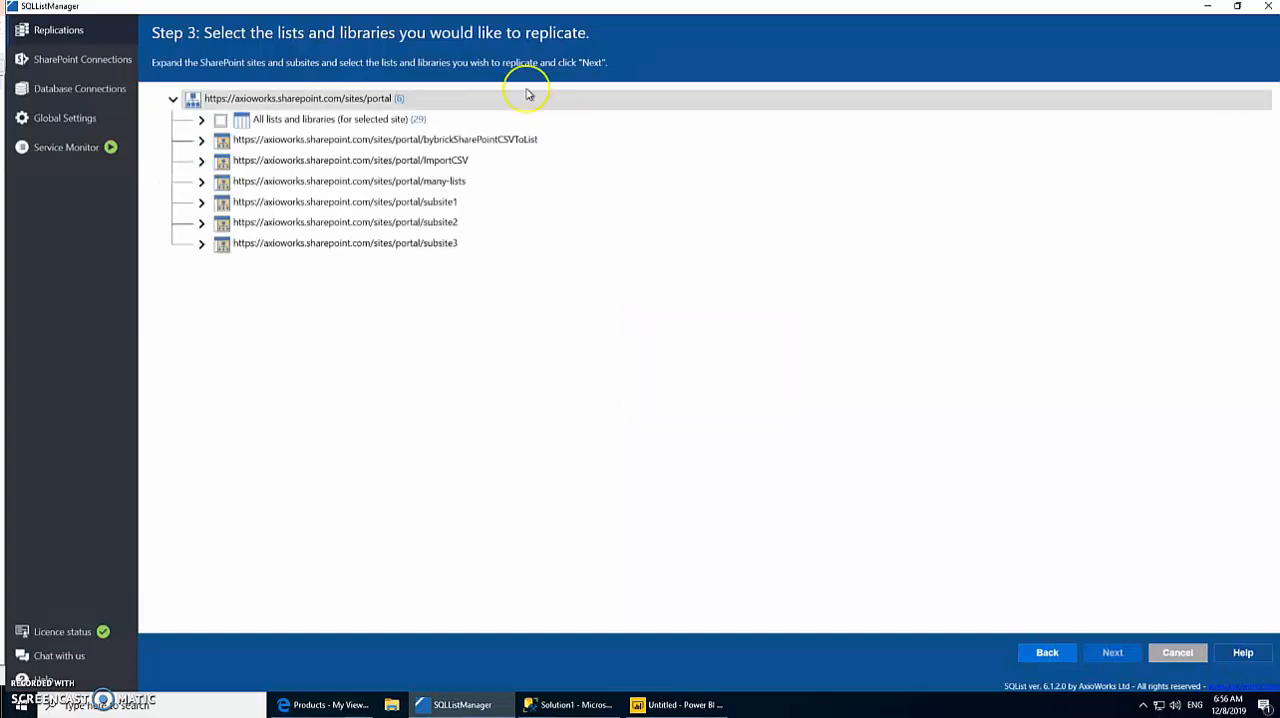
pyautogui.moveTo(210, 116)
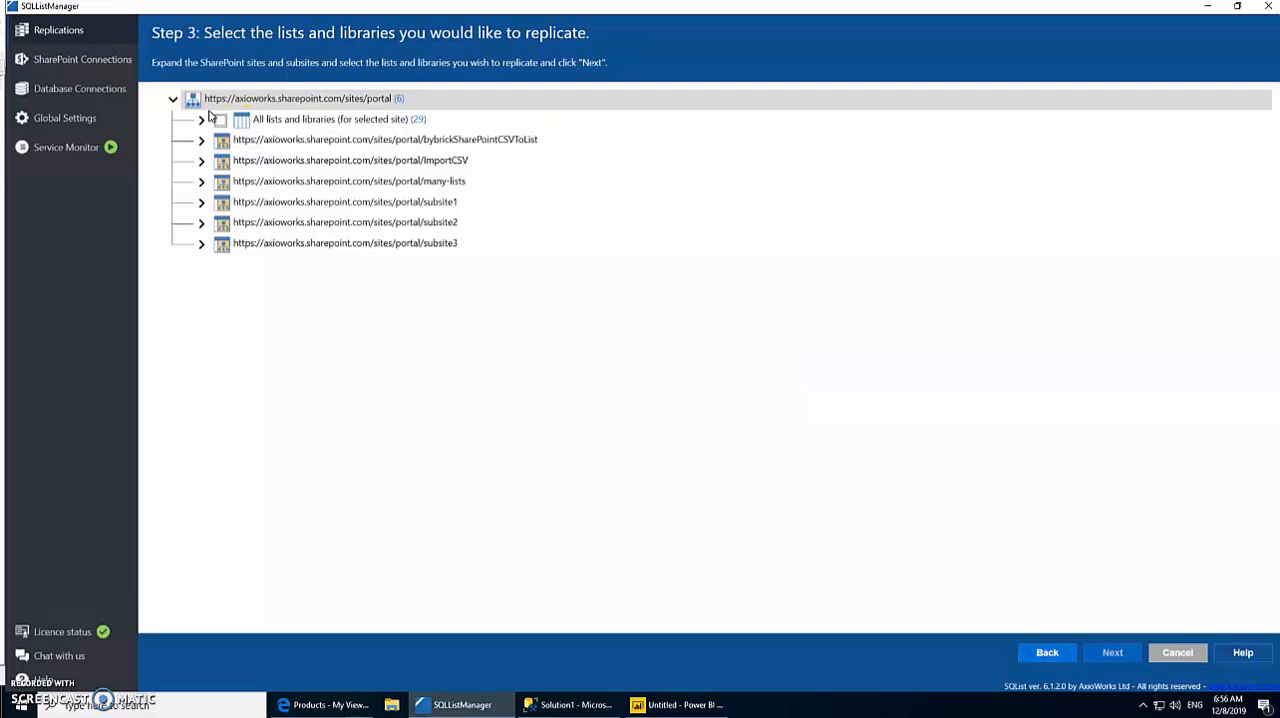
pyautogui.click(200, 120)
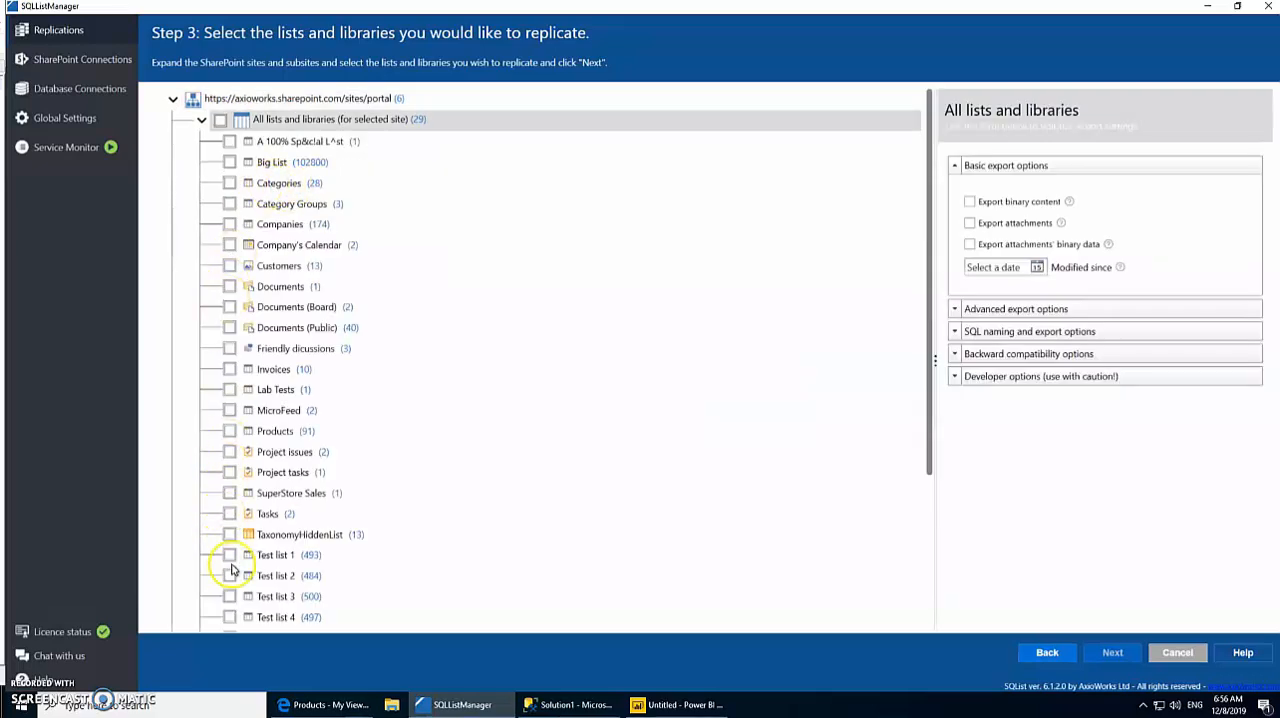
pyautogui.click(276, 432)
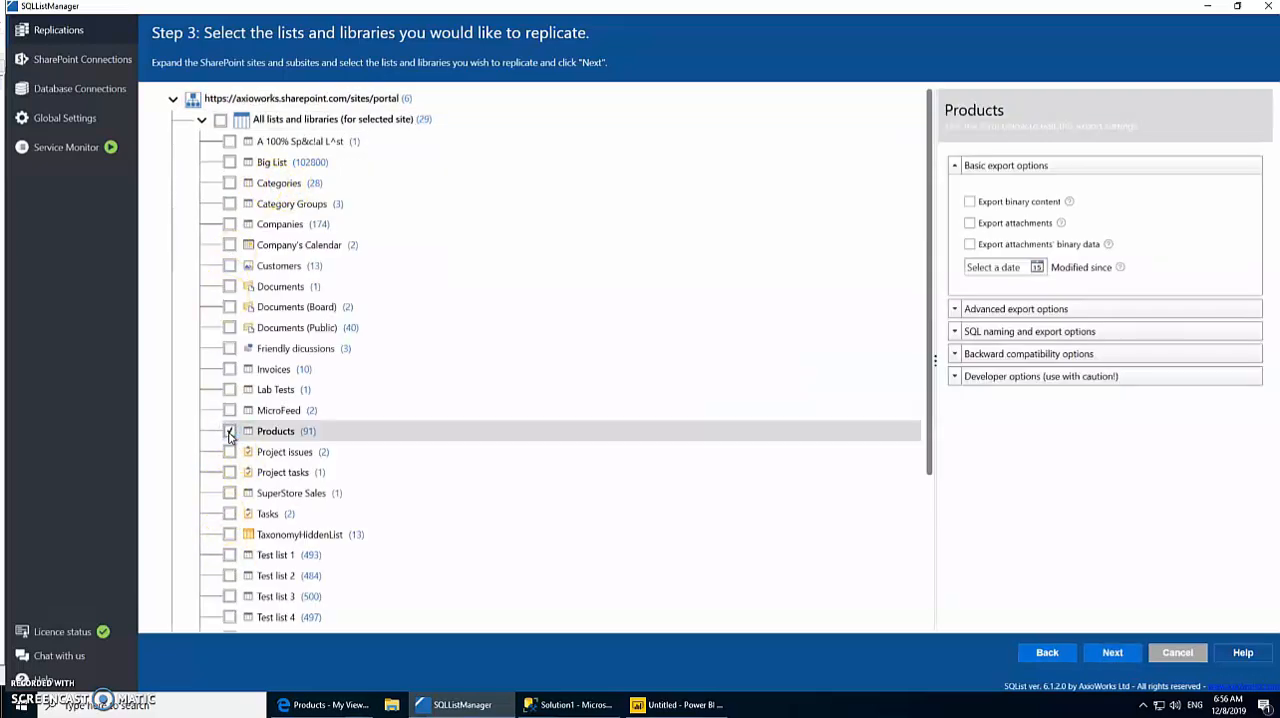
pyautogui.click(228, 432)
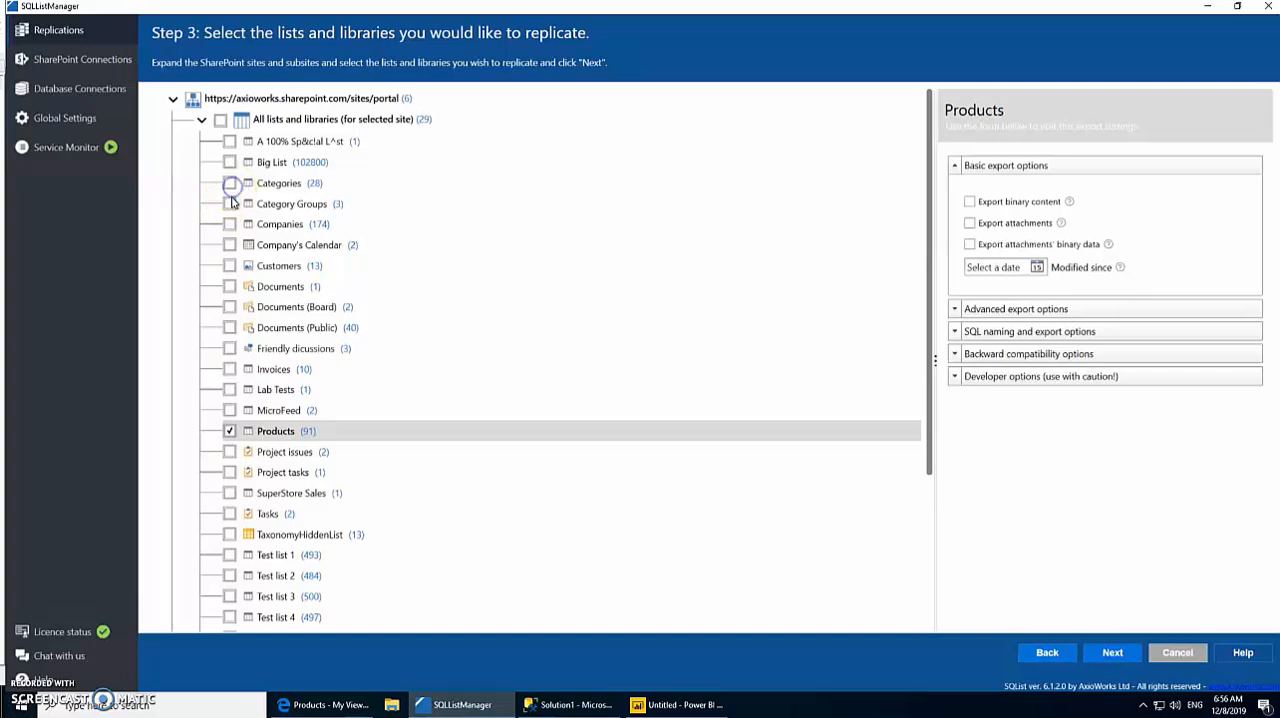
pyautogui.click(228, 184)
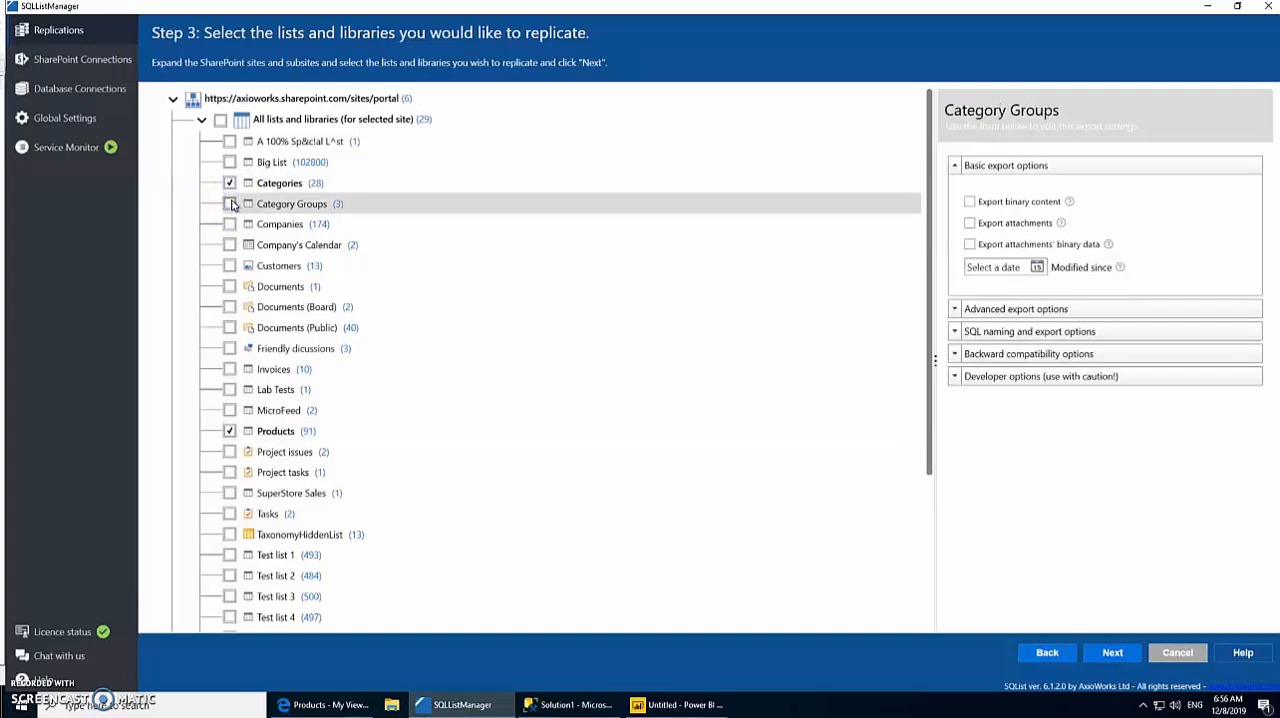
pyautogui.click(228, 204)
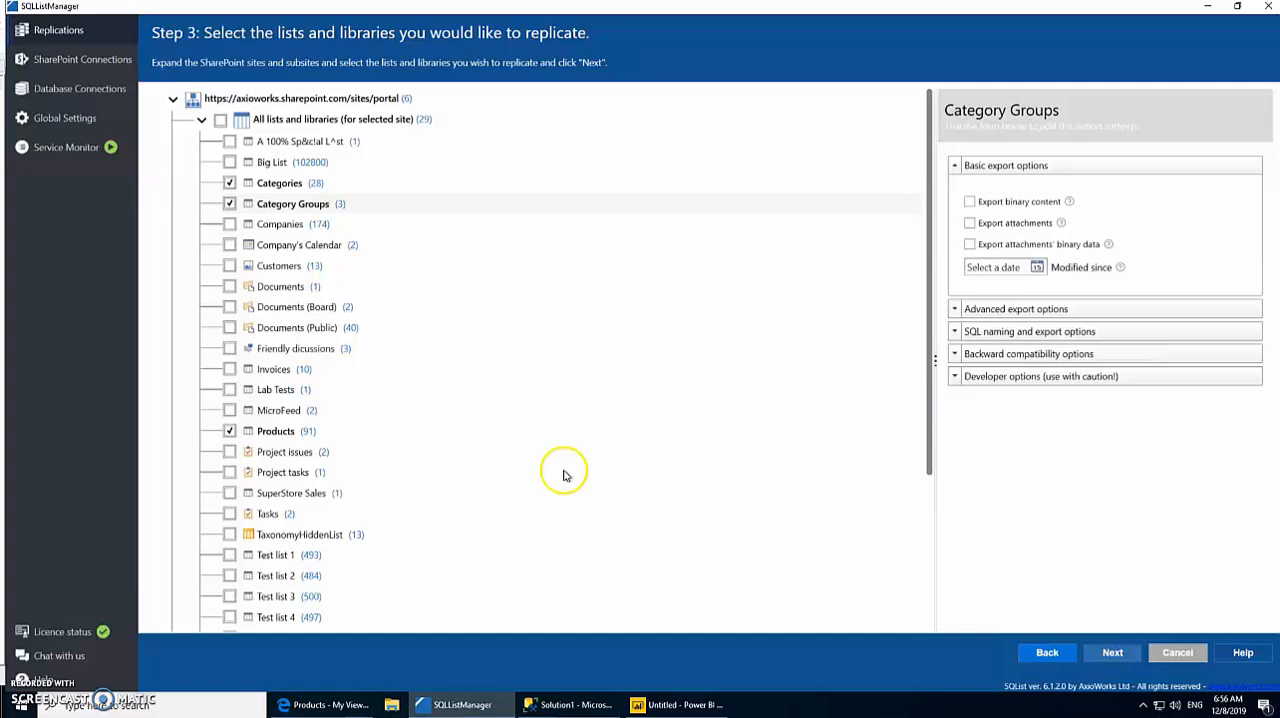
pyautogui.click(1112, 652)
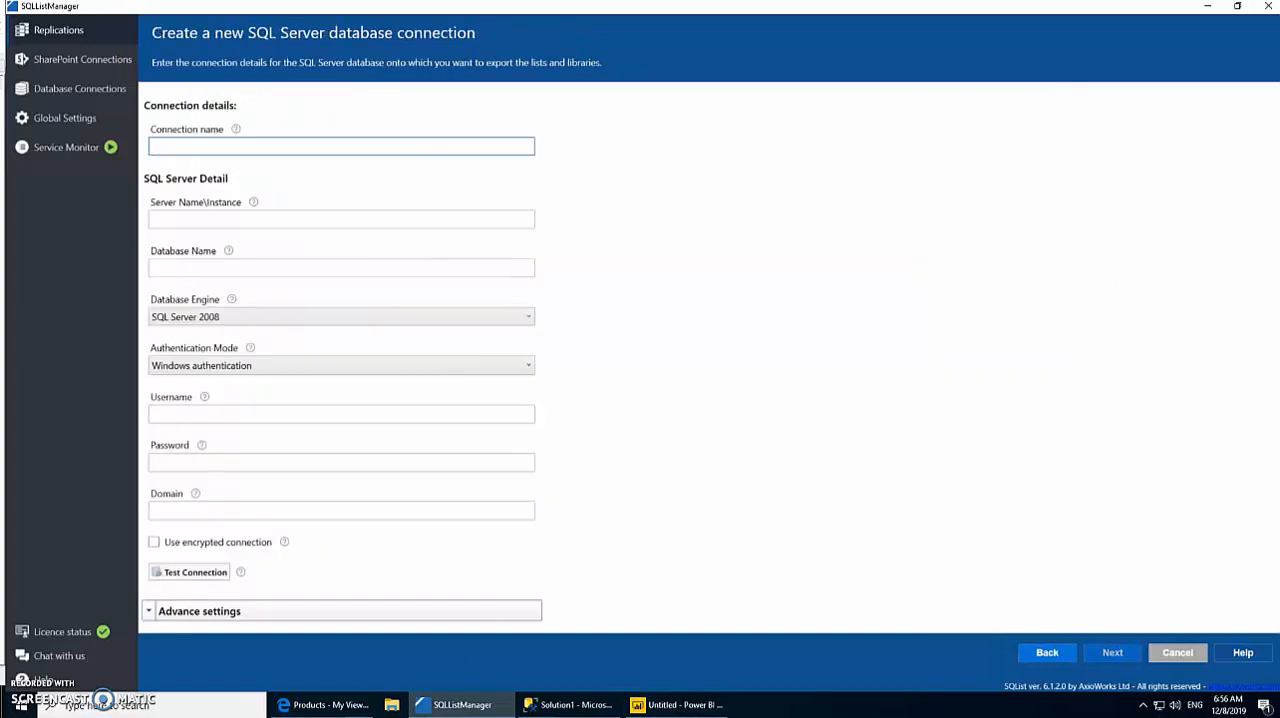
# Name the connection AxioWorksProductsListDemo targeting database AxioWorksProductsListDemo on AxioDanish01\SQLEXPRESS.
pyautogui.click(340, 146)
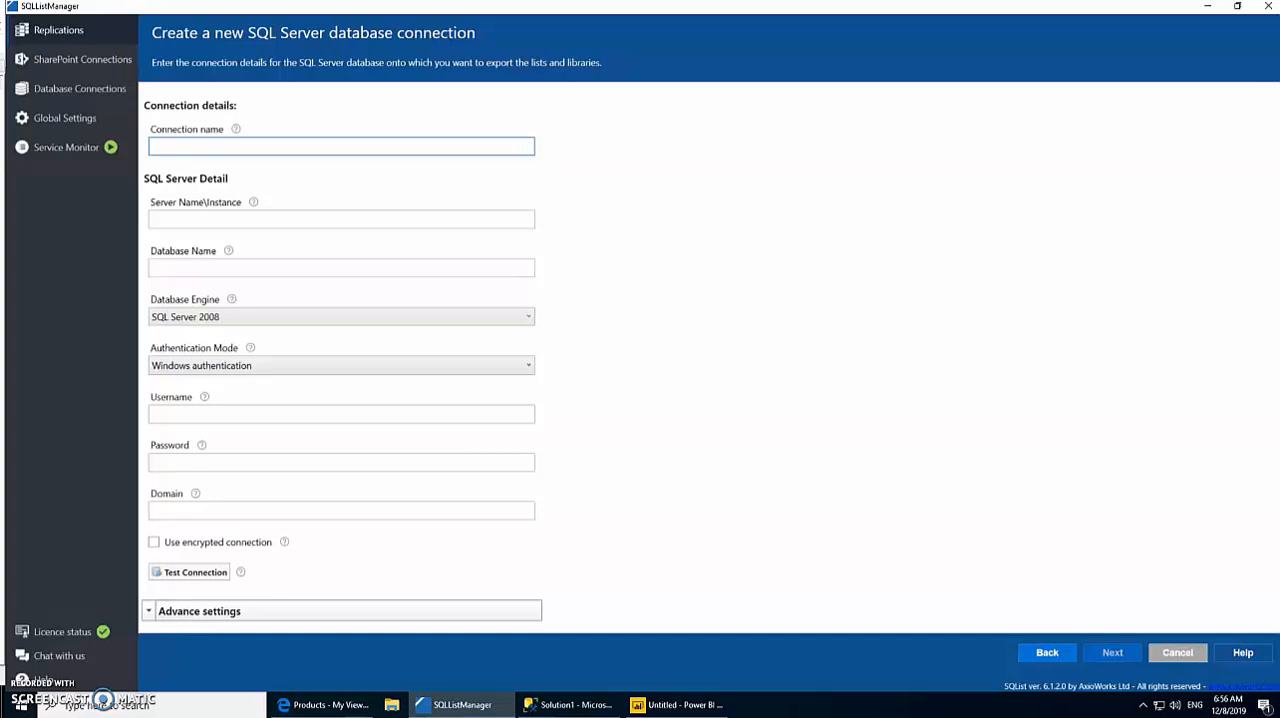
pyautogui.moveTo(360, 146)
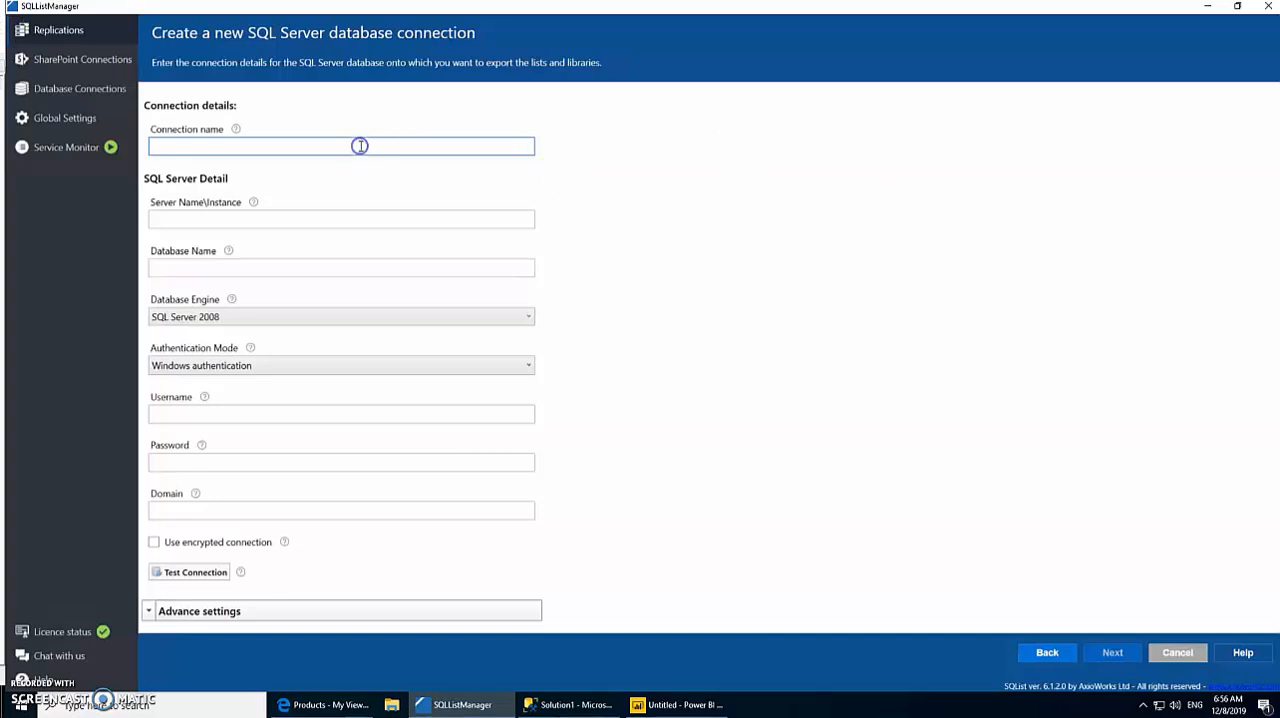
pyautogui.write('AxioWorksProductsListDemo')
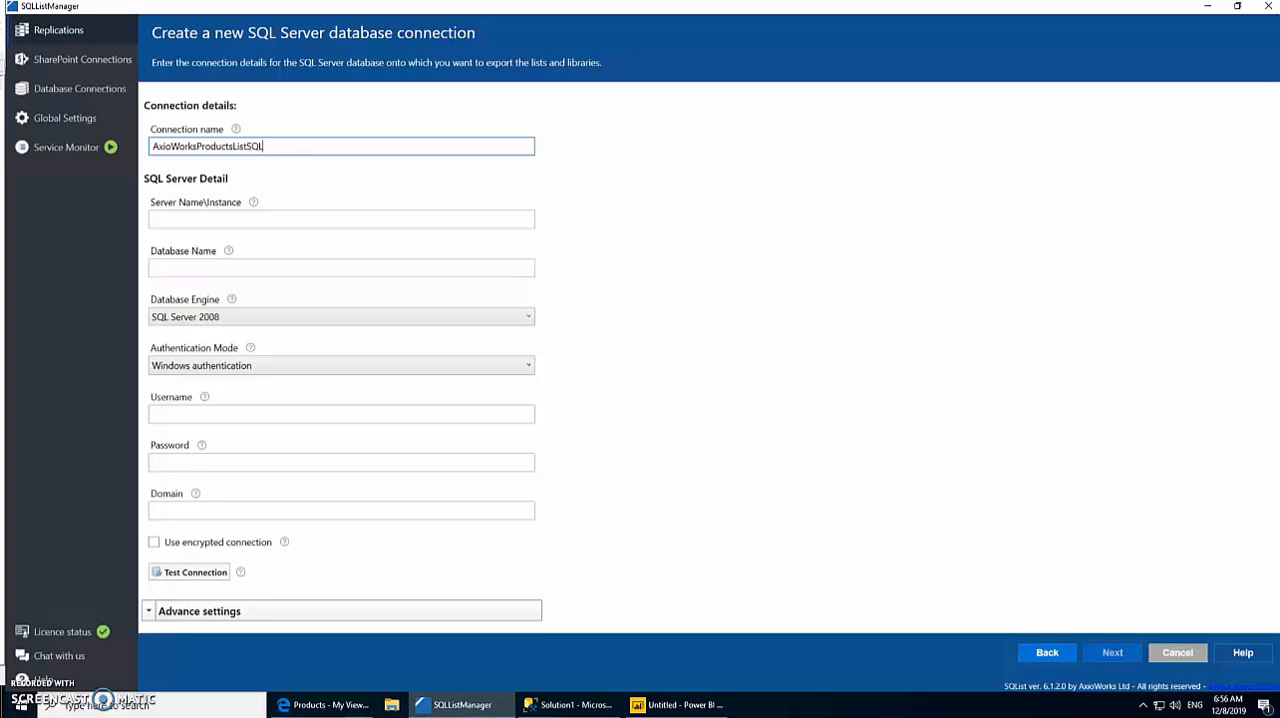
pyautogui.click(380, 220)
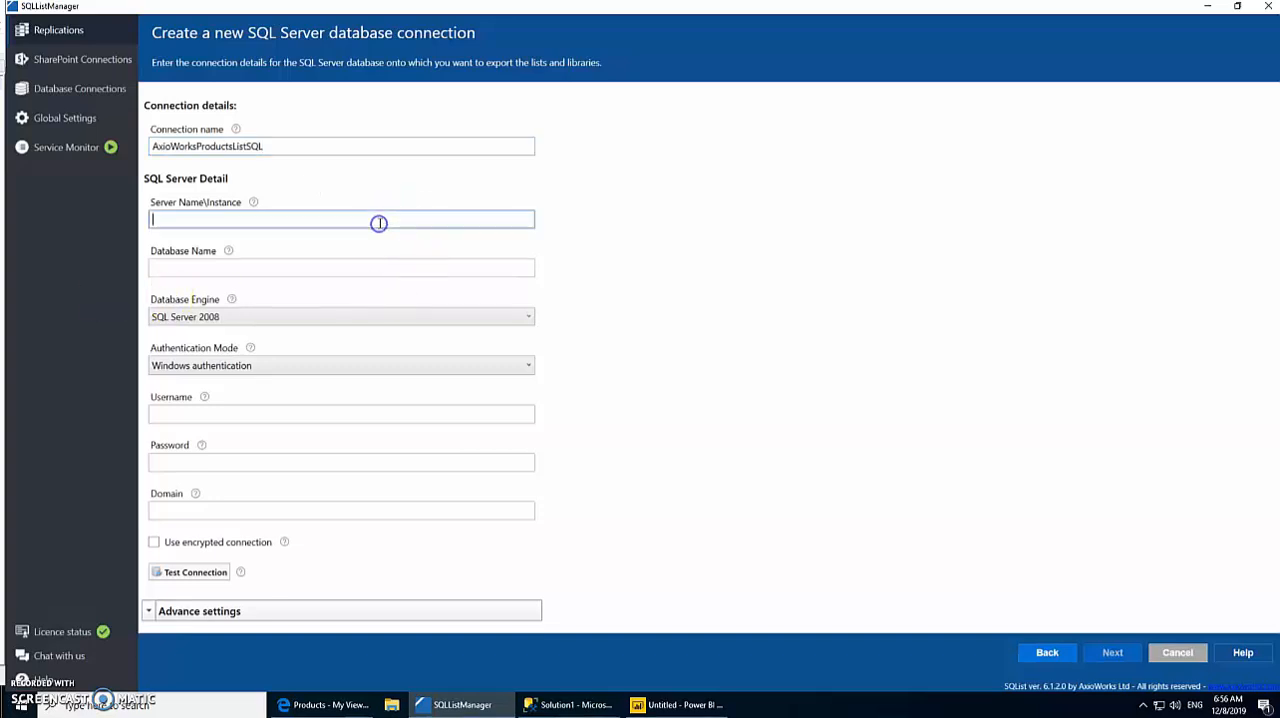
pyautogui.write('AxioDanish01\\SQLEXPRESS')
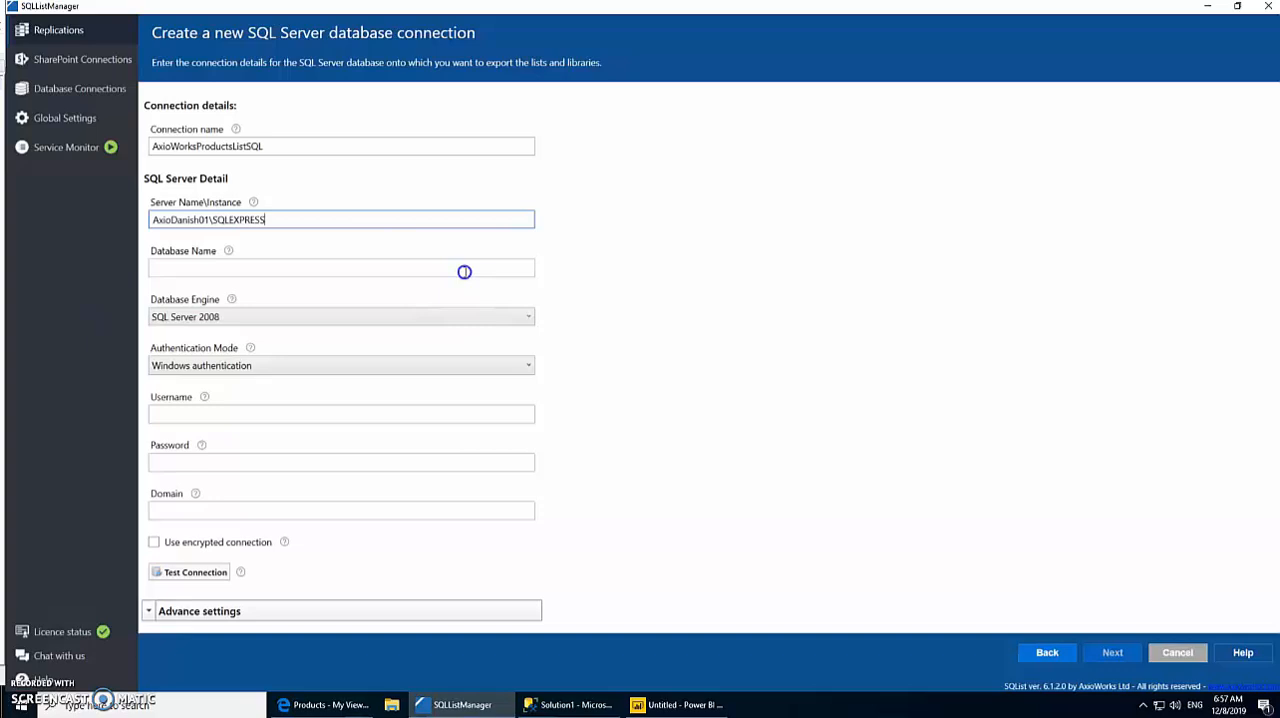
pyautogui.write('AxioWorksProductsListDemo')
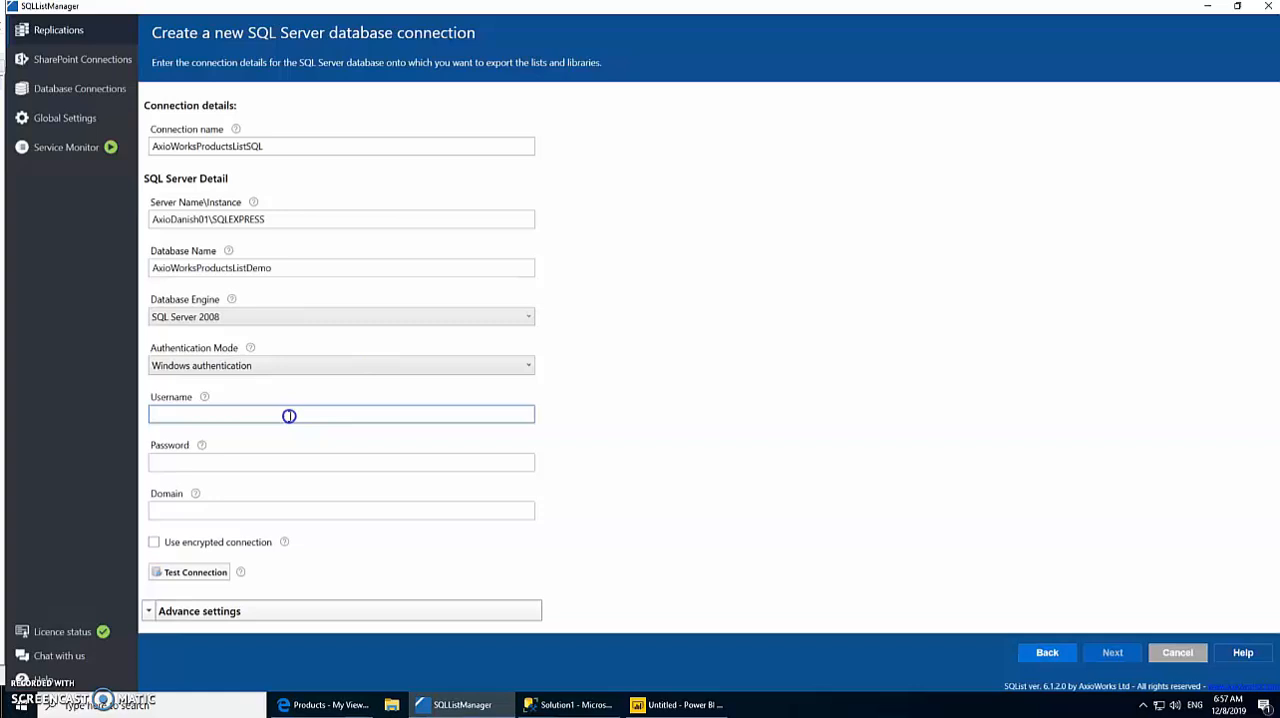
# Enter user AxioDanishAdmin with domain AxioDanish01 and continue to the replication naming step.
pyautogui.write('AxioDanishAdmin')
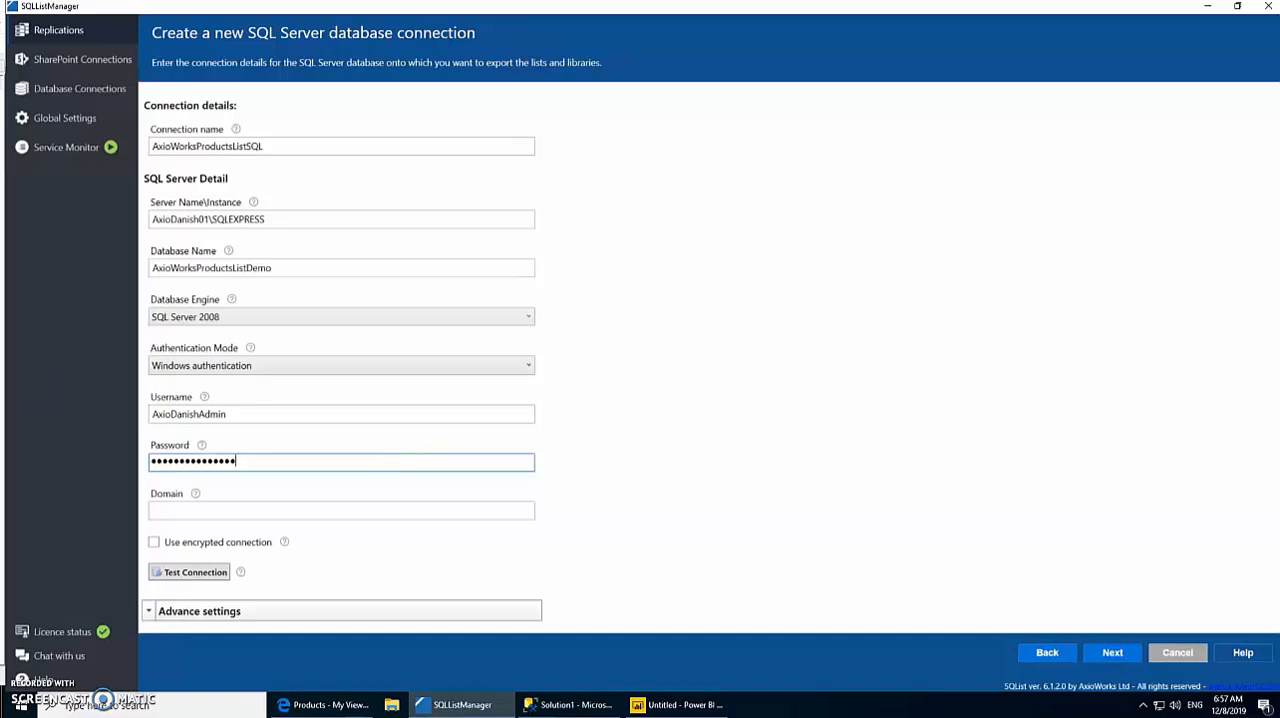
pyautogui.write('AxioDanish01')
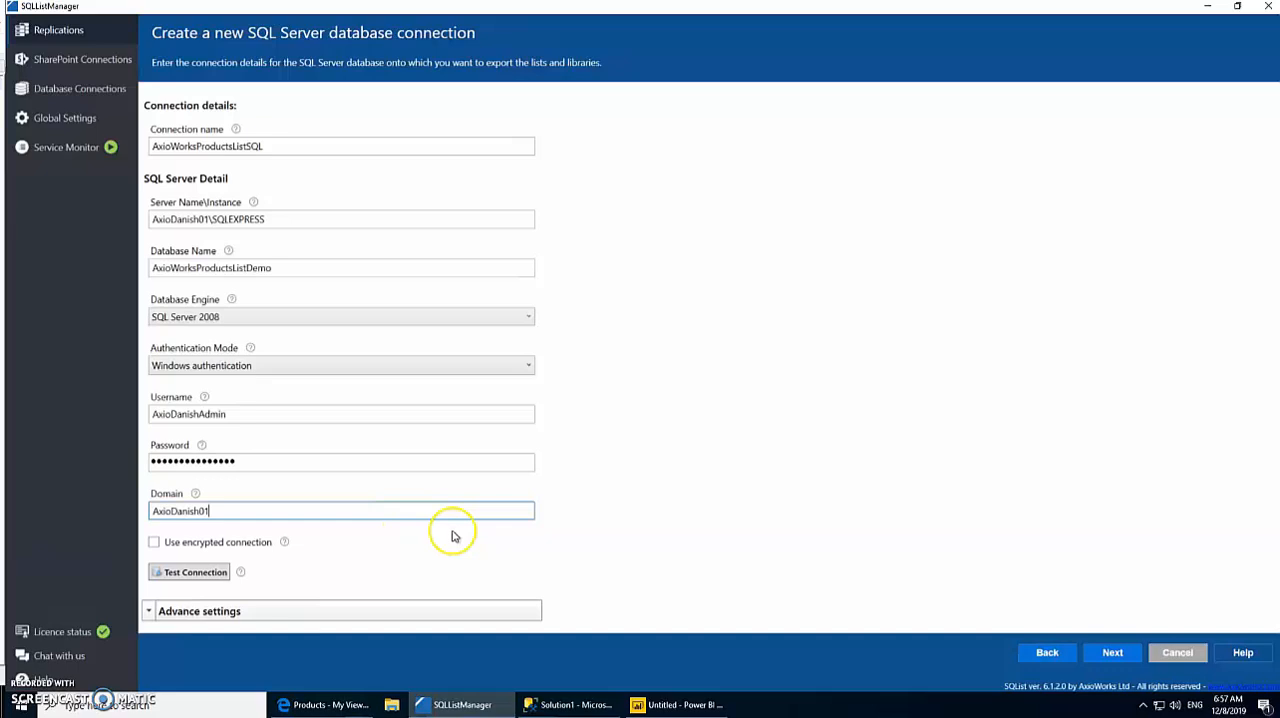
pyautogui.click(188, 572)
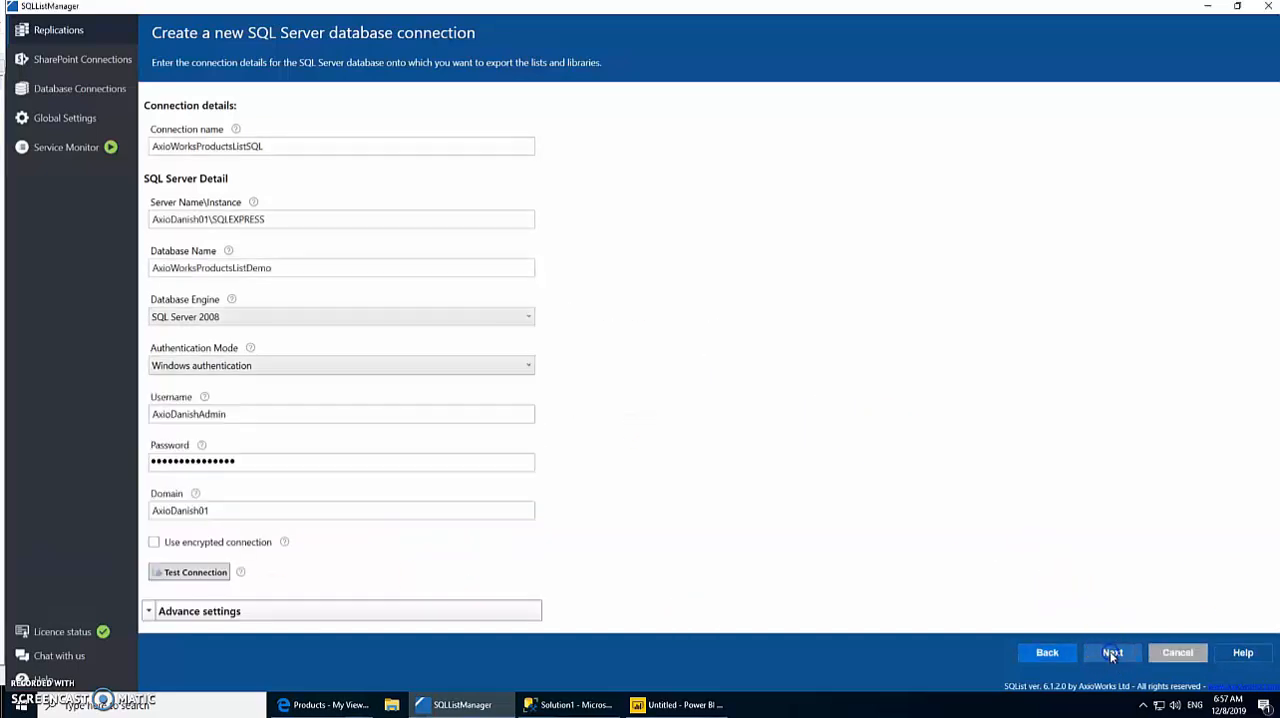
pyautogui.click(1112, 652)
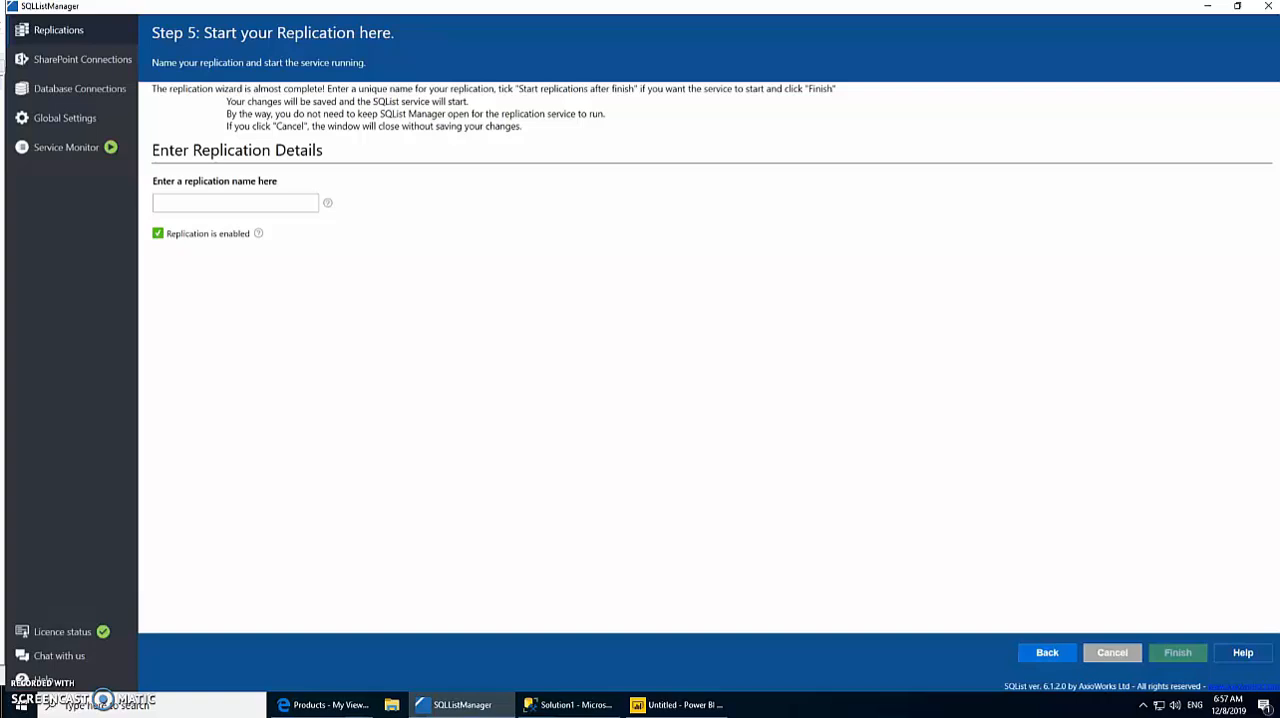
# Name the replication ProductsListsRep, finish the wizard and view the service activity log.
pyautogui.click(236, 204)
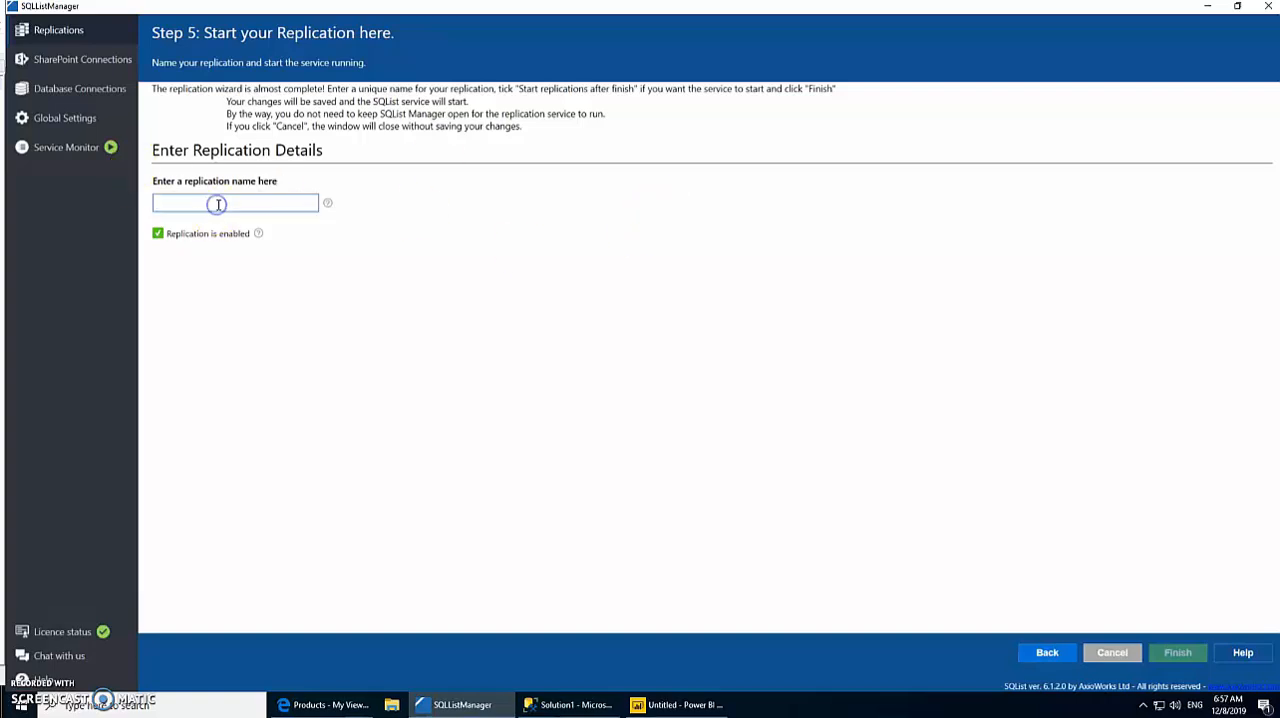
pyautogui.write('ProductsLists')
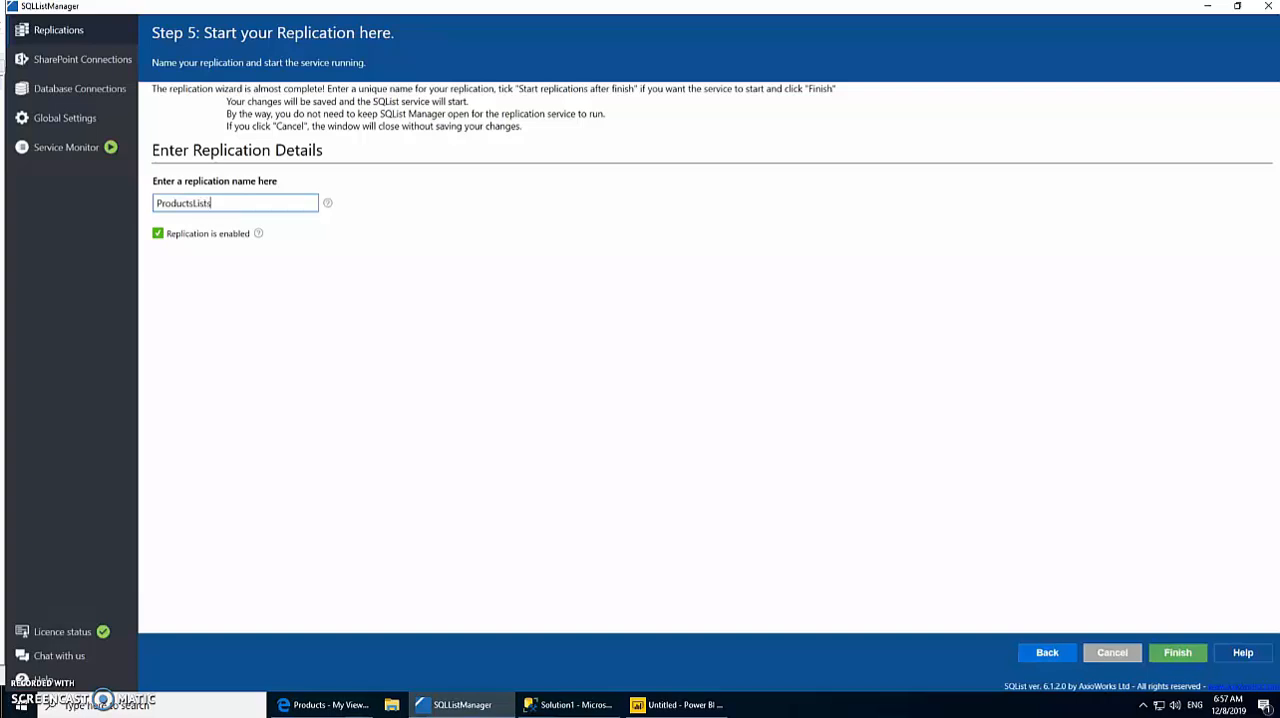
pyautogui.write('Repo')
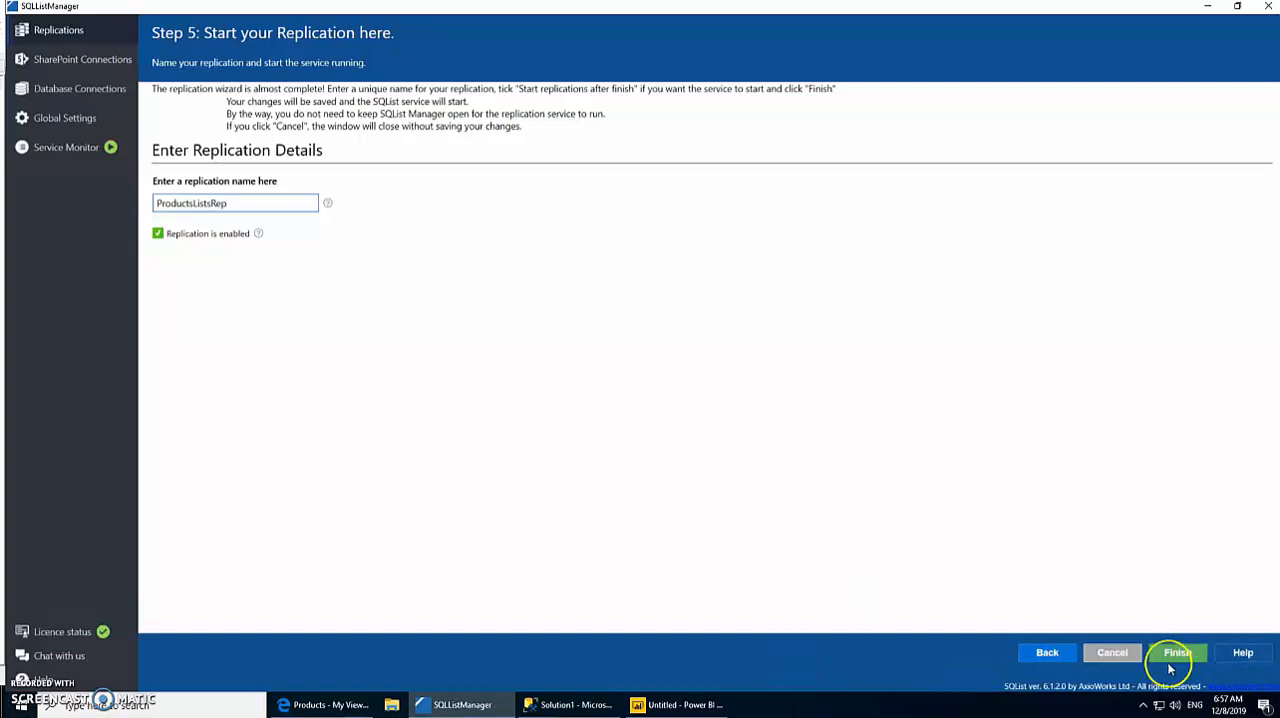
pyautogui.click(1176, 652)
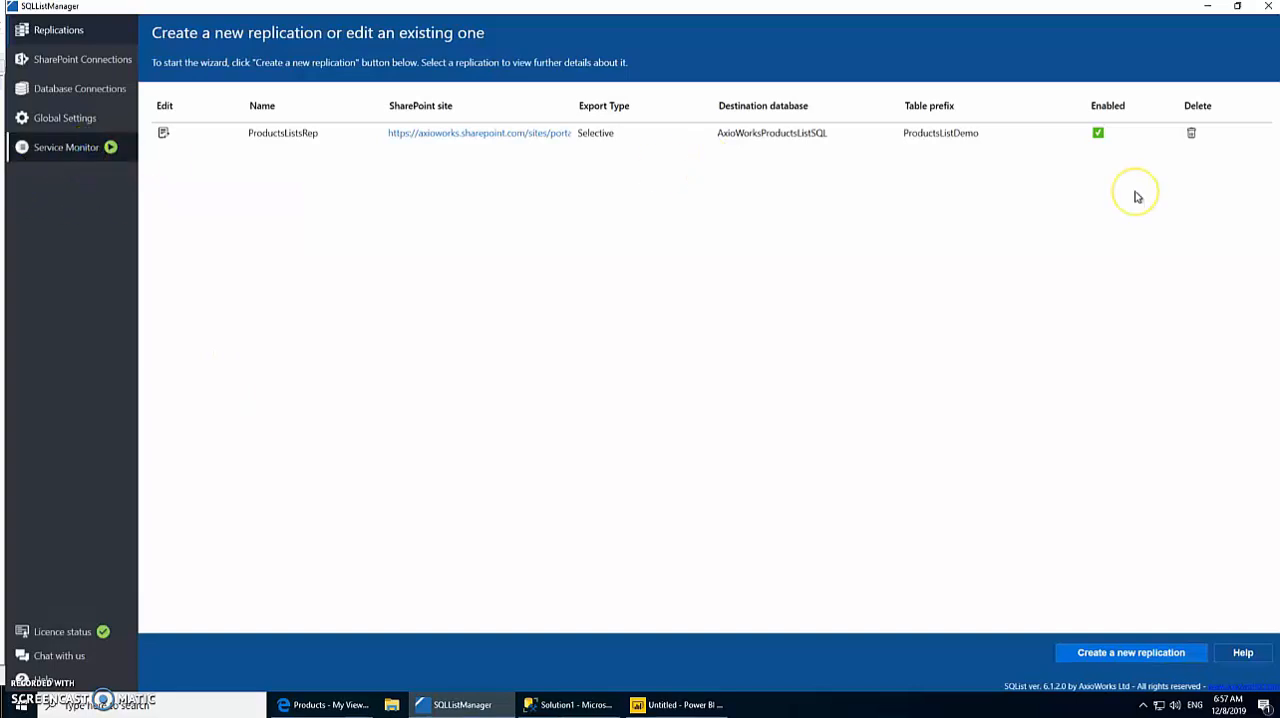
pyautogui.click(66, 148)
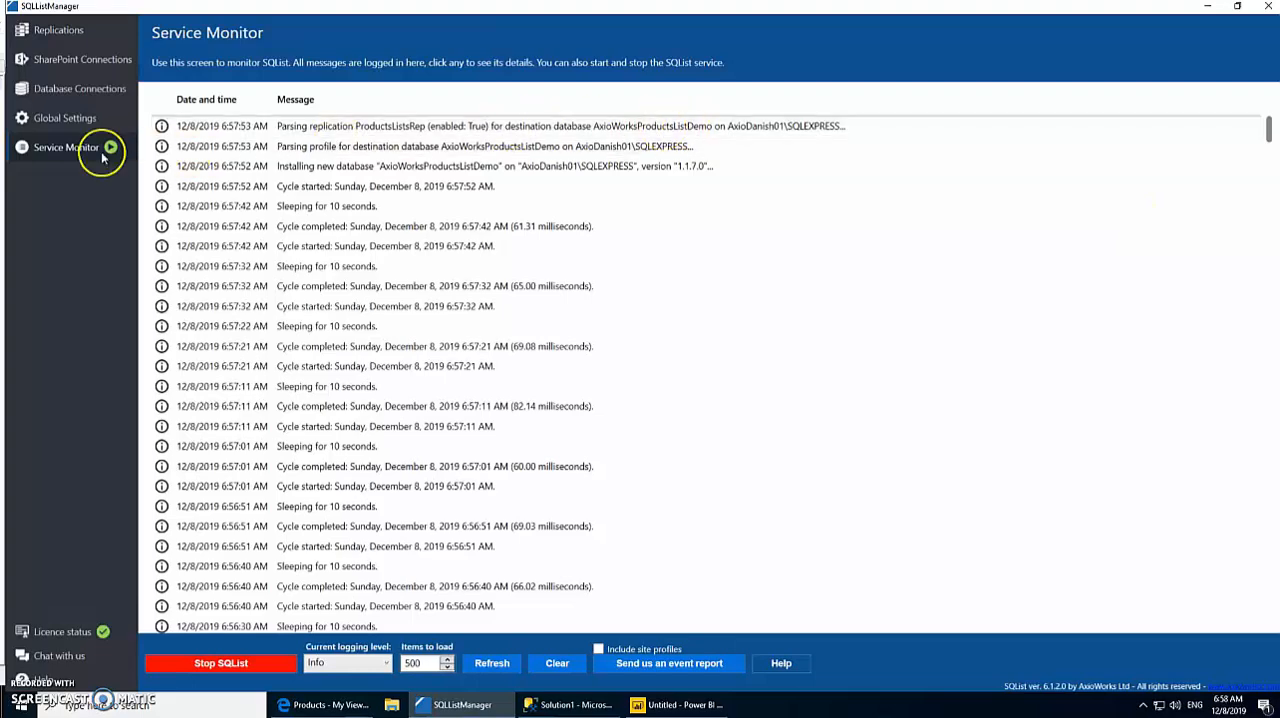
pyautogui.click(570, 704)
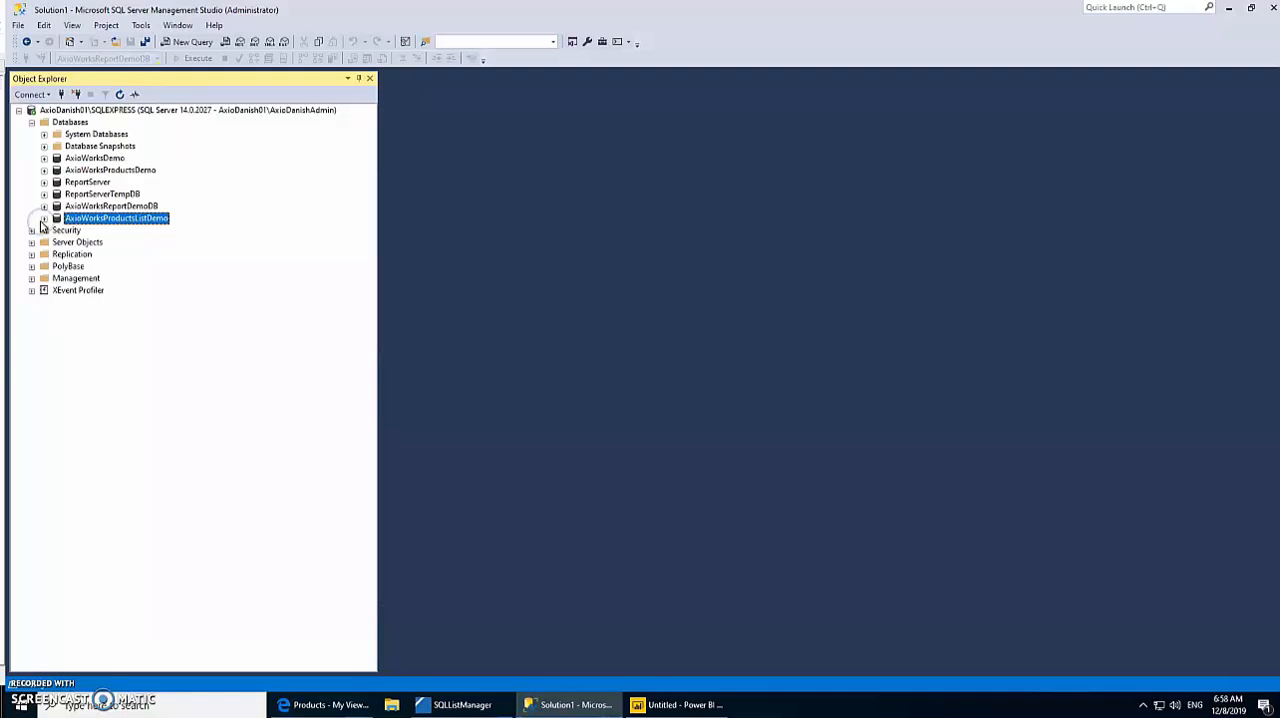
# Refresh AxioWorksProductsListDemo to reveal the replicated Products, Categories and Category Groups tables.
pyautogui.click(44, 218)
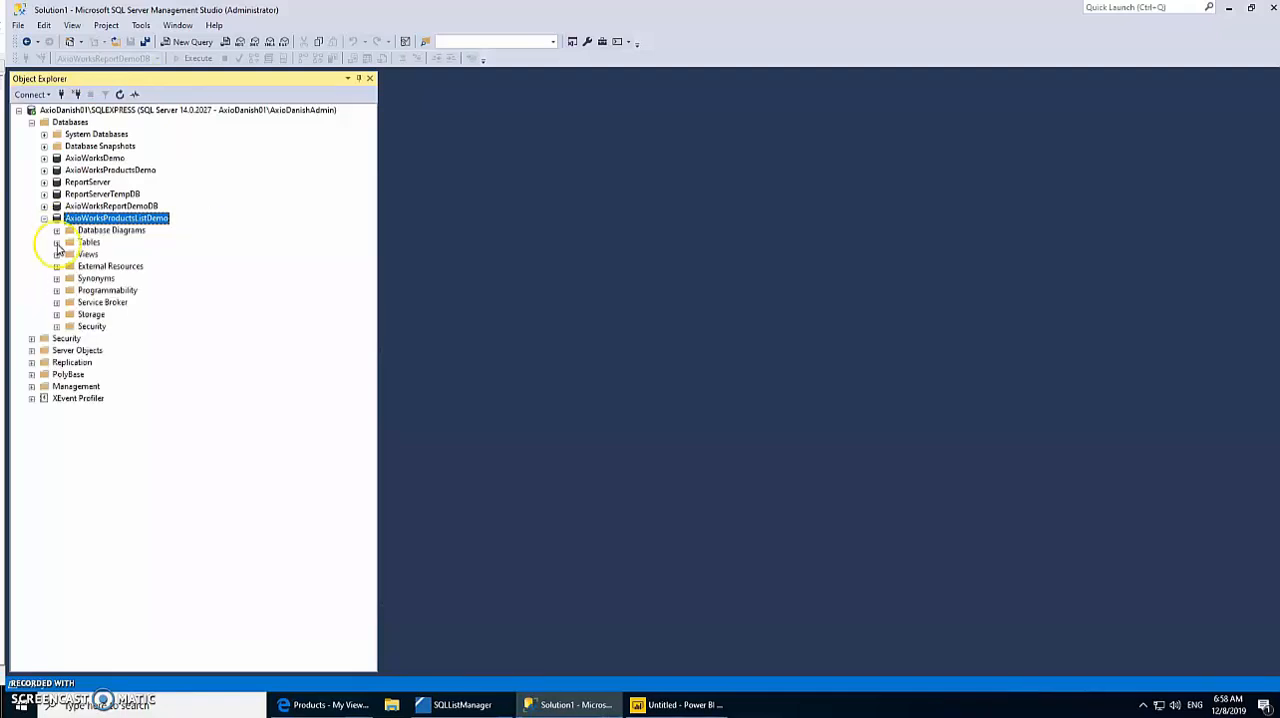
pyautogui.click(58, 242)
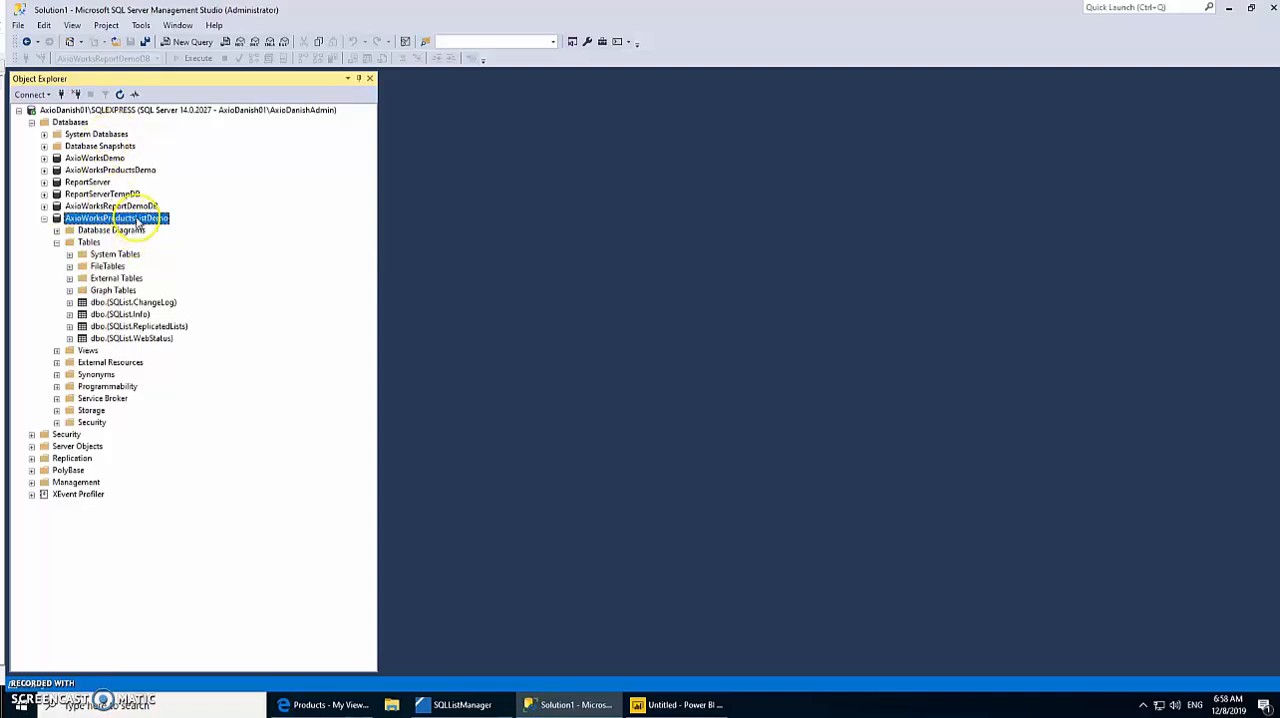
pyautogui.rightClick(116, 218)
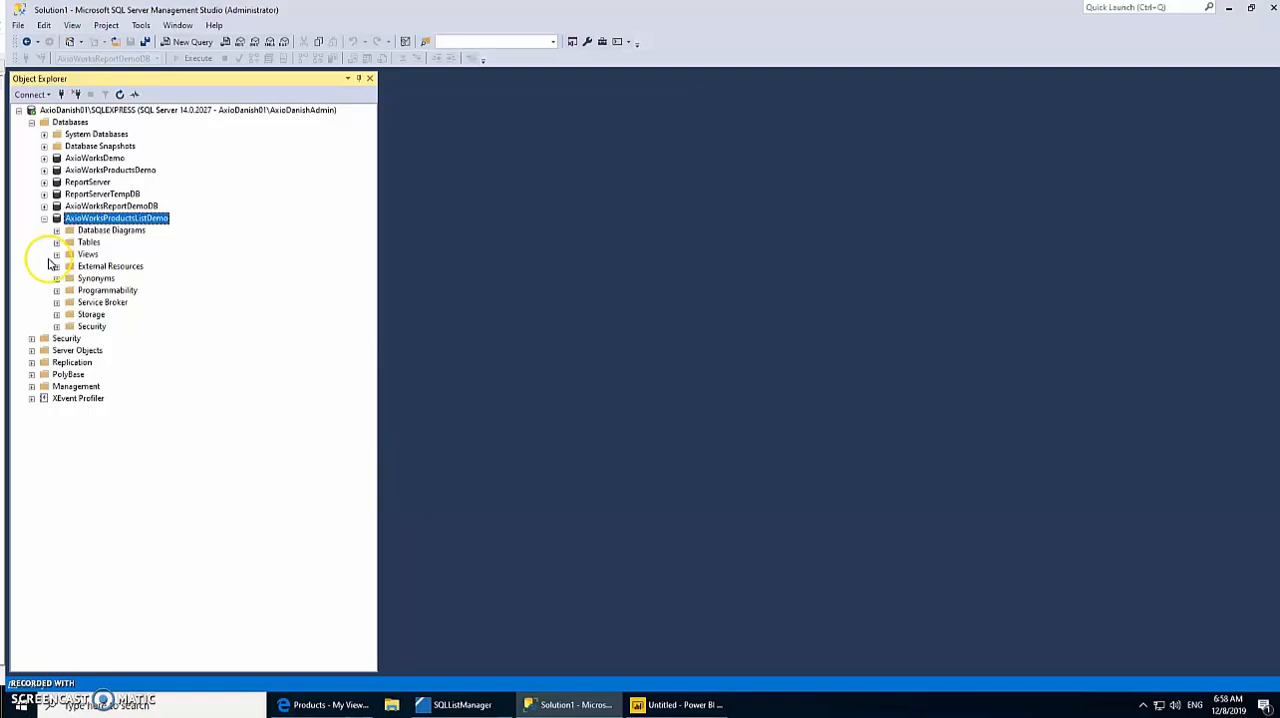
pyautogui.click(56, 242)
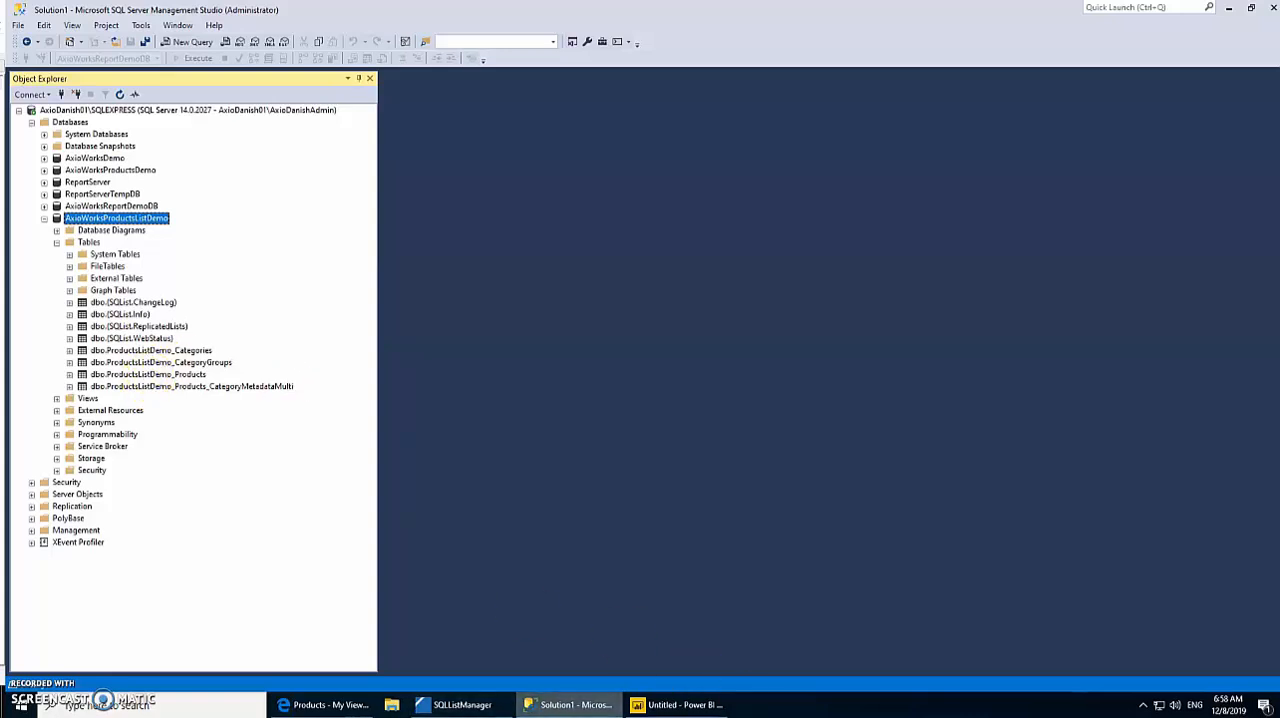
pyautogui.moveTo(684, 704)
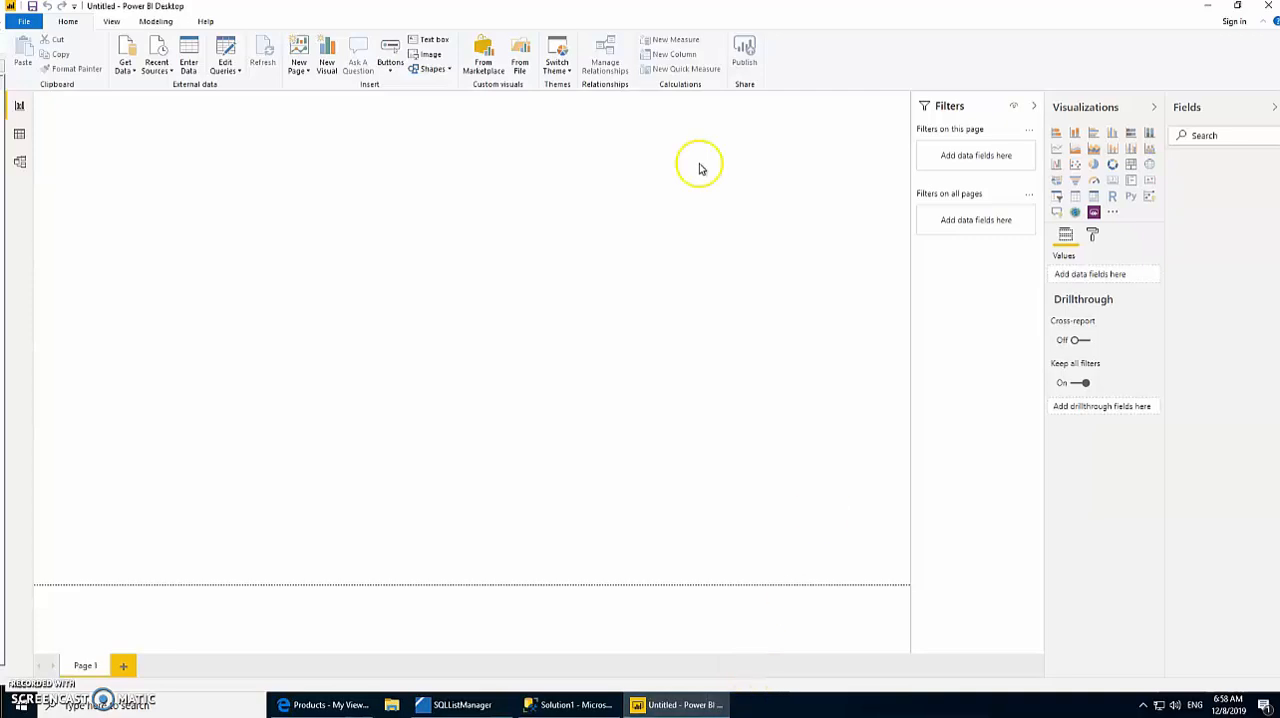
# Connect to SQL Server AxioDanish01\SQLEXPRESS, database AxioWorksProductListDemo, in DirectQuery mode.
pyautogui.click(156, 56)
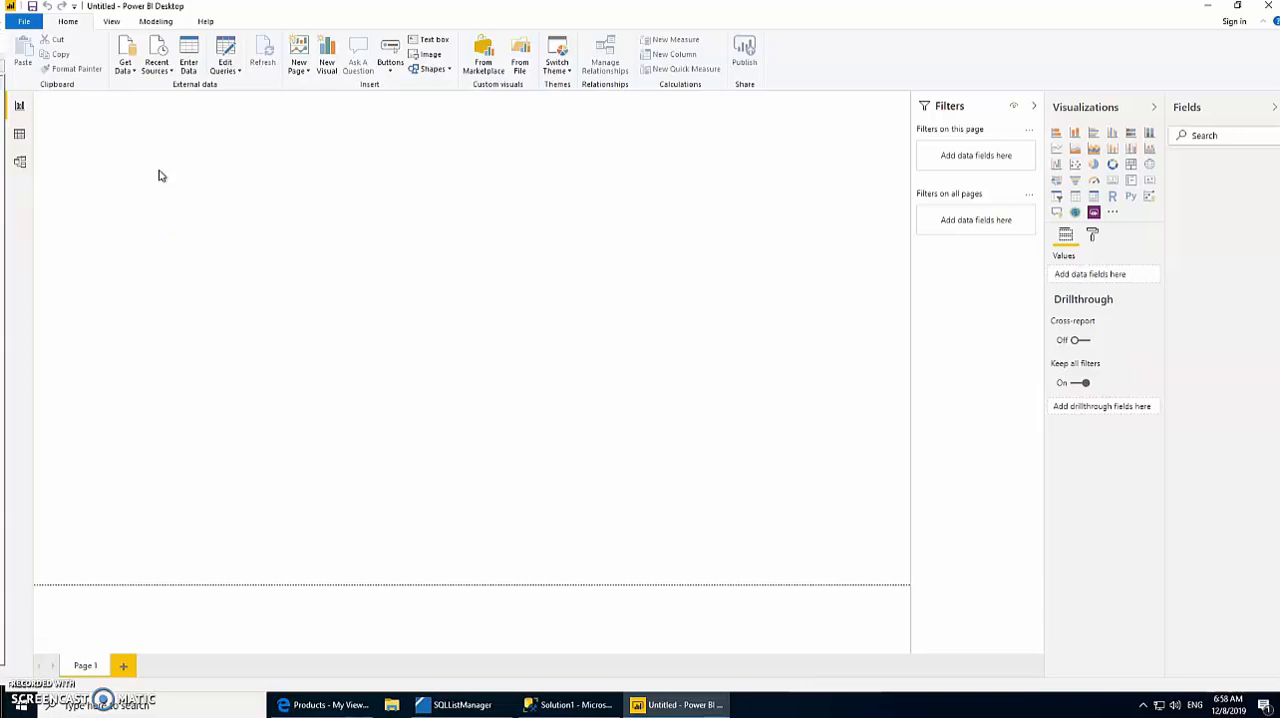
pyautogui.click(124, 56)
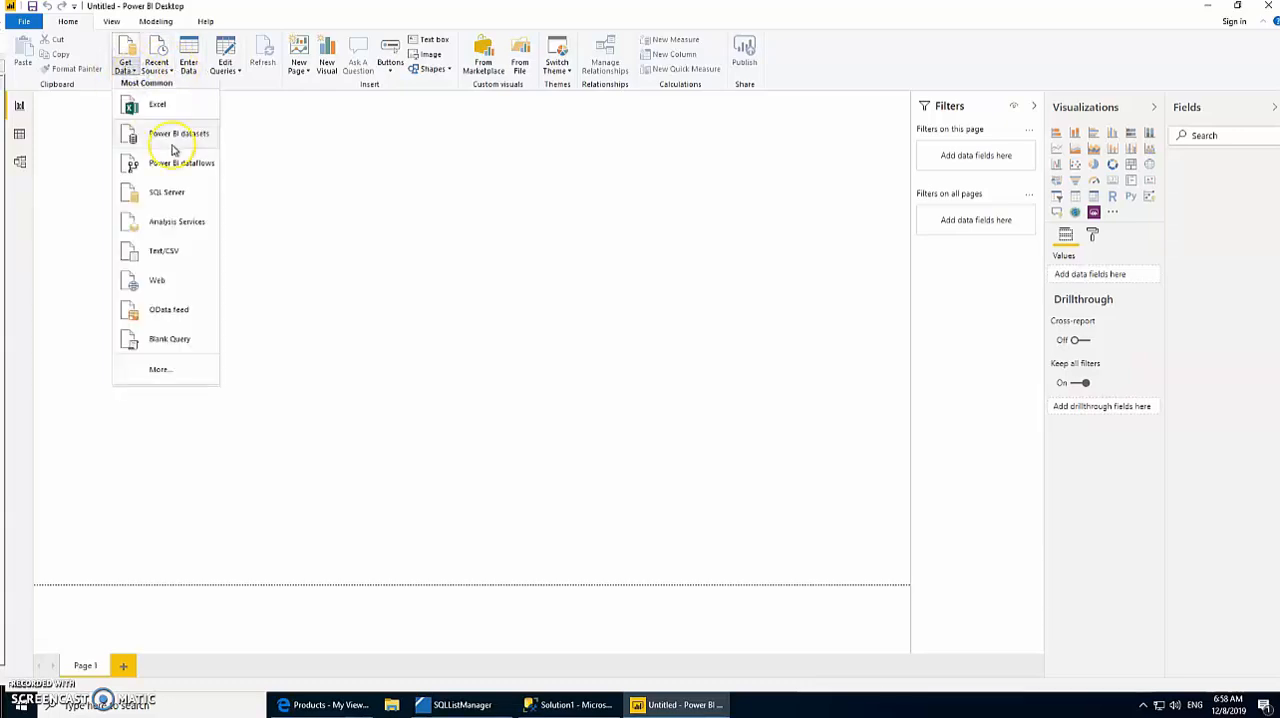
pyautogui.click(196, 194)
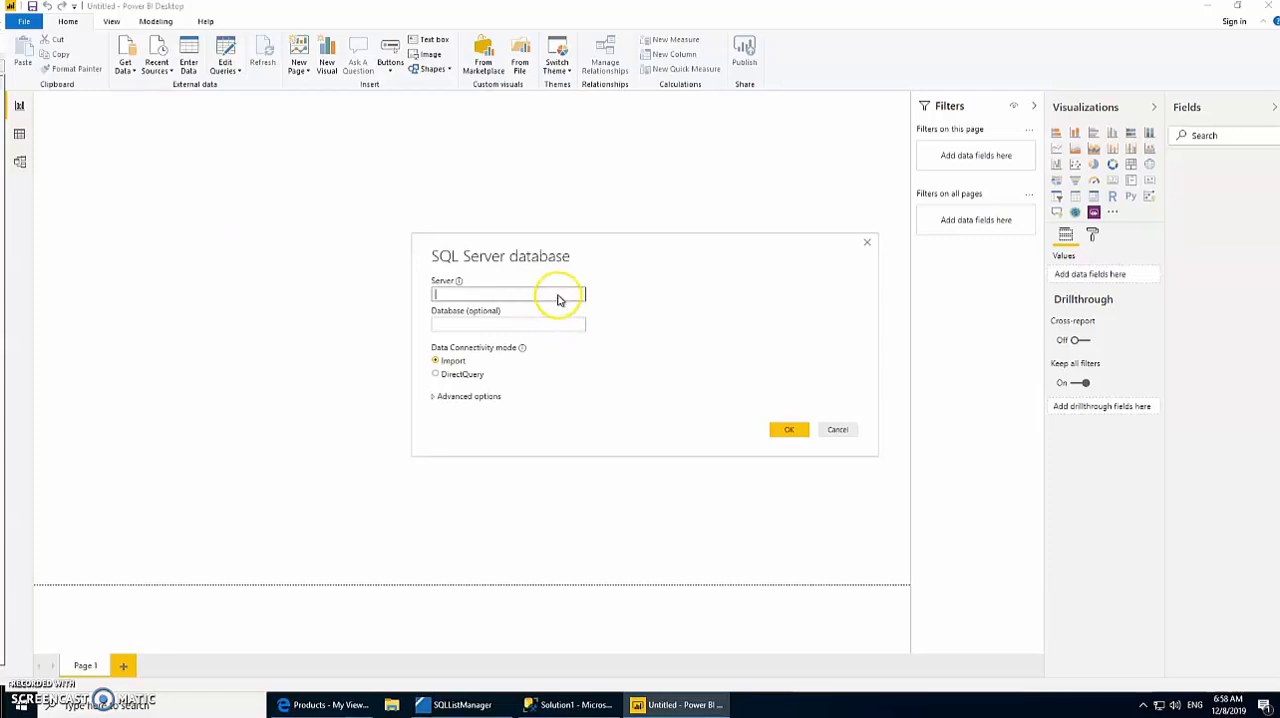
pyautogui.write('AxioDanish01\\SQLEXPRESS')
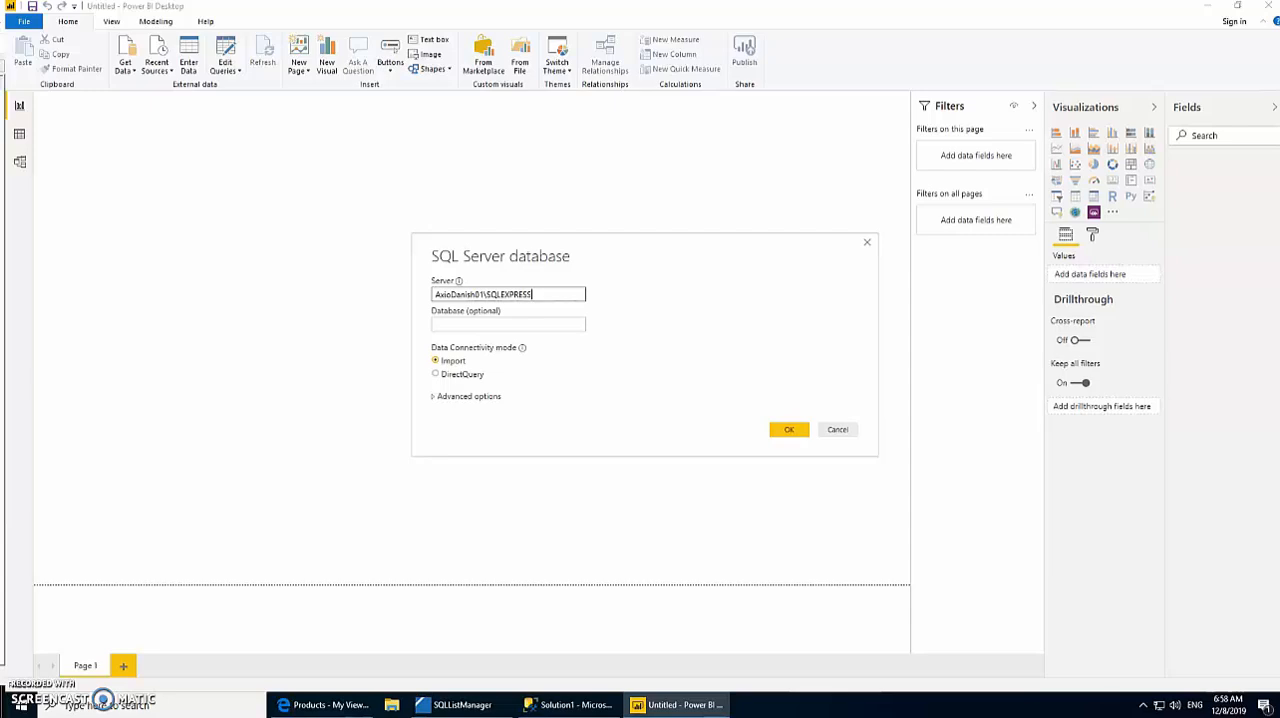
pyautogui.write('AxioWorksProductListDemo')
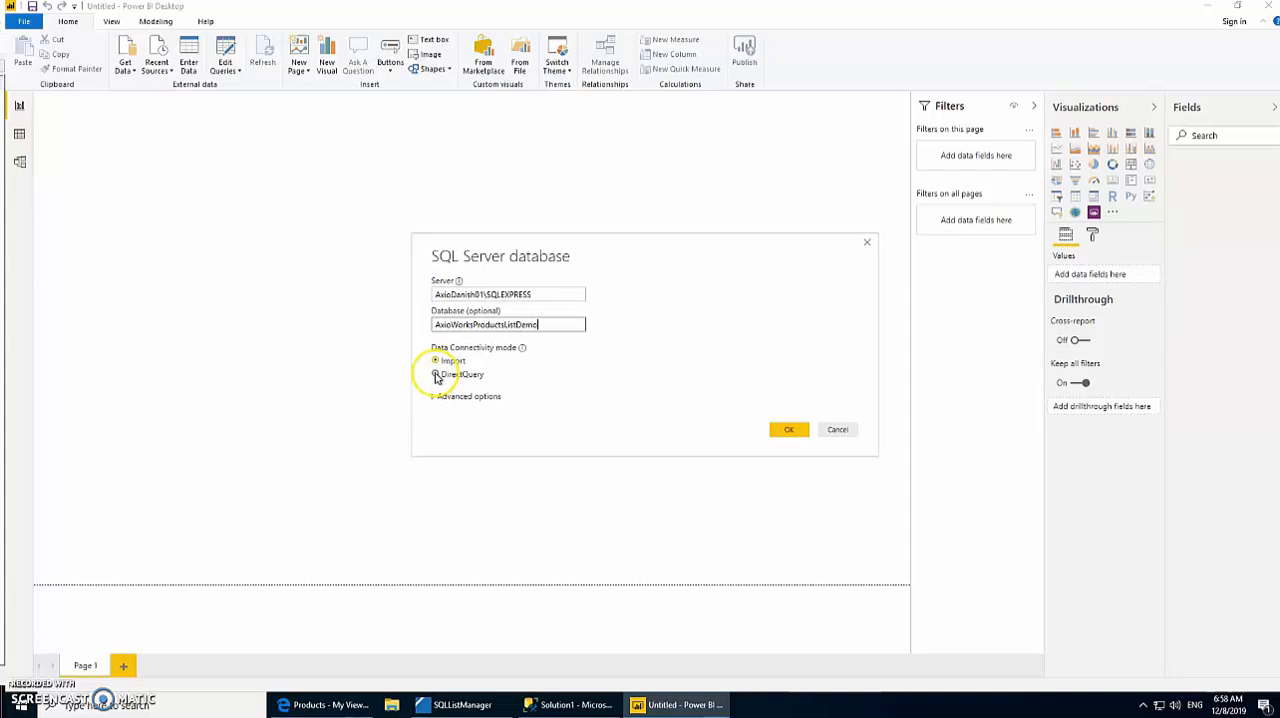
pyautogui.click(436, 374)
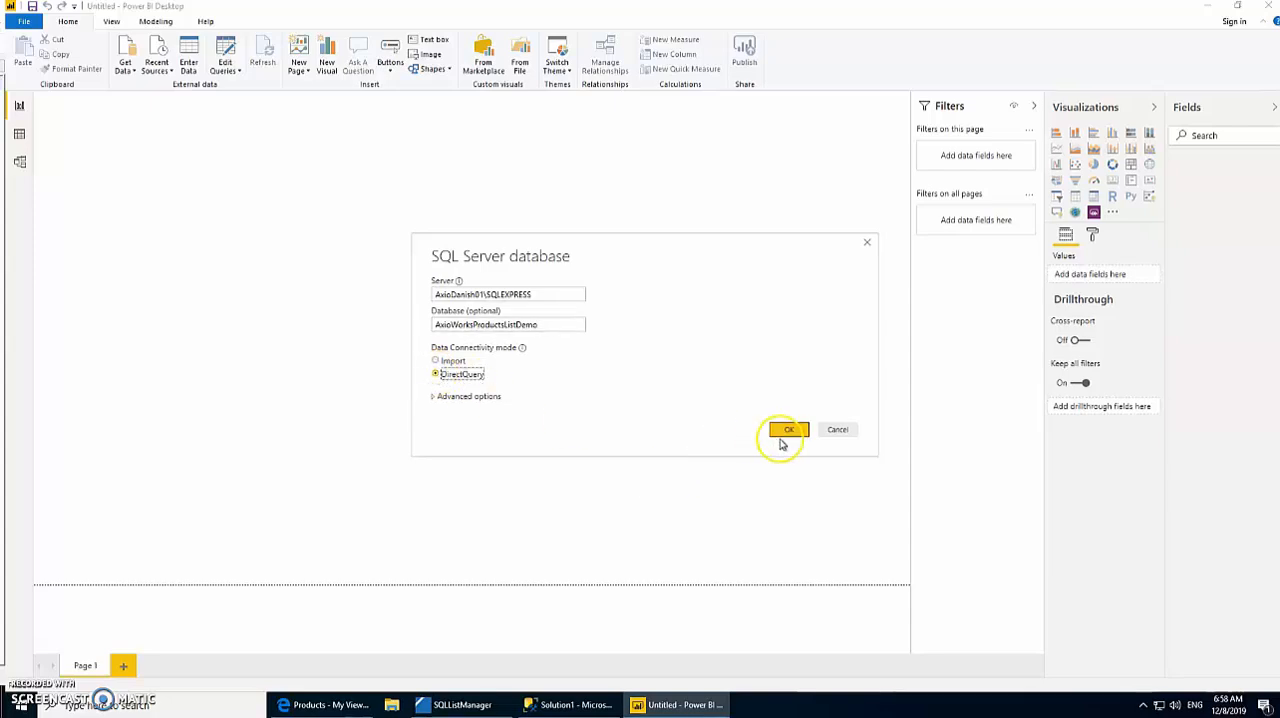
pyautogui.click(788, 428)
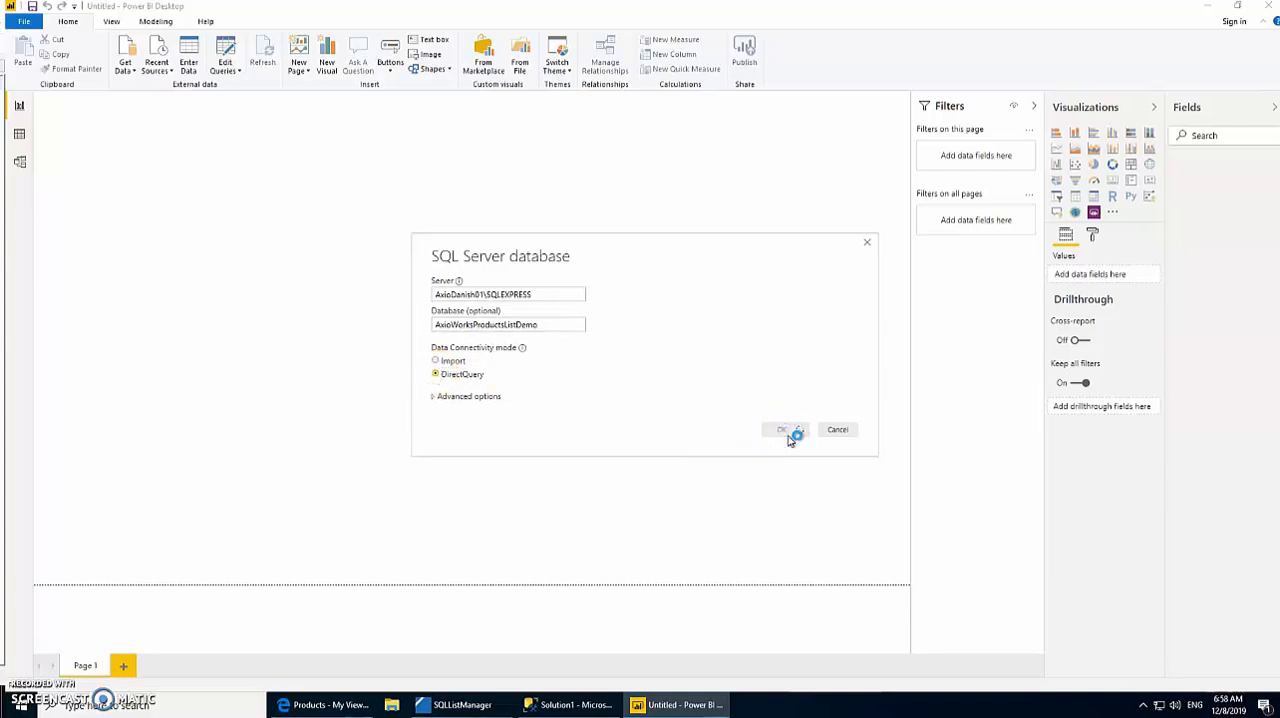
pyautogui.click(784, 428)
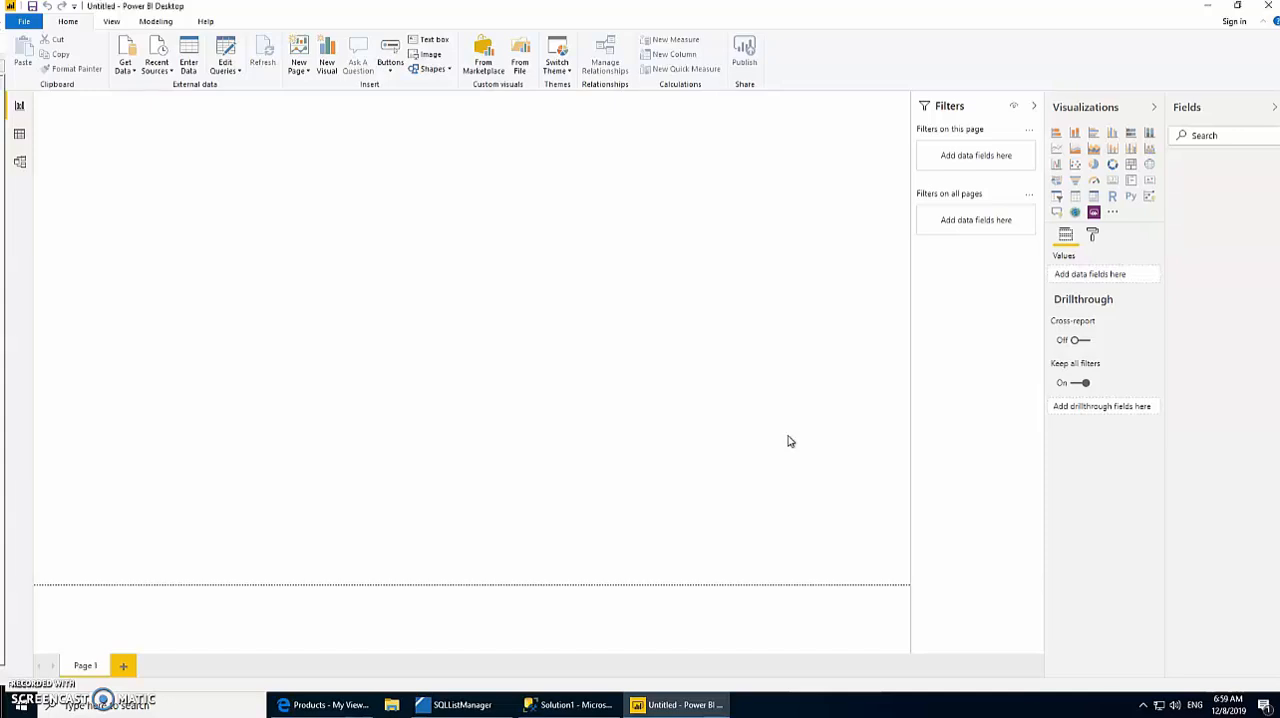
pyautogui.moveTo(496, 220)
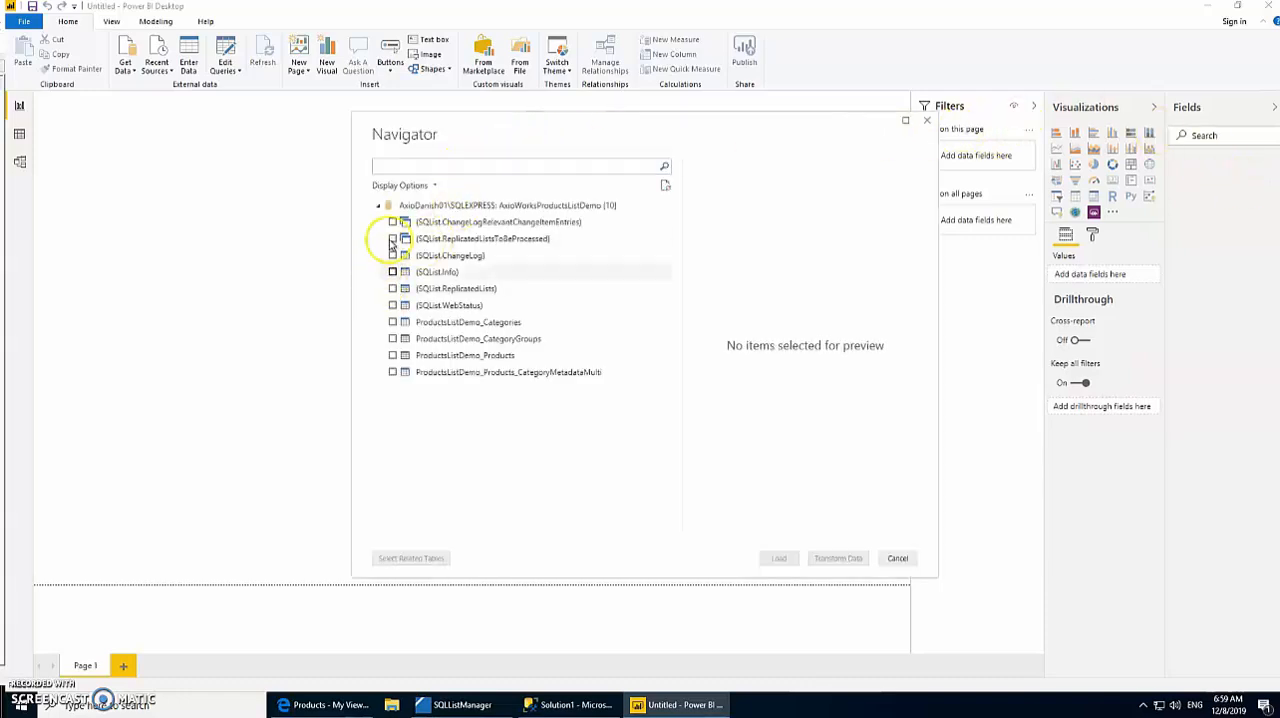
# Load the Categories, CategoryGroups and Products tables into the model.
pyautogui.click(392, 322)
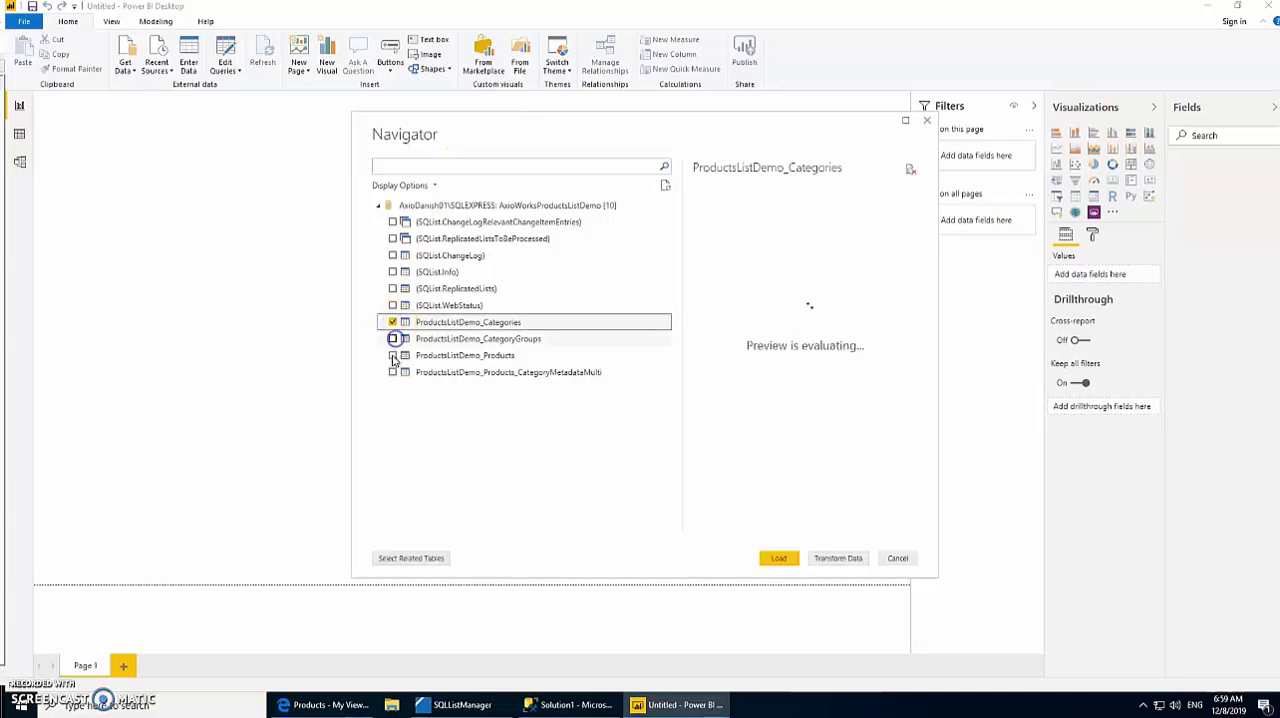
pyautogui.click(392, 356)
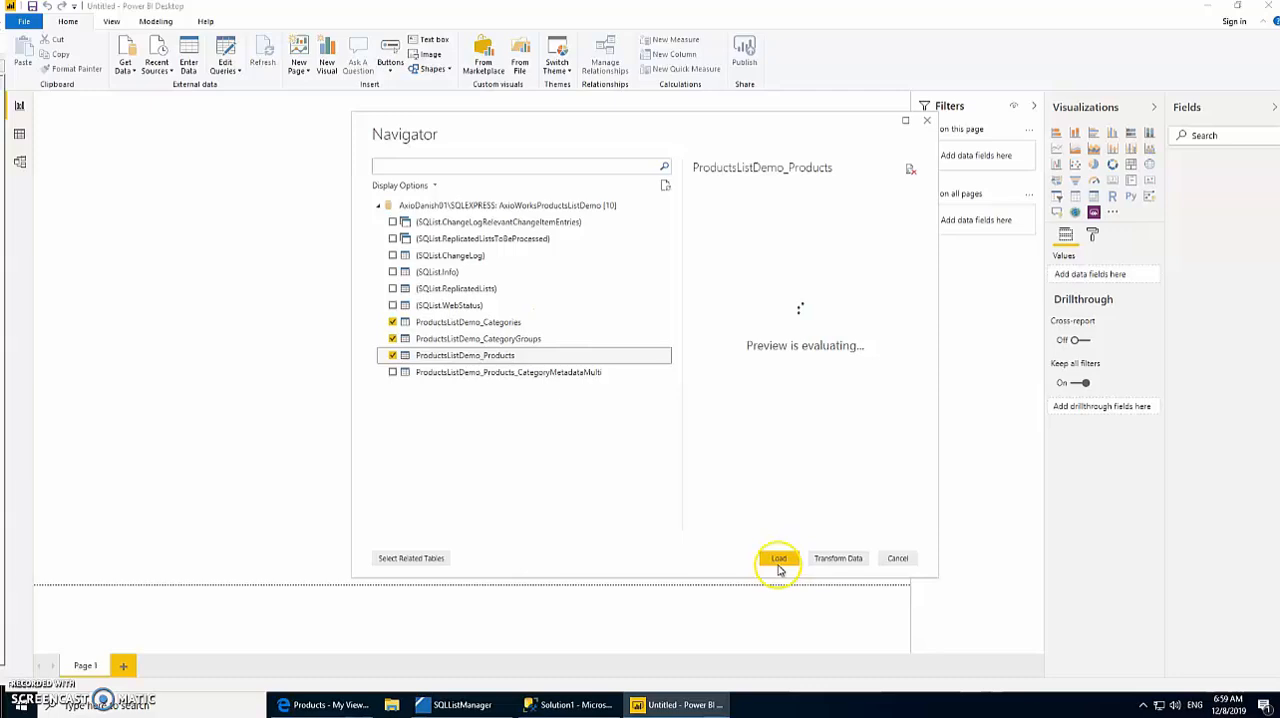
pyautogui.click(780, 558)
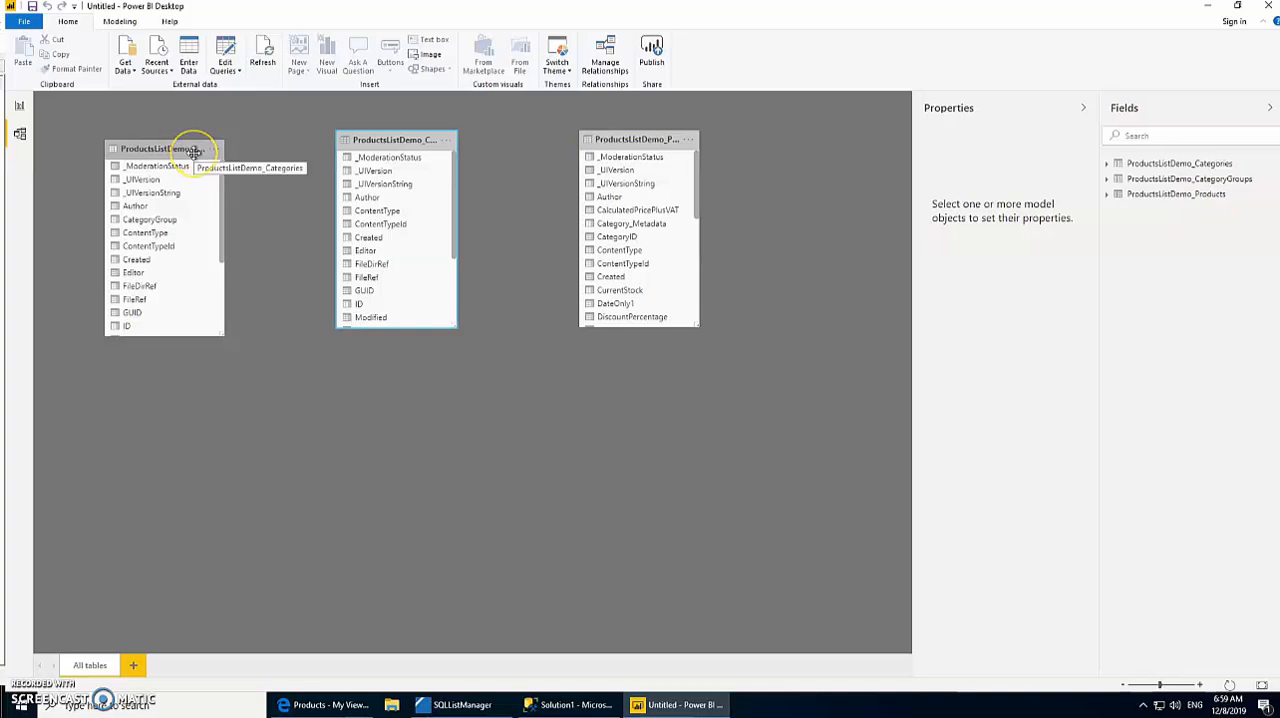
pyautogui.moveTo(396, 140)
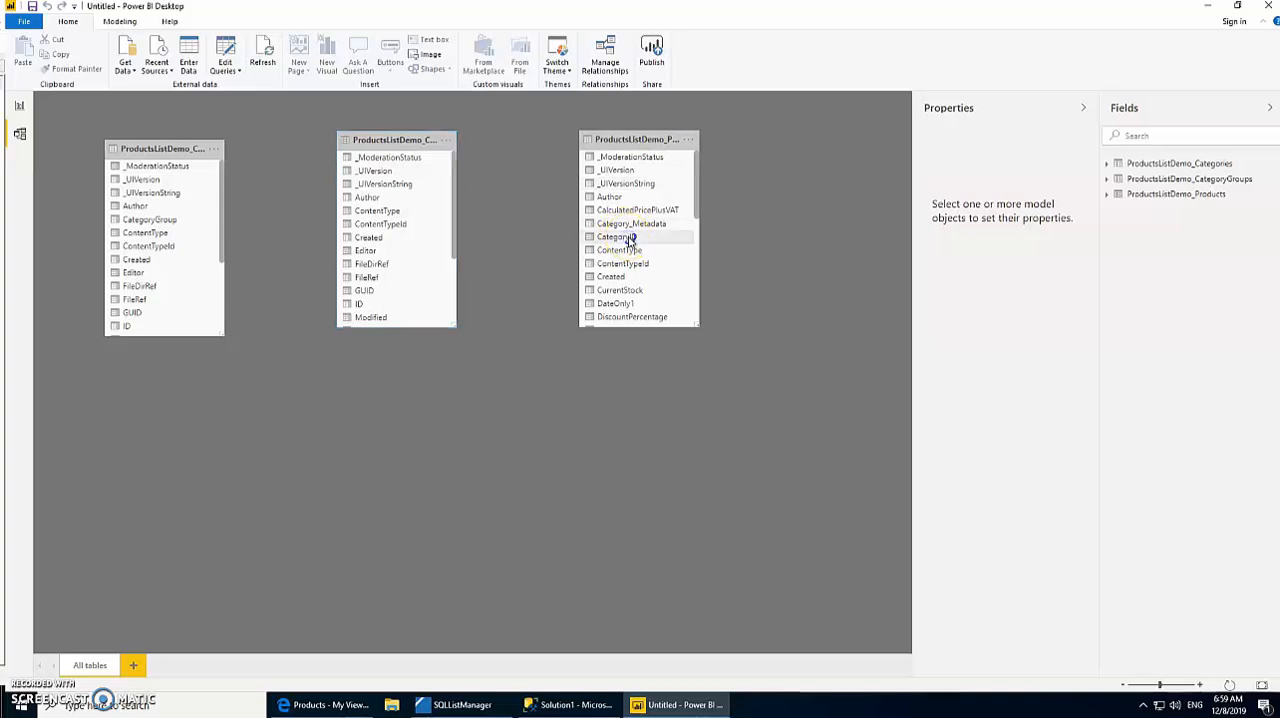
# Relate Products to Categories on CategoryID and Categories to CategoryGroups.
pyautogui.click(616, 236)
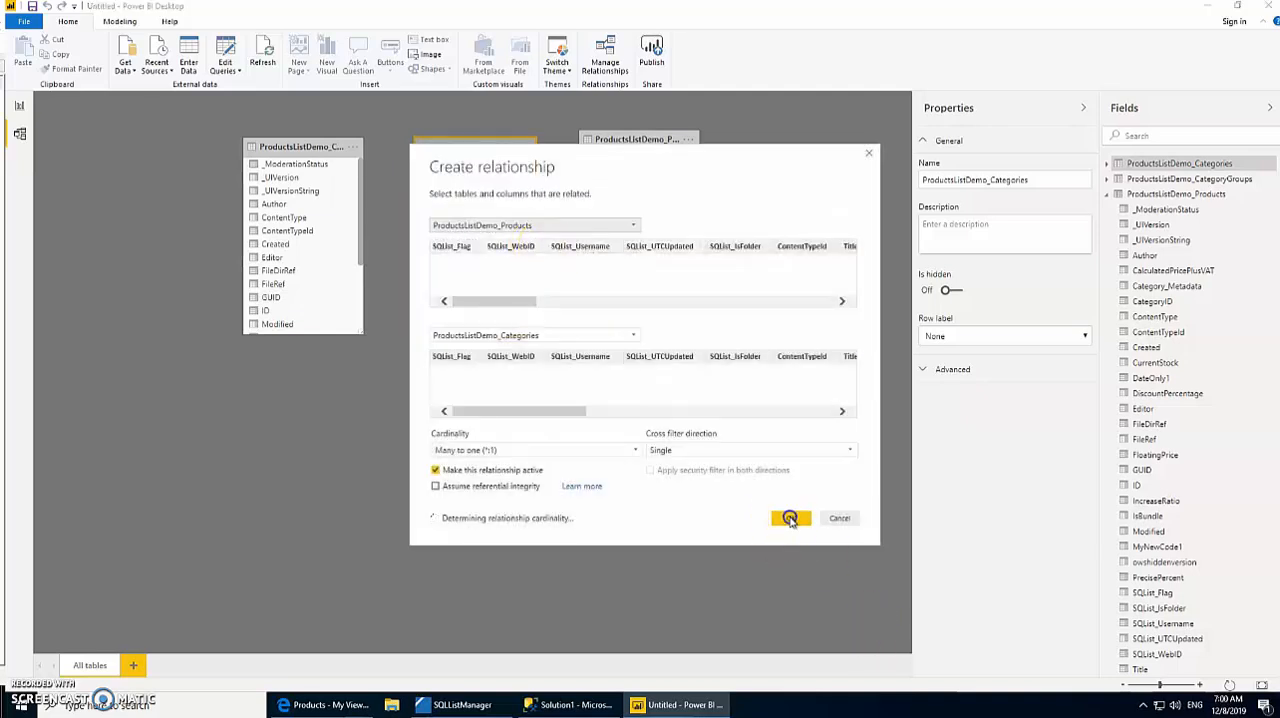
pyautogui.click(788, 518)
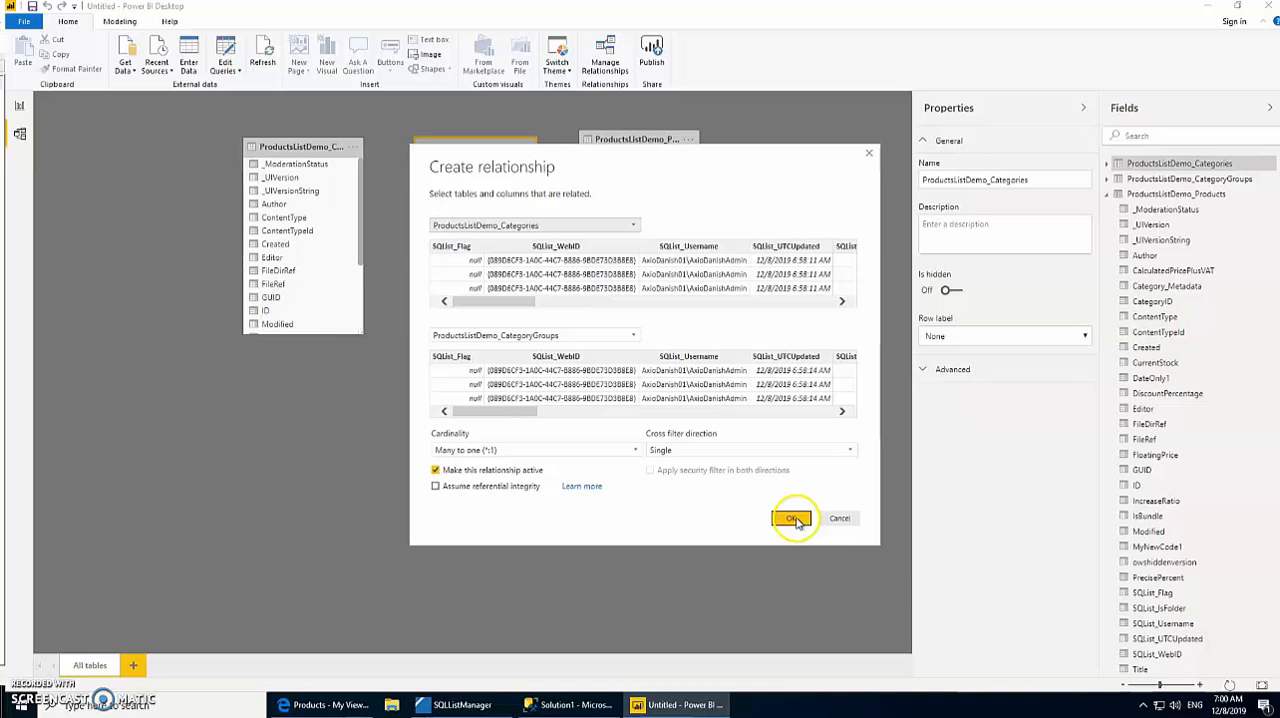
pyautogui.click(792, 518)
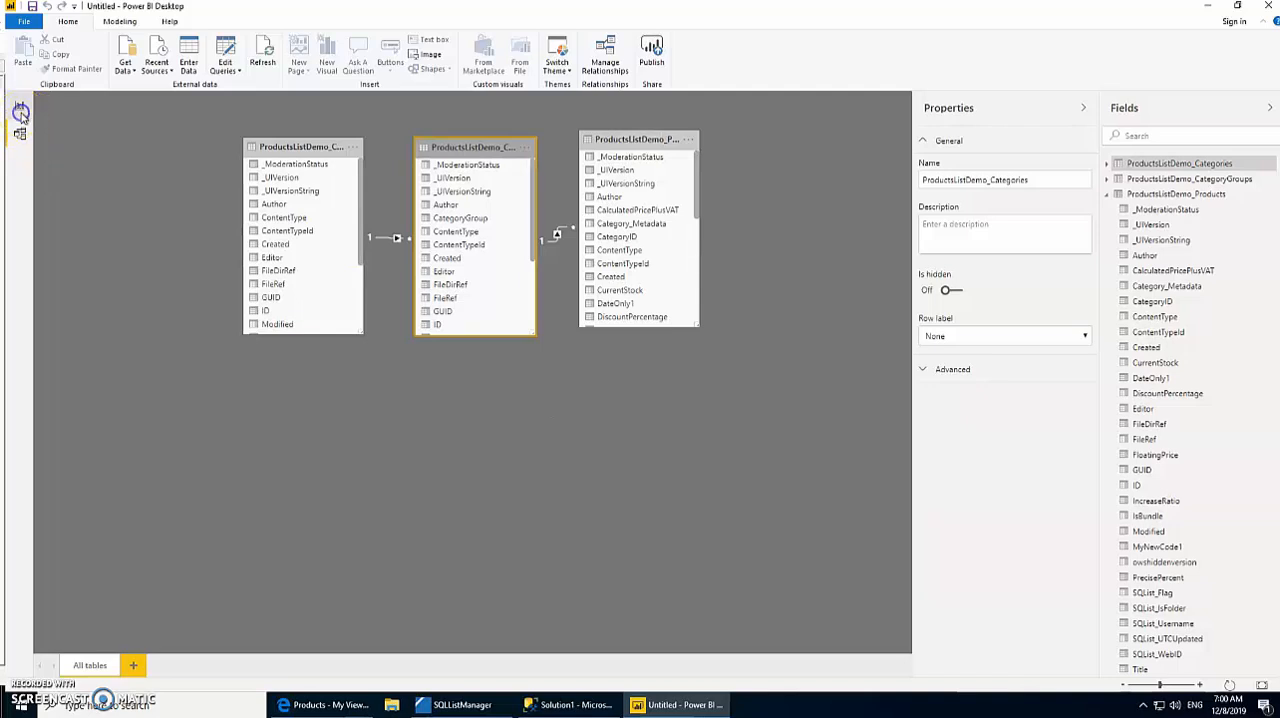
# Add a stacked column chart on the report page with category group Title on the axis.
pyautogui.click(20, 106)
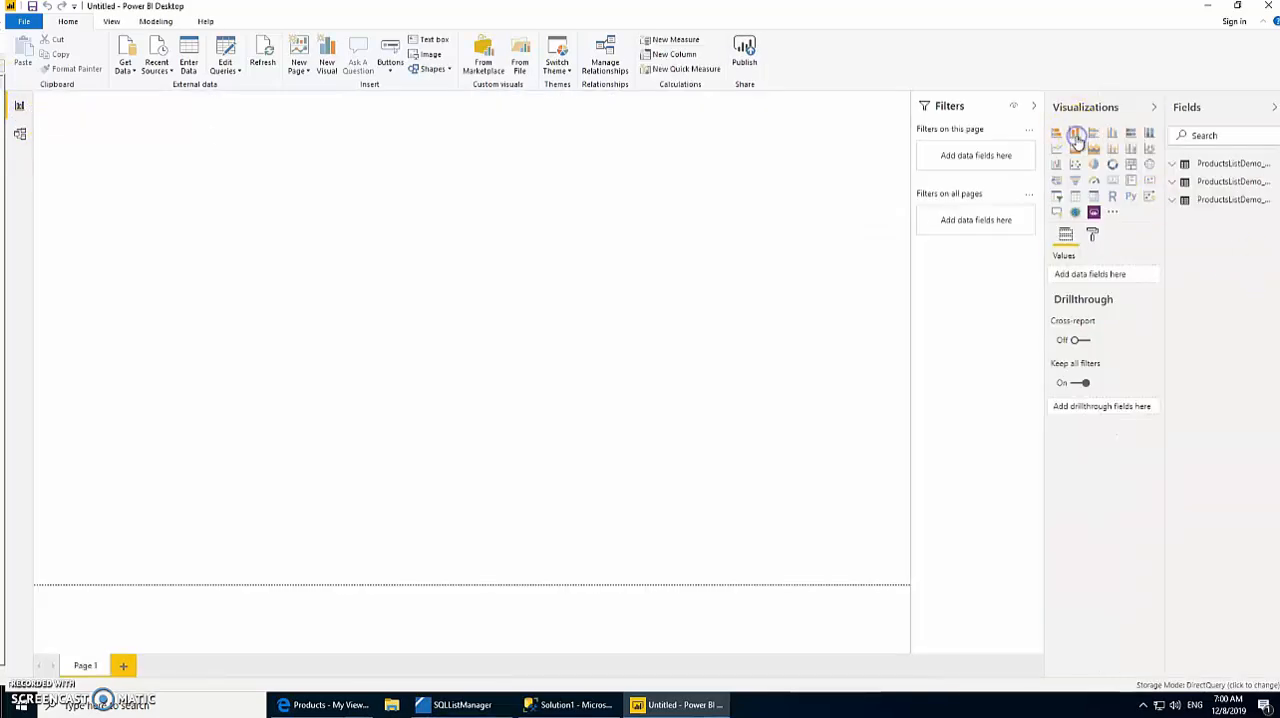
pyautogui.click(1076, 136)
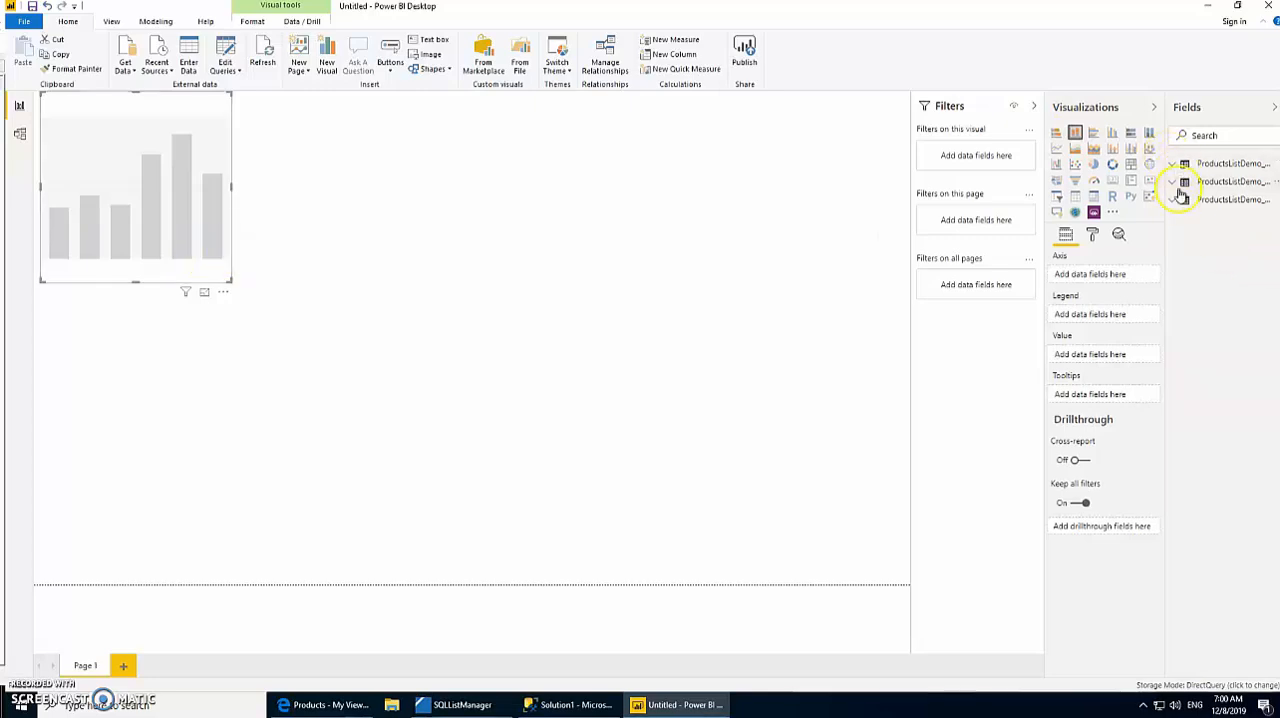
pyautogui.click(1172, 198)
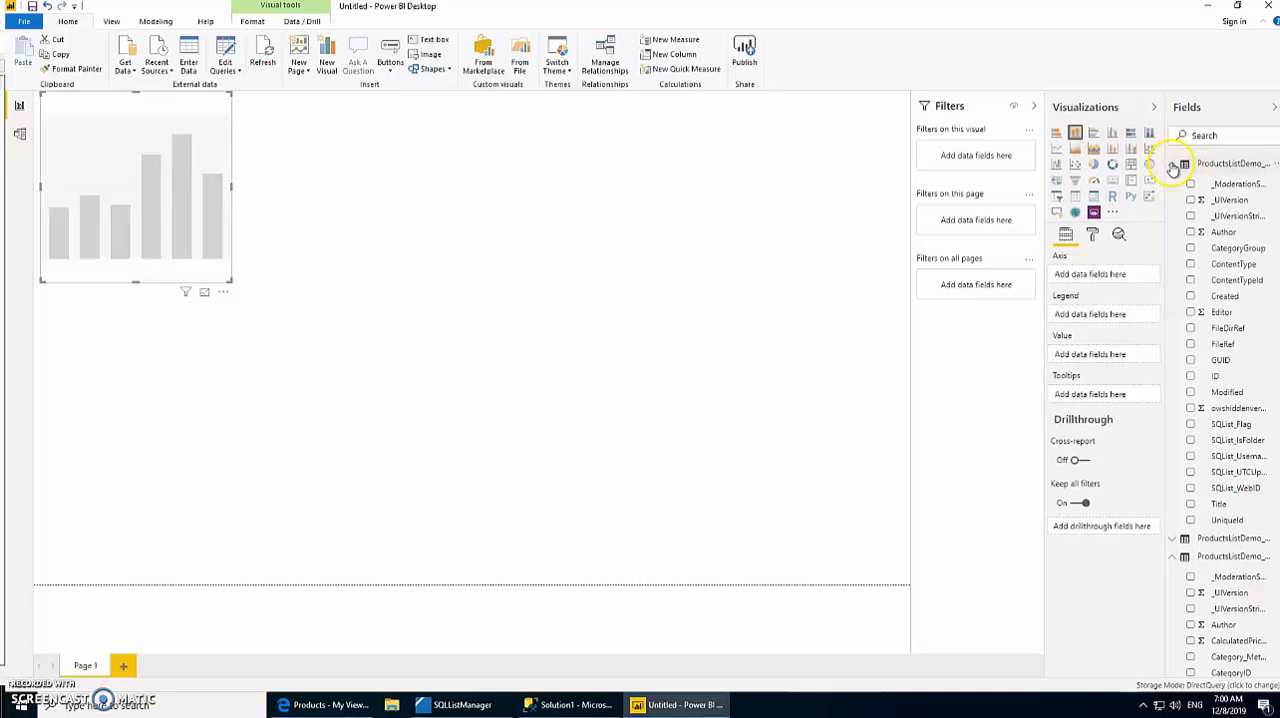
pyautogui.click(1172, 164)
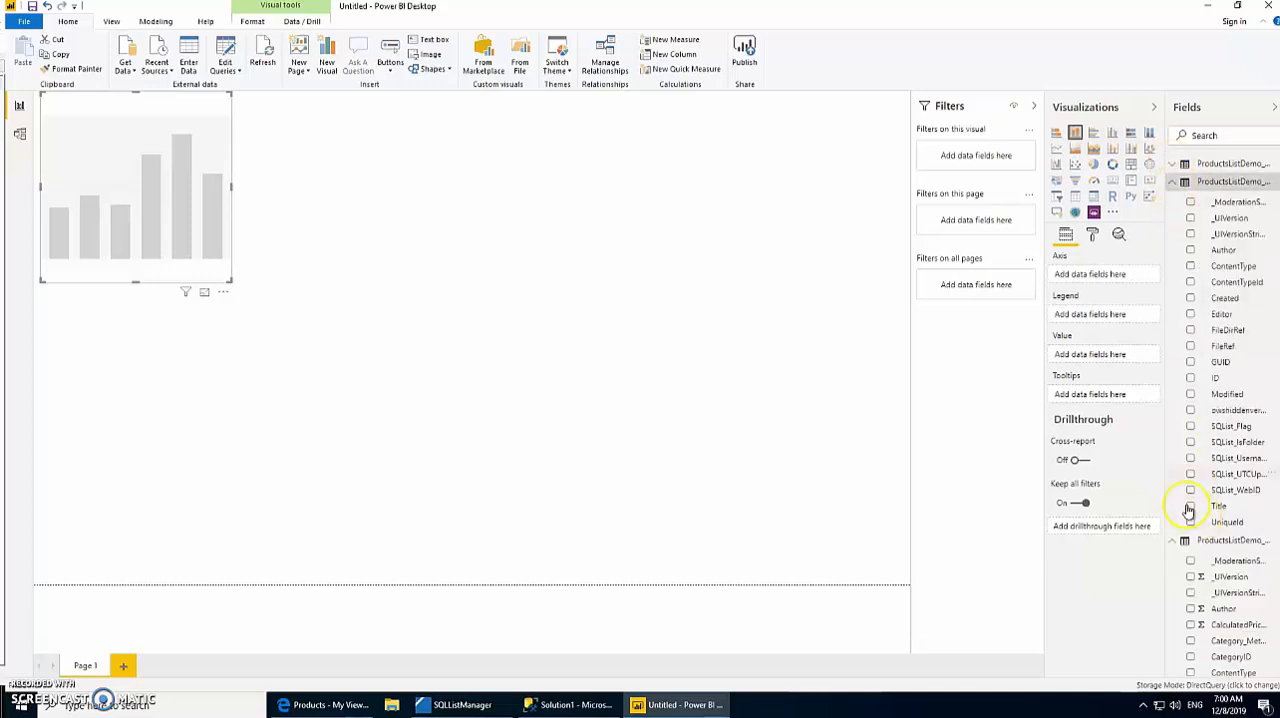
pyautogui.click(1190, 506)
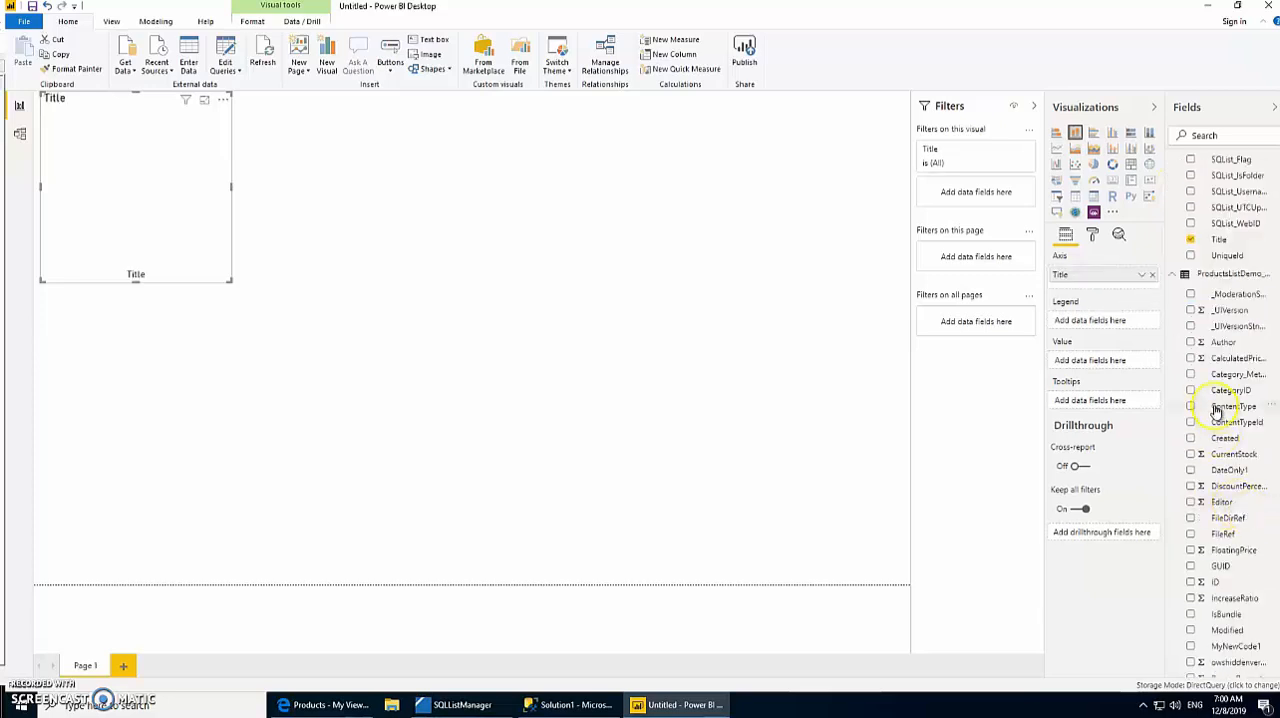
# Plot UnitPrice and CurrentStock as stacked values and enlarge the chart across the page.
pyautogui.scroll(-3)
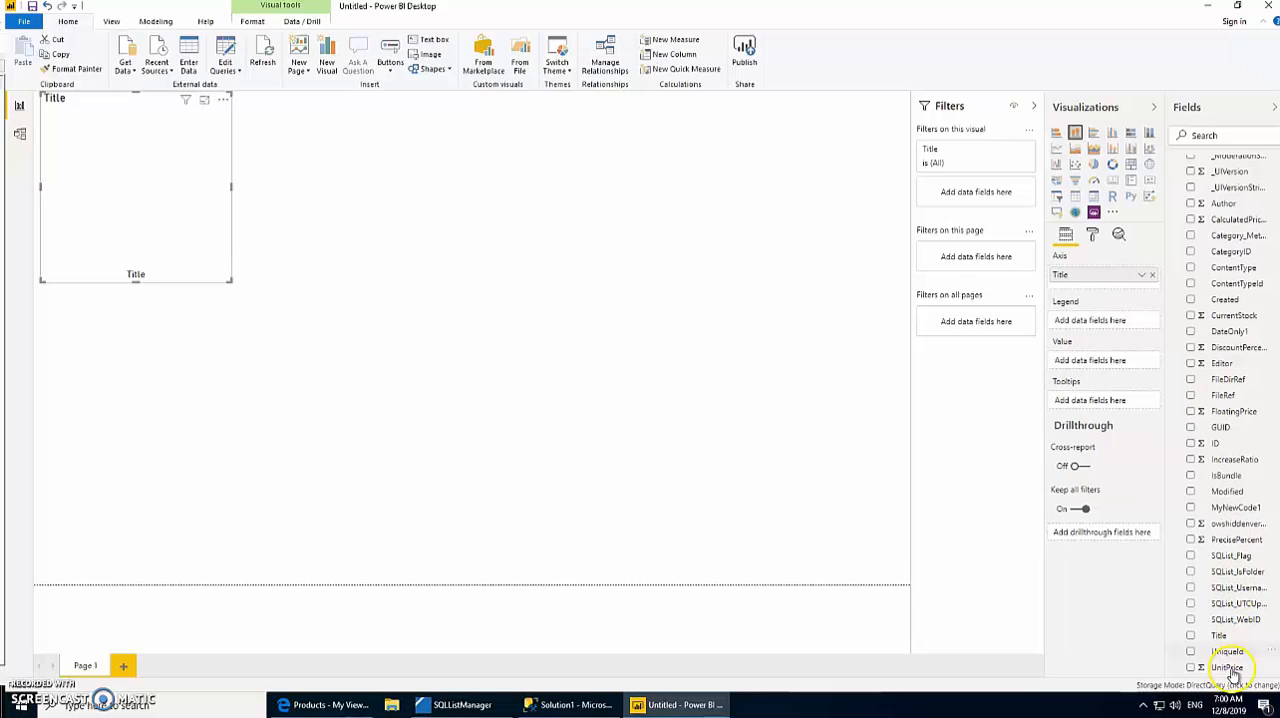
pyautogui.click(1228, 668)
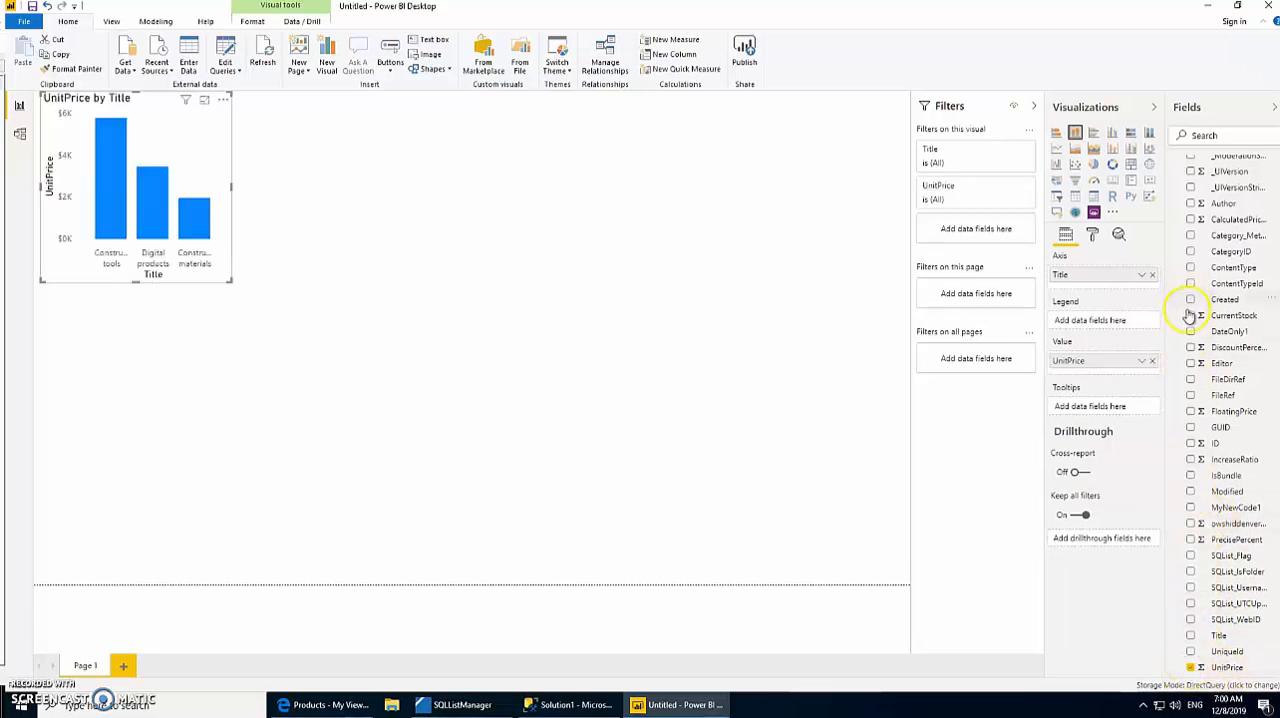
pyautogui.click(1190, 316)
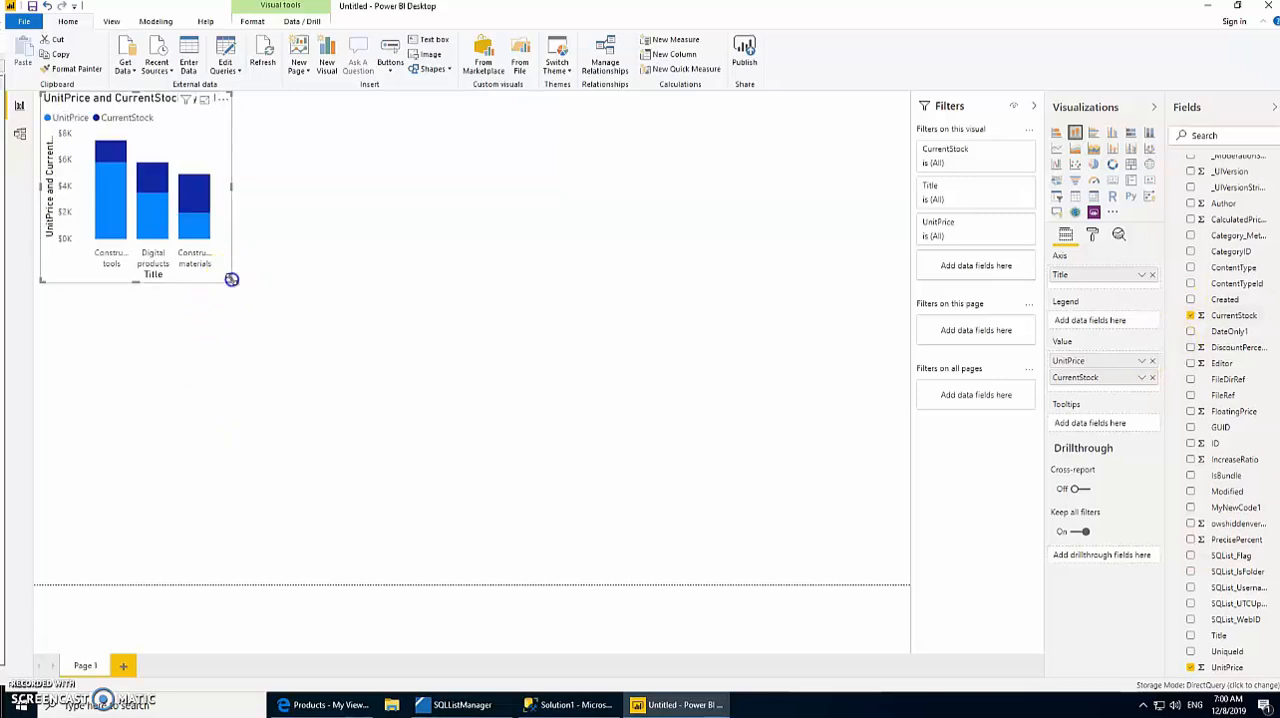
pyautogui.moveTo(232, 280); pyautogui.dragTo(828, 532)
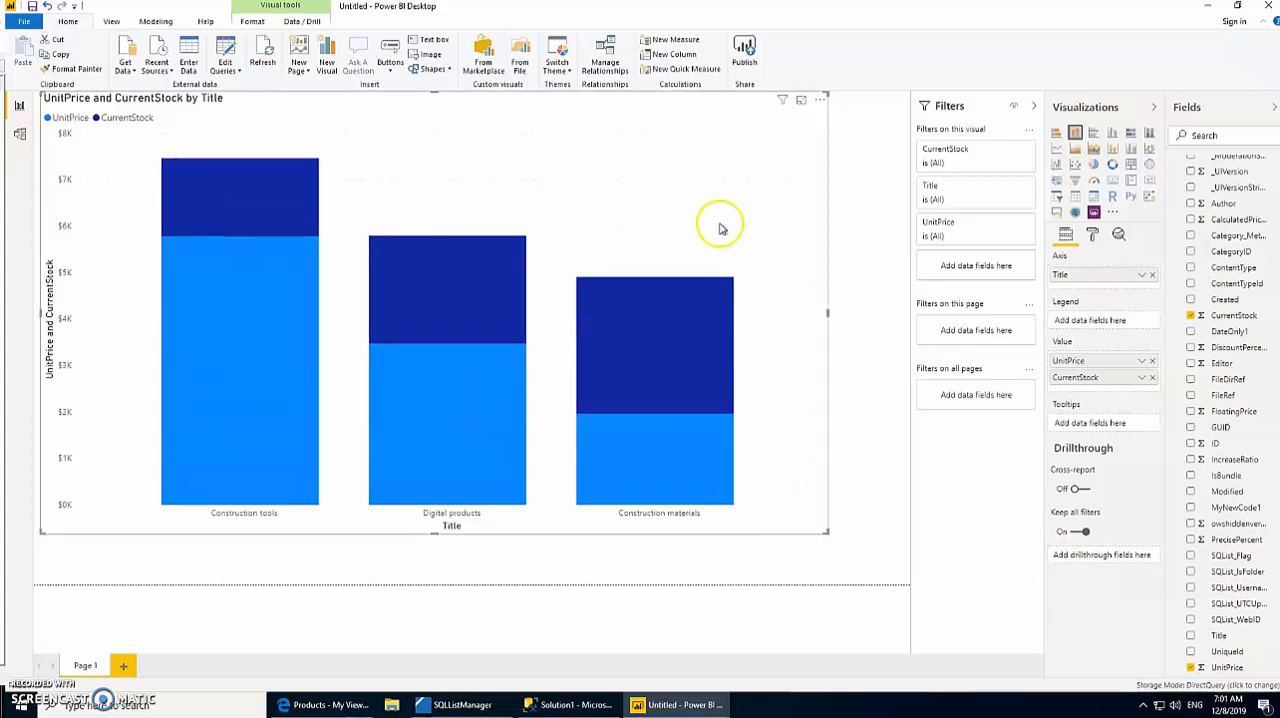
pyautogui.moveTo(296, 152)
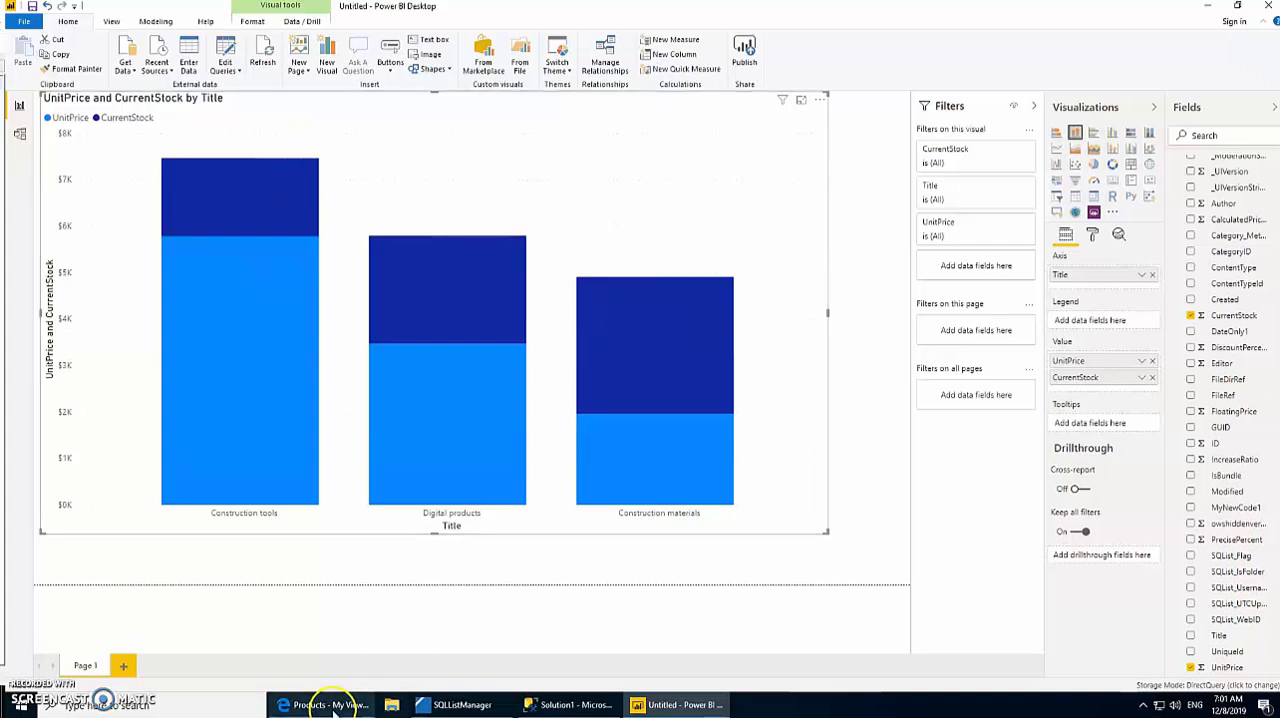
pyautogui.moveTo(316, 704)
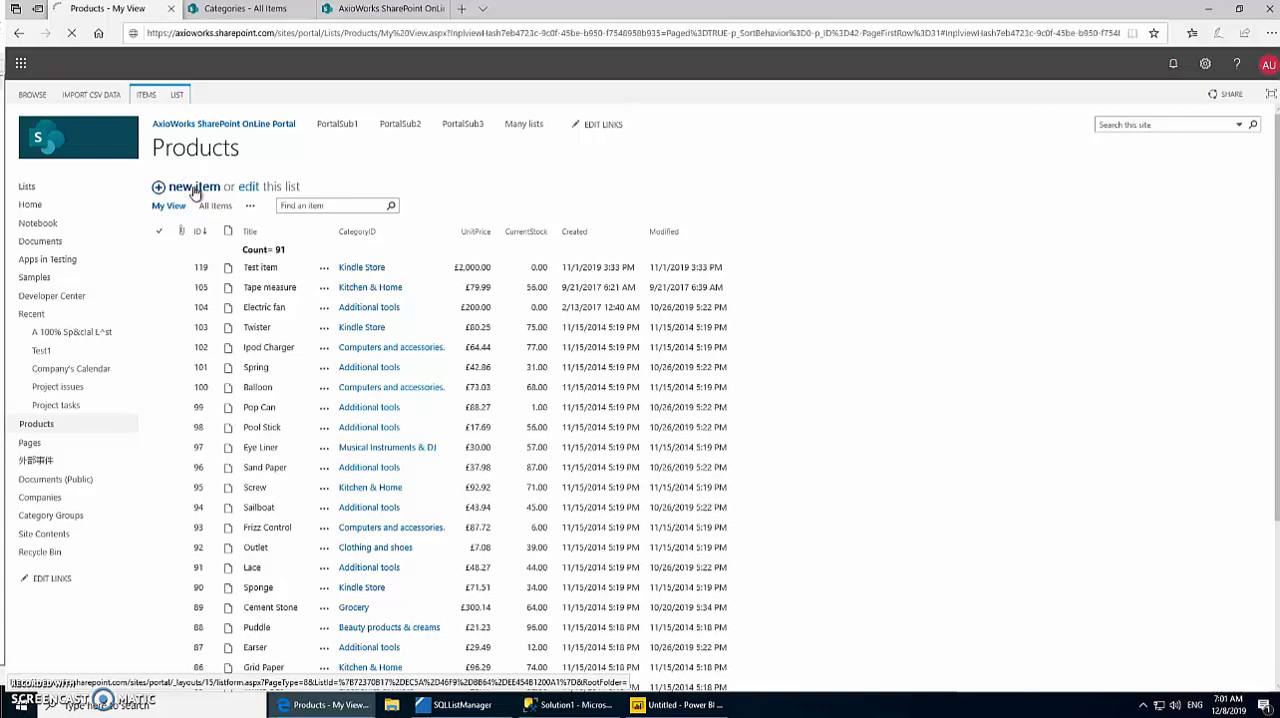
# Start a new Products item titled CDs with unit price 100 and current stock 2000.
pyautogui.click(194, 188)
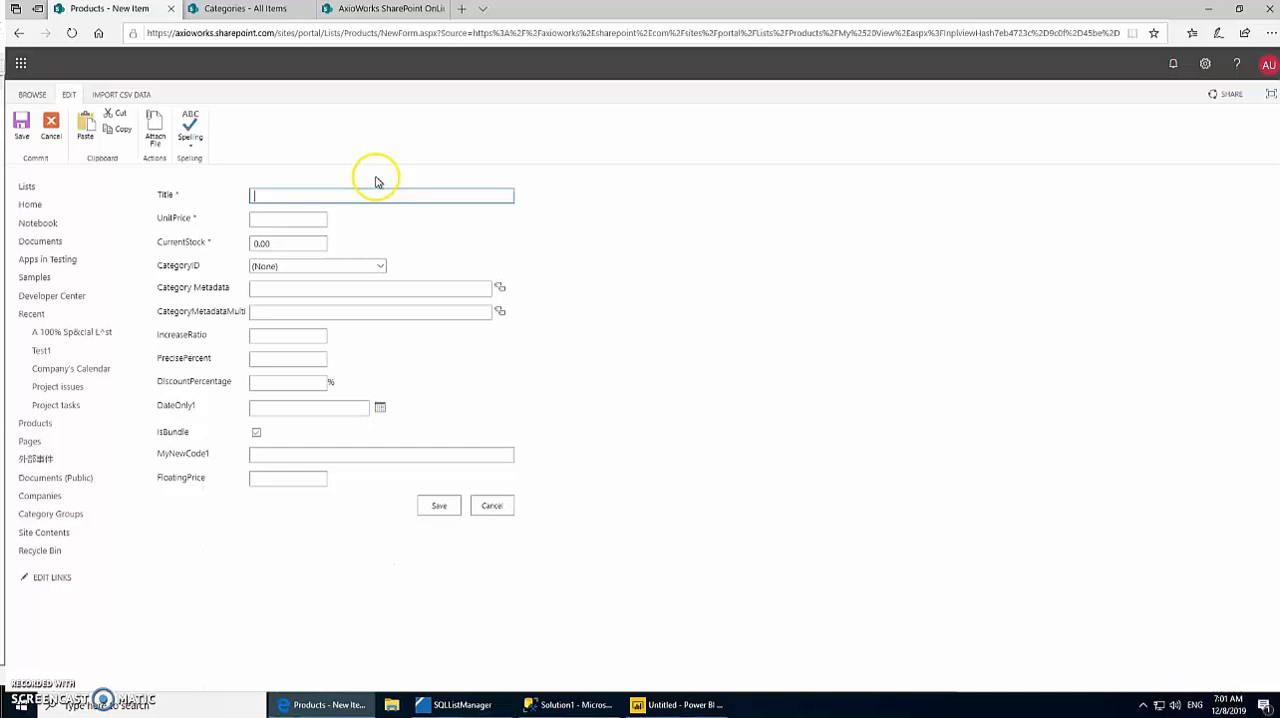
pyautogui.write('c')
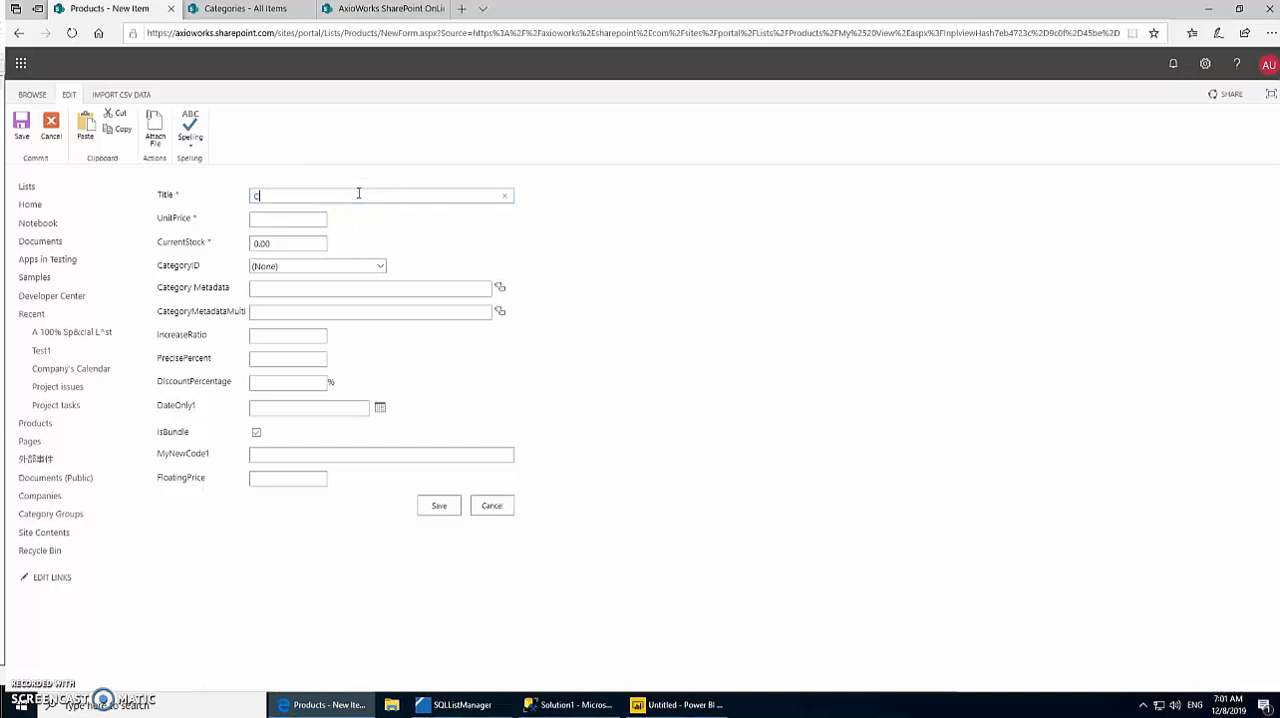
pyautogui.write('D')
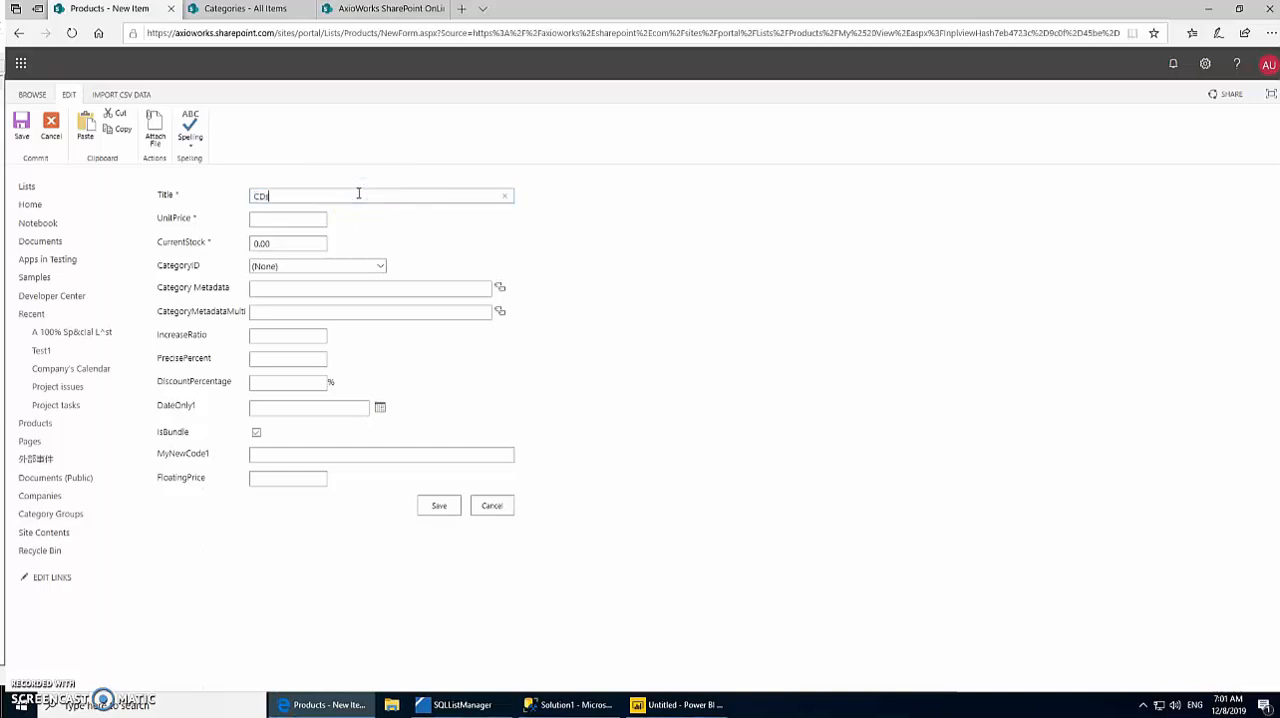
pyautogui.click(288, 218)
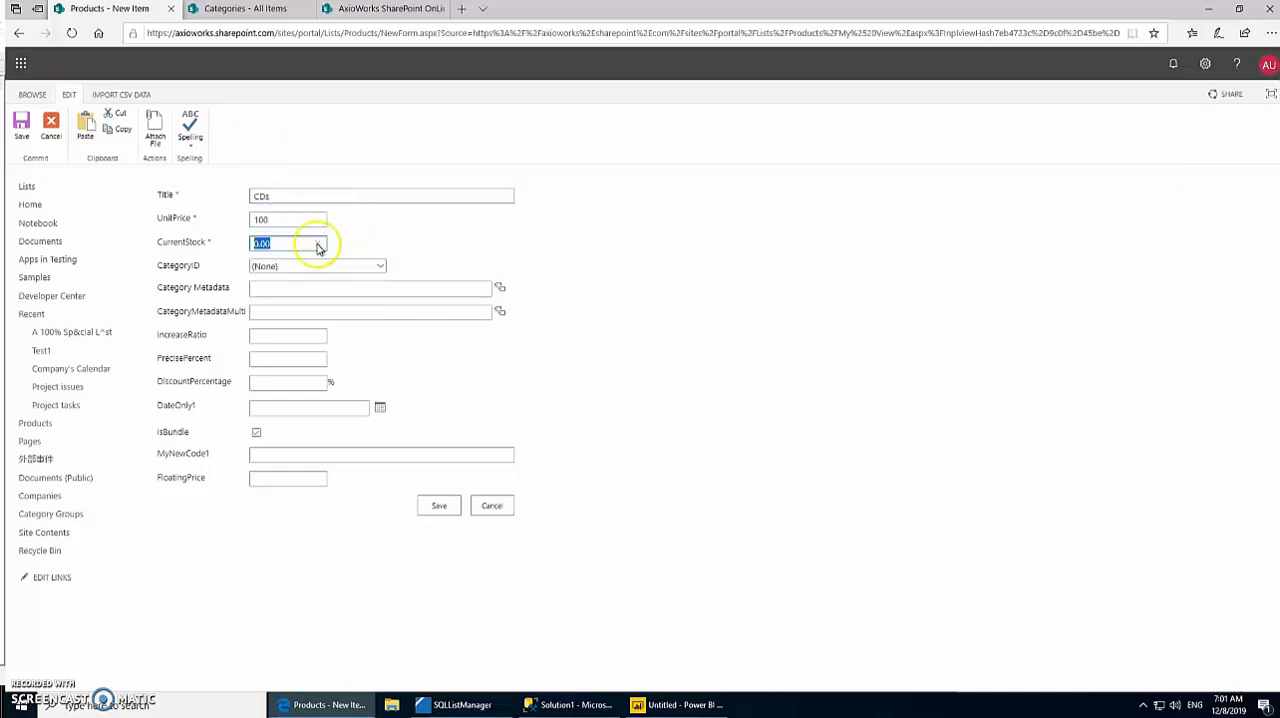
pyautogui.write('200')
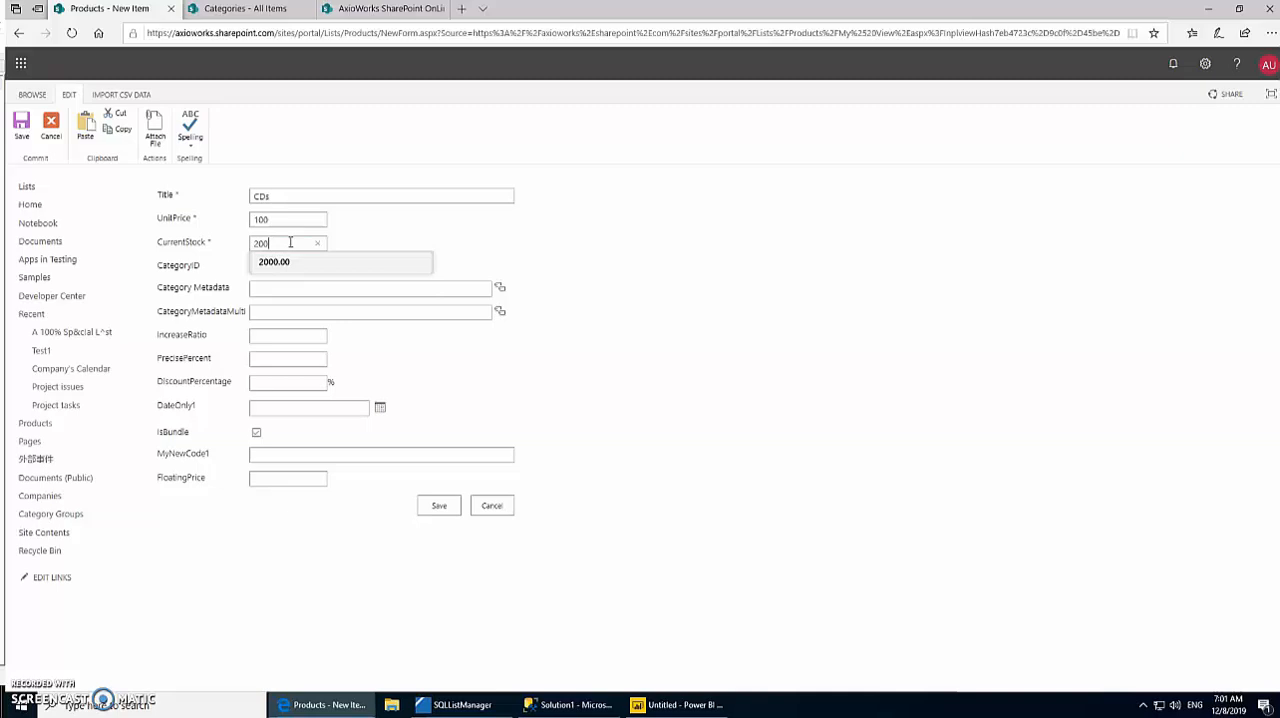
pyautogui.write('0')
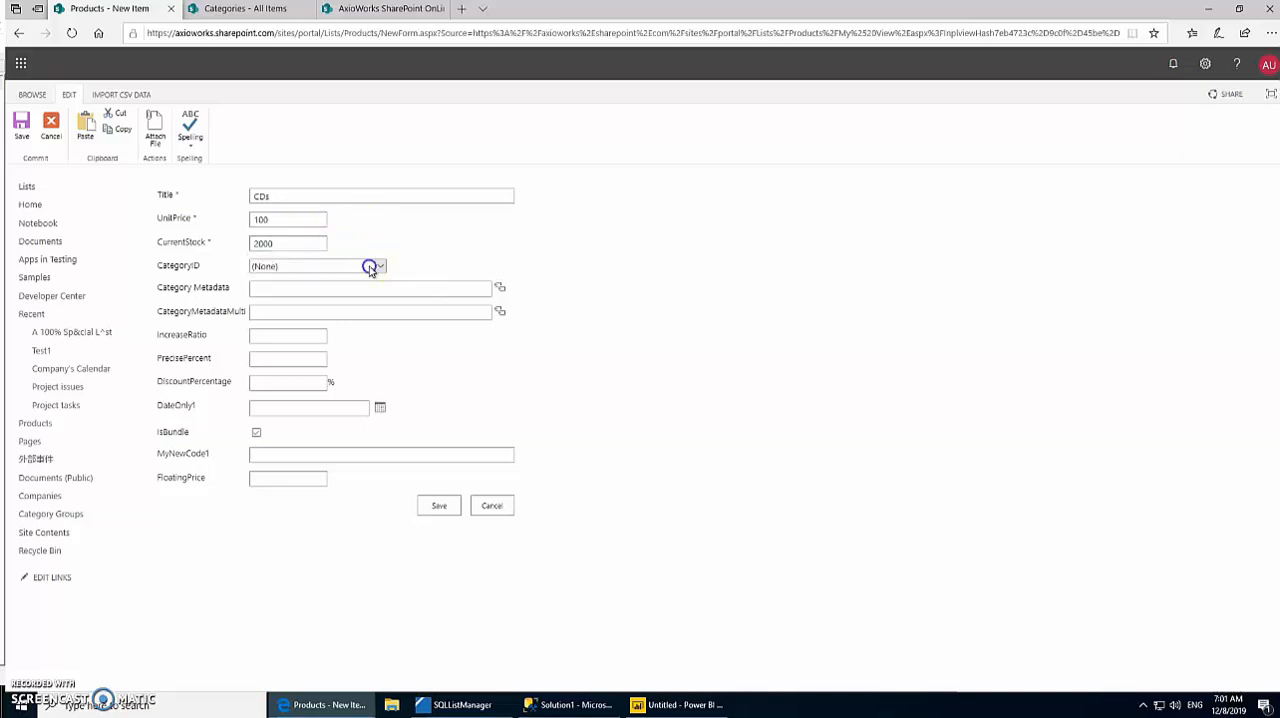
# Assign the PC & Video Games category and save the new product.
pyautogui.click(380, 264)
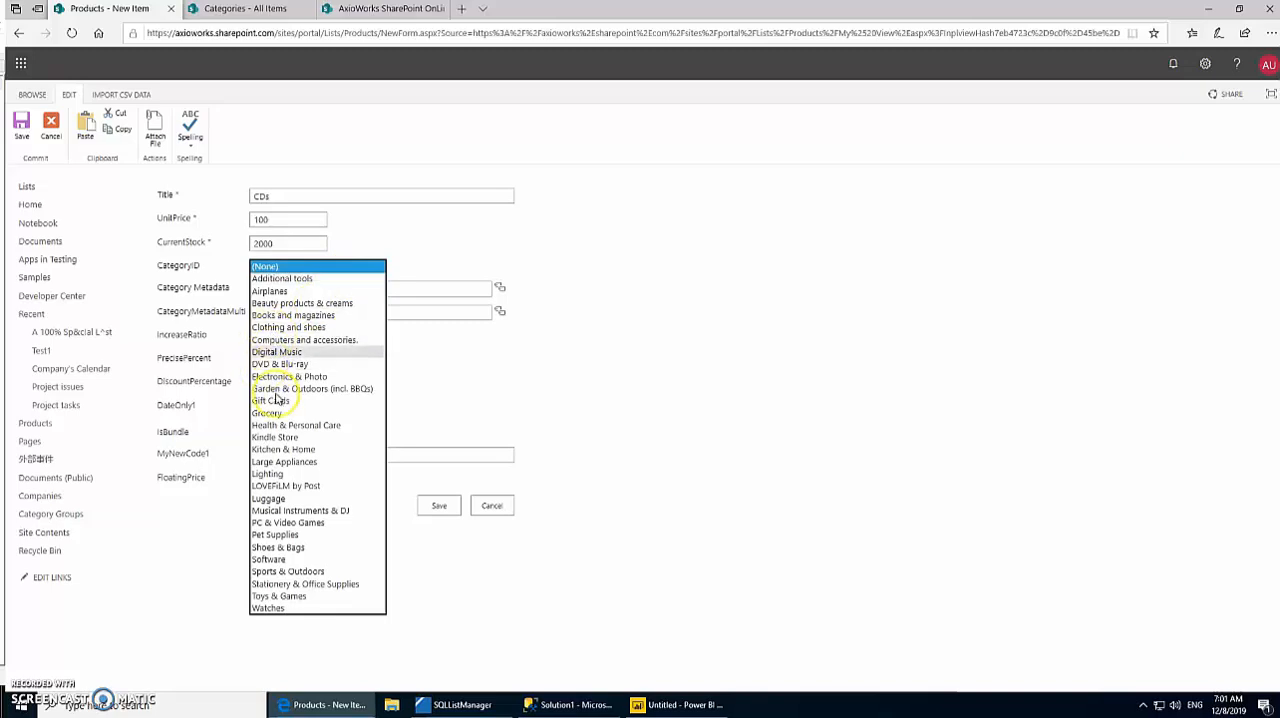
pyautogui.moveTo(290, 522)
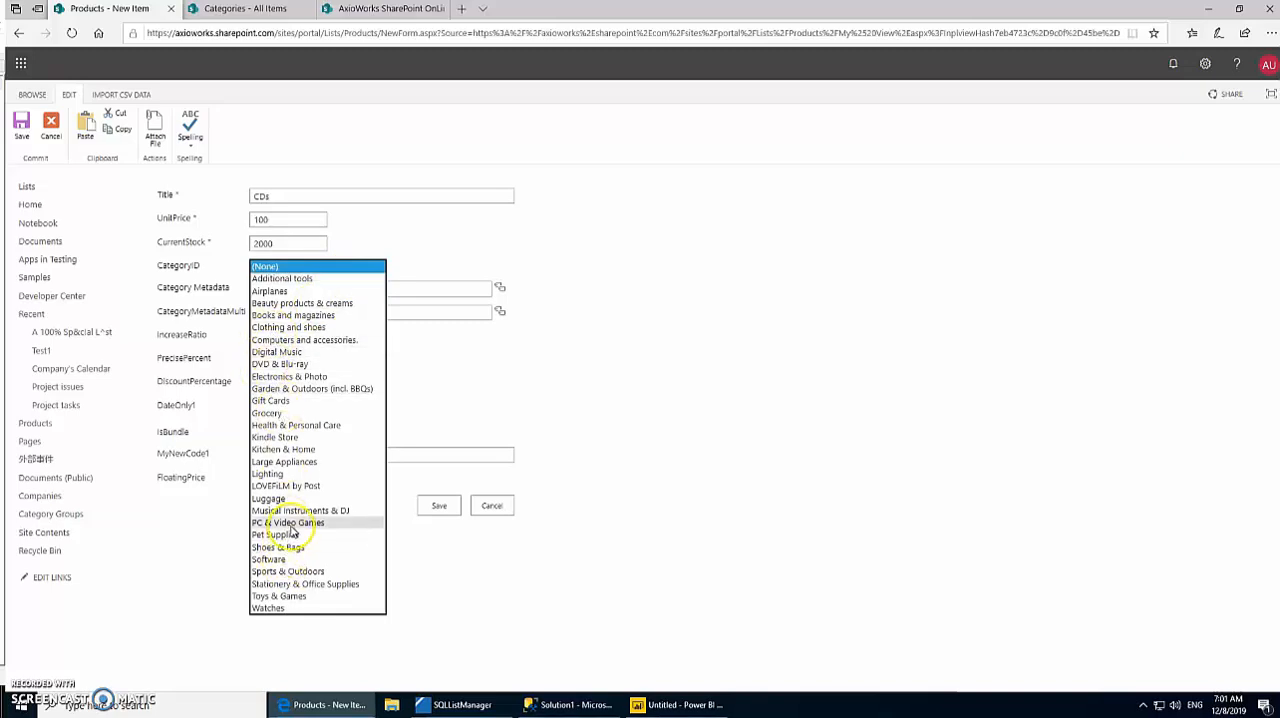
pyautogui.click(288, 522)
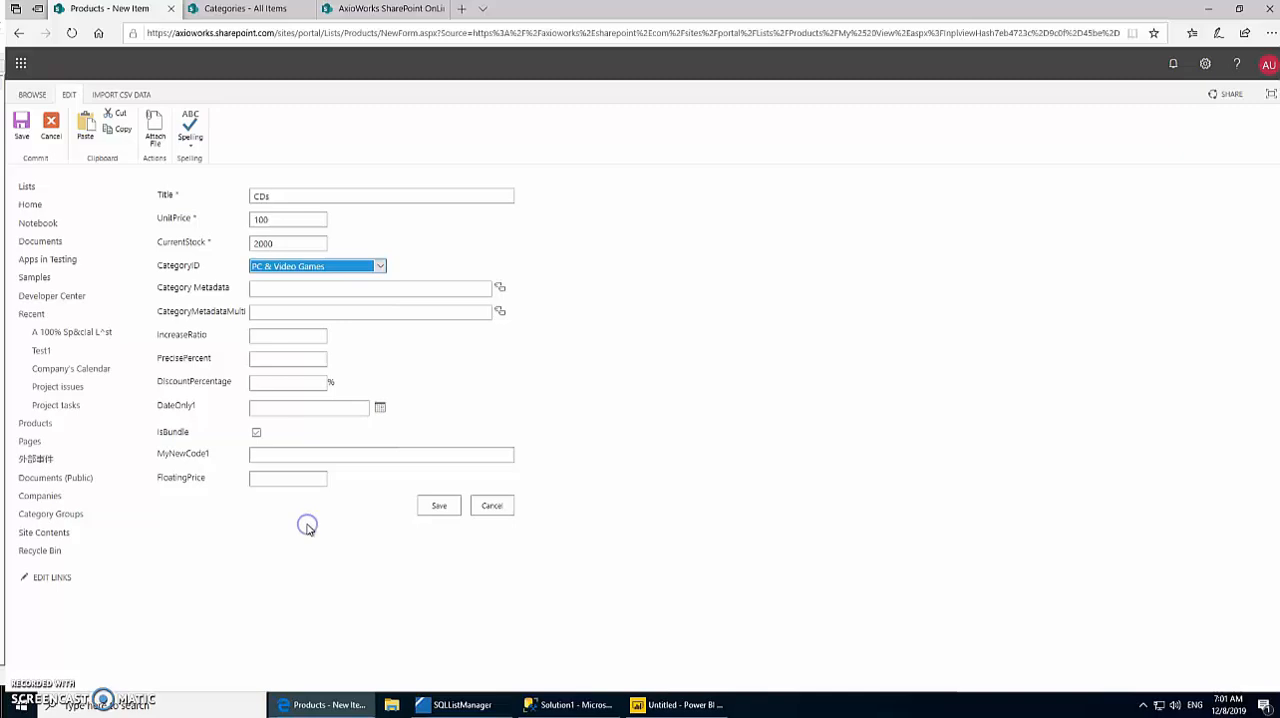
pyautogui.moveTo(548, 466)
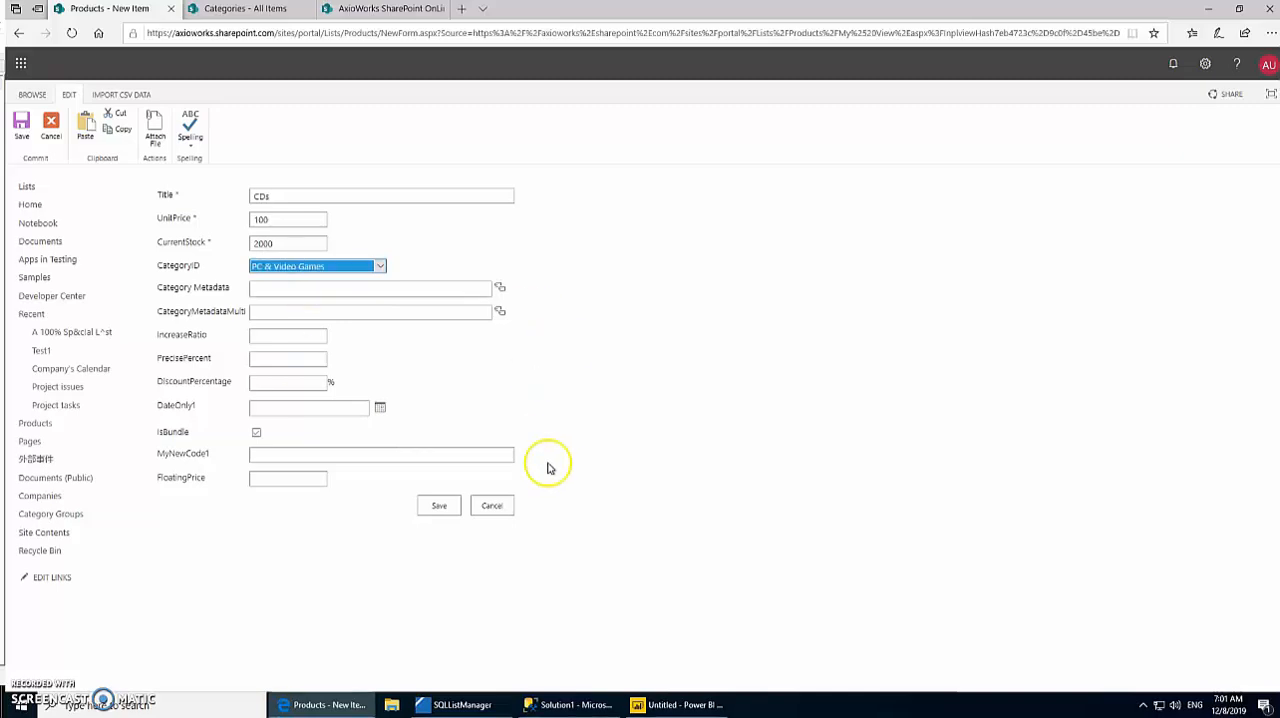
pyautogui.click(438, 504)
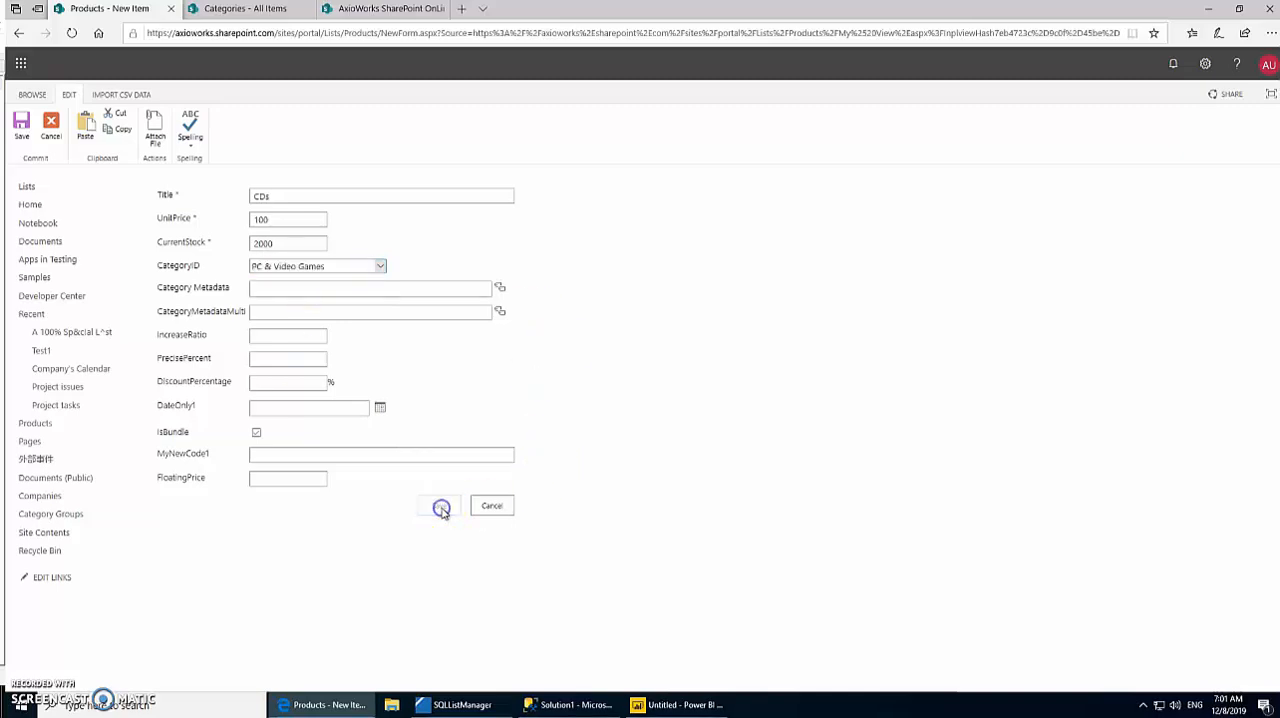
pyautogui.click(438, 504)
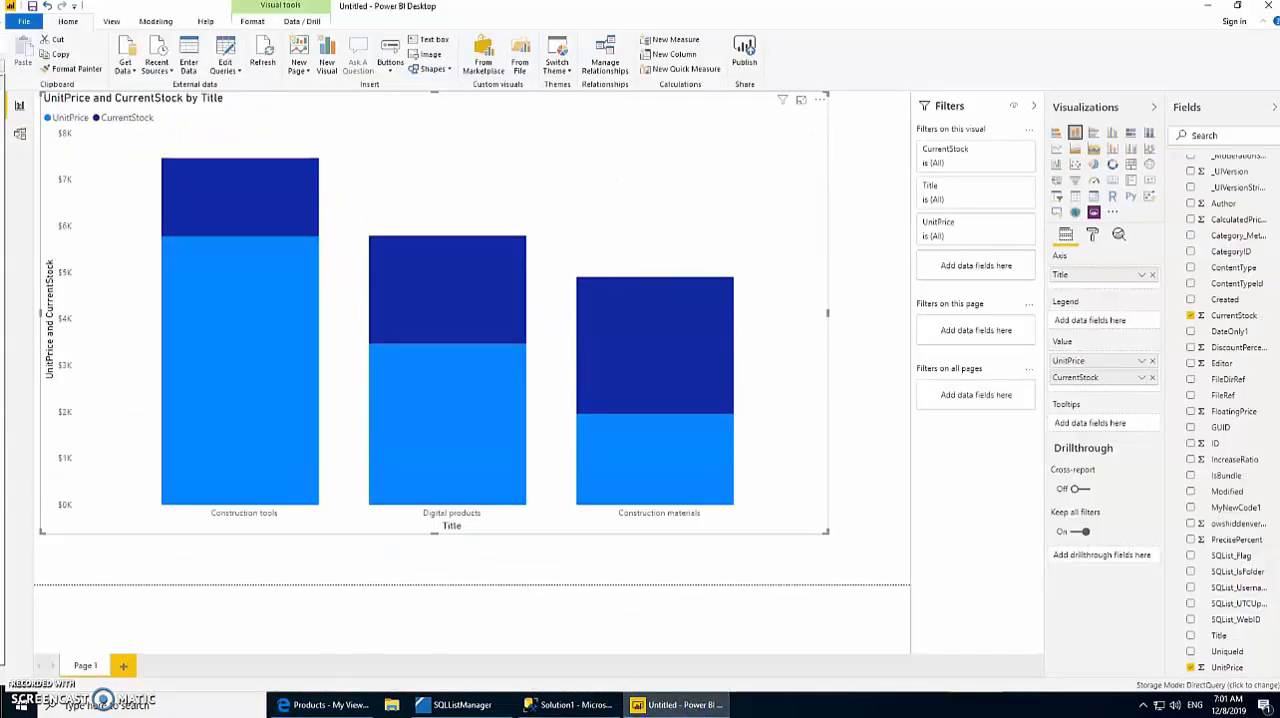
# Refresh the DirectQuery data so the Digital products bar rises with the CDs stock.
pyautogui.click(262, 52)
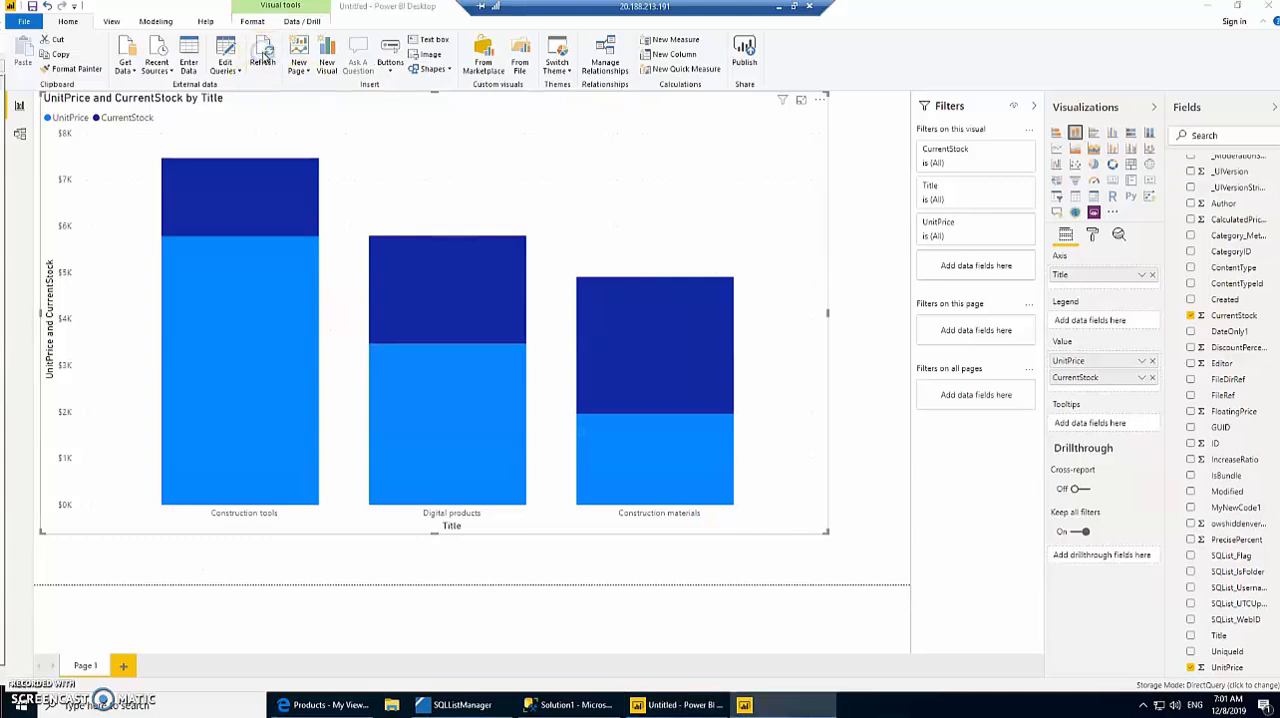
pyautogui.click(262, 56)
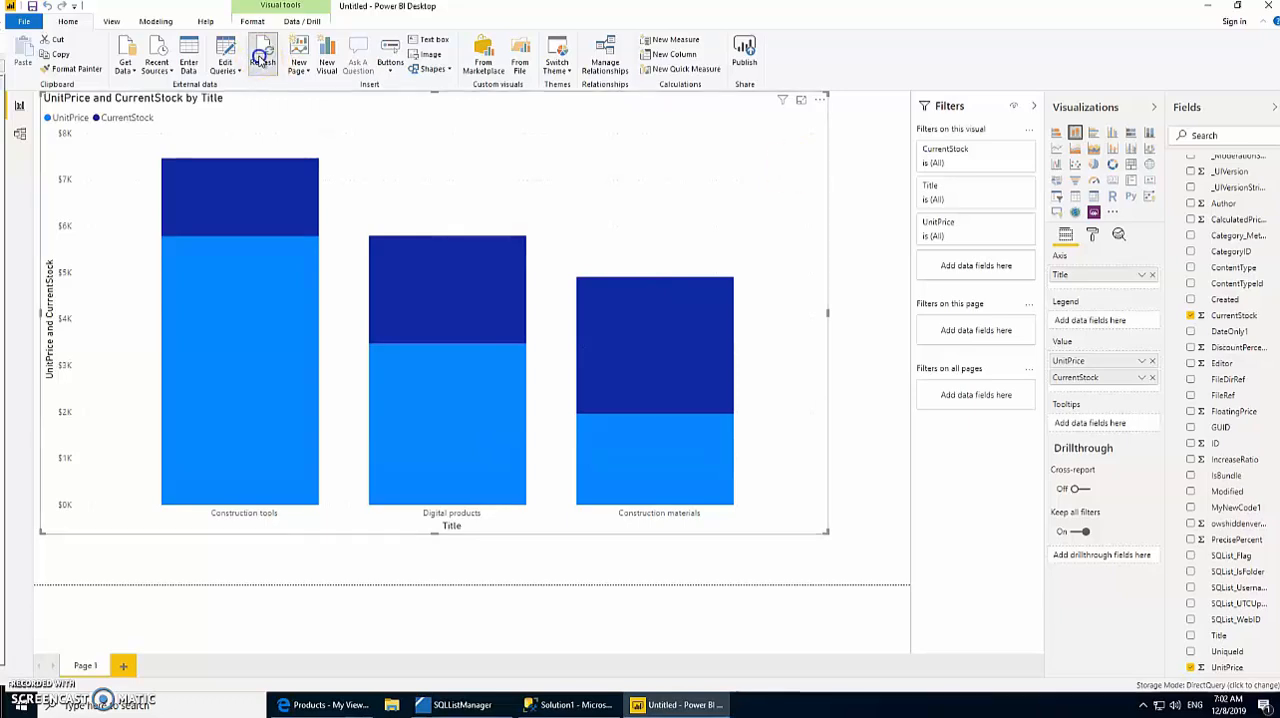
pyautogui.click(262, 52)
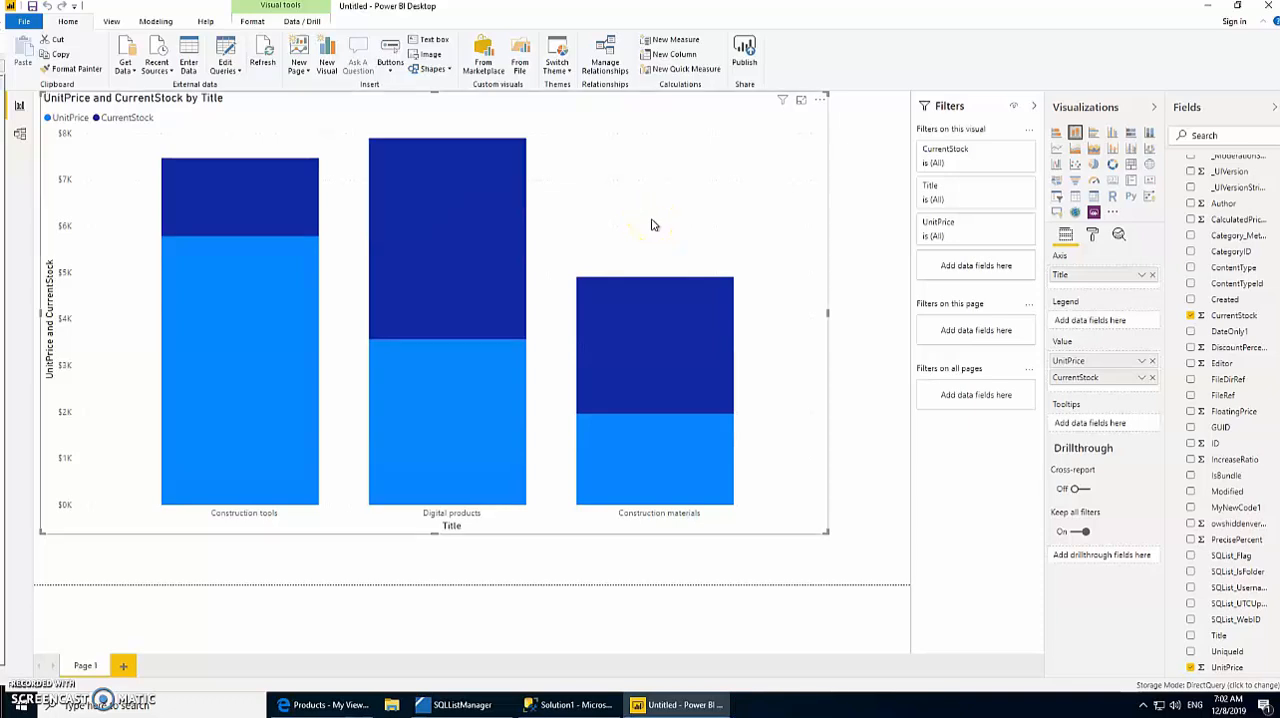
pyautogui.moveTo(338, 104)
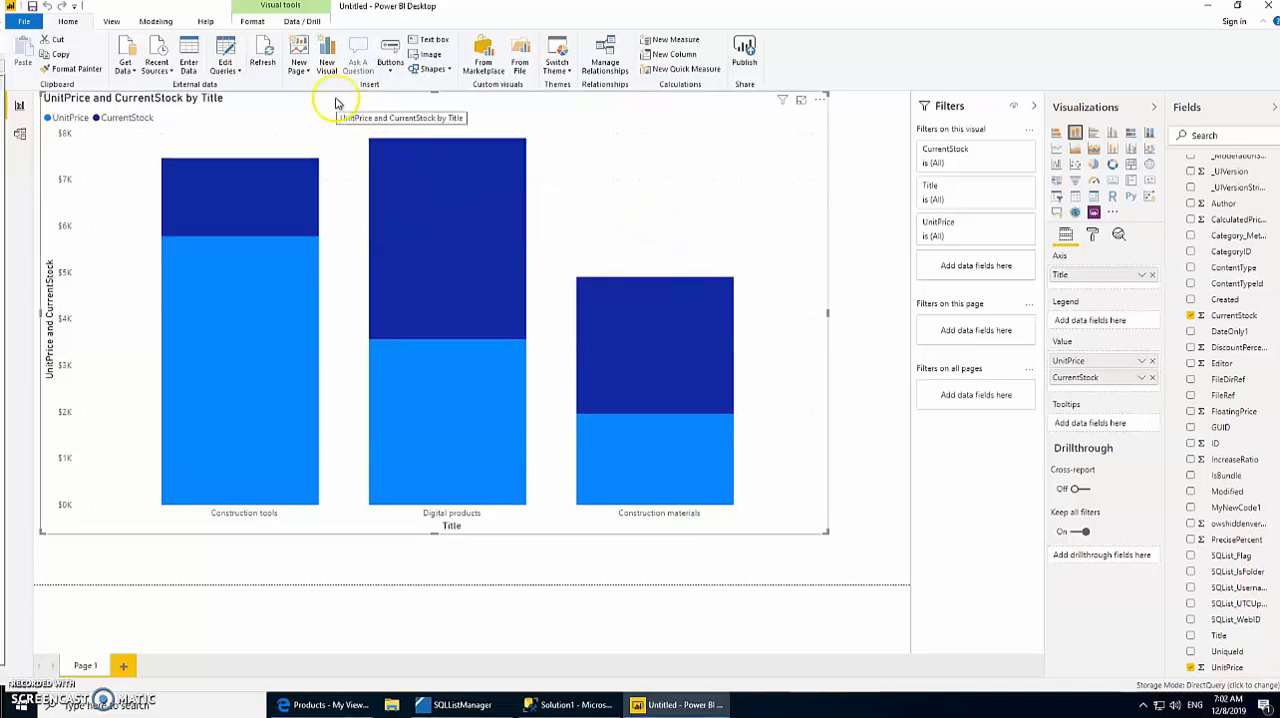
pyautogui.moveTo(378, 204)
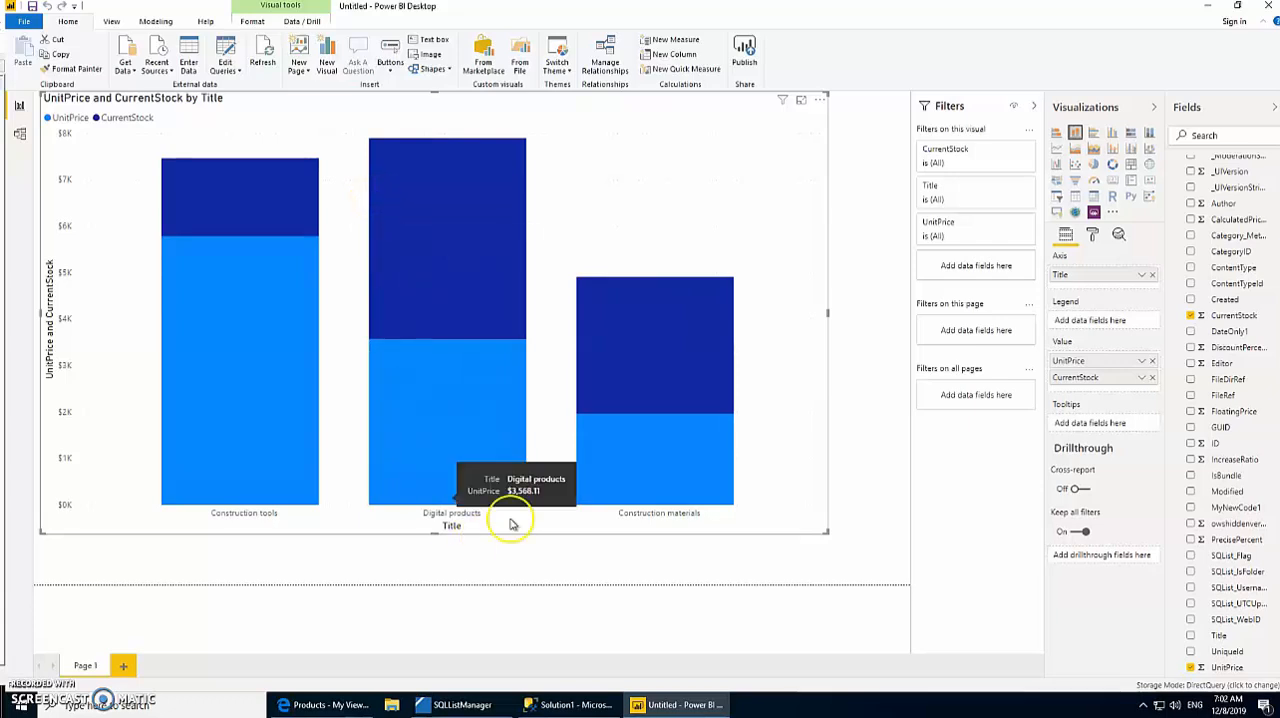
pyautogui.moveTo(392, 136)
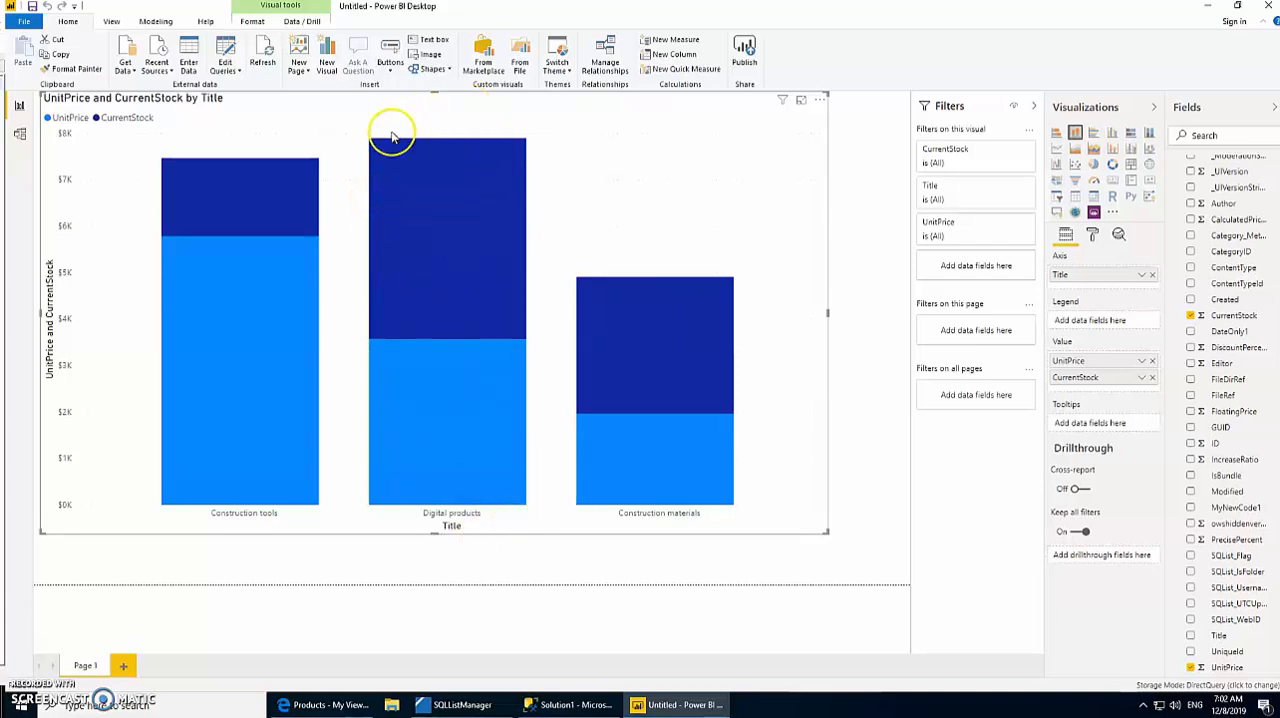
pyautogui.moveTo(464, 170)
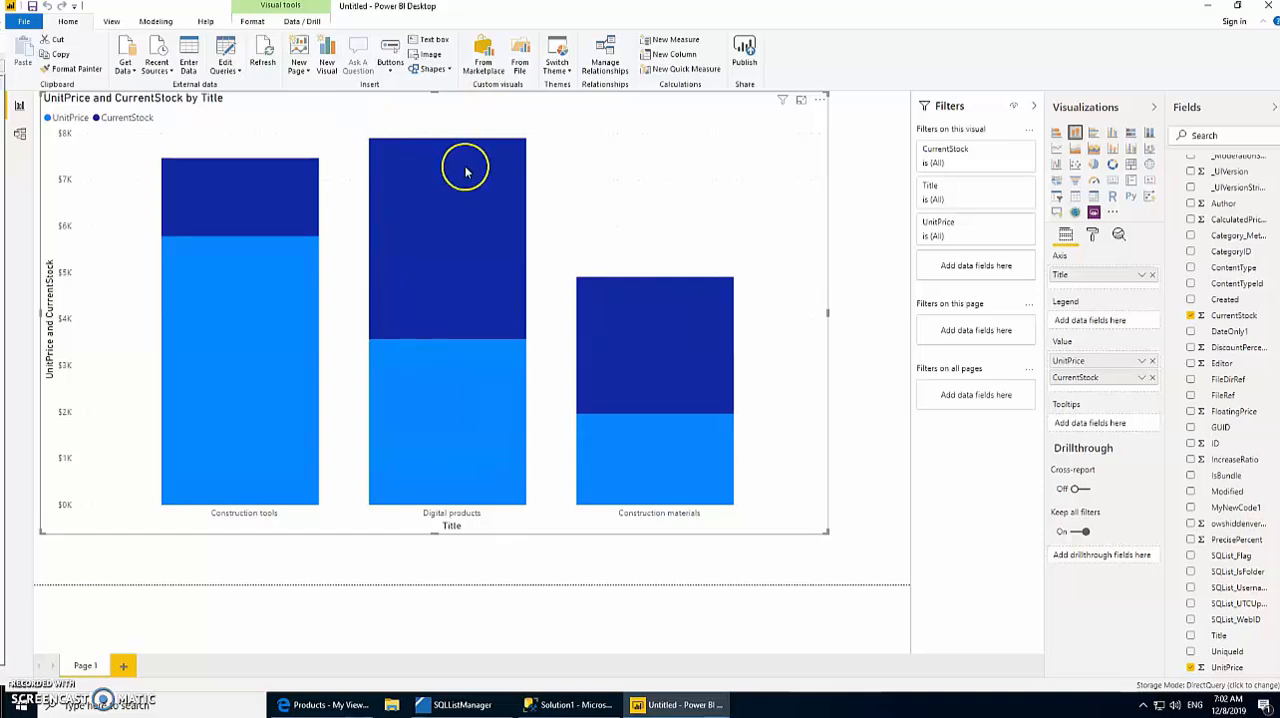
pyautogui.moveTo(630, 196)
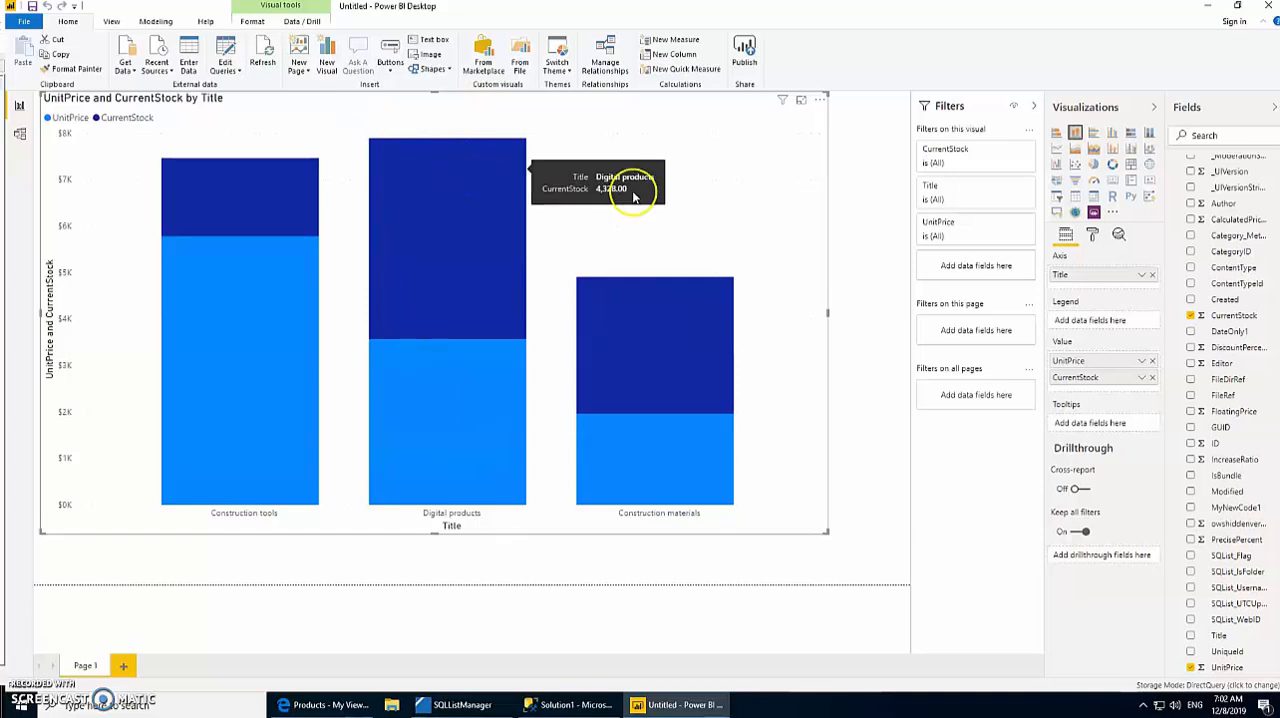
pyautogui.moveTo(838, 144)
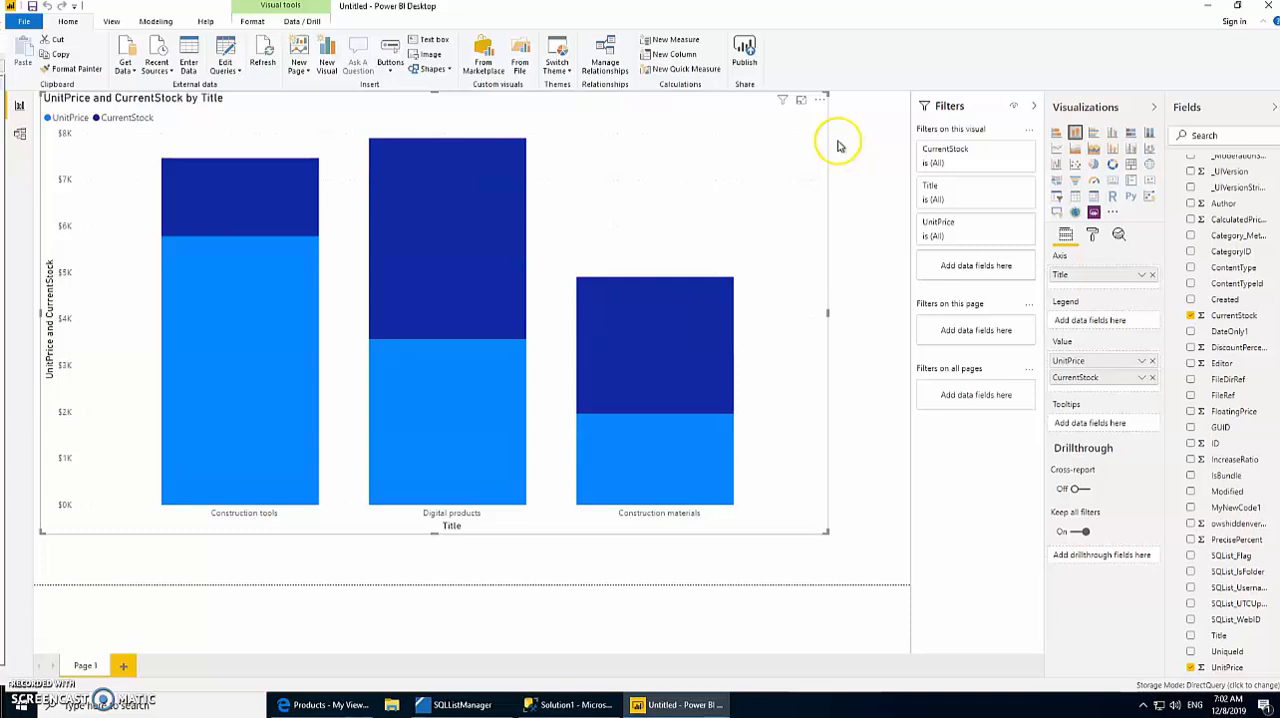
pyautogui.moveTo(788, 140)
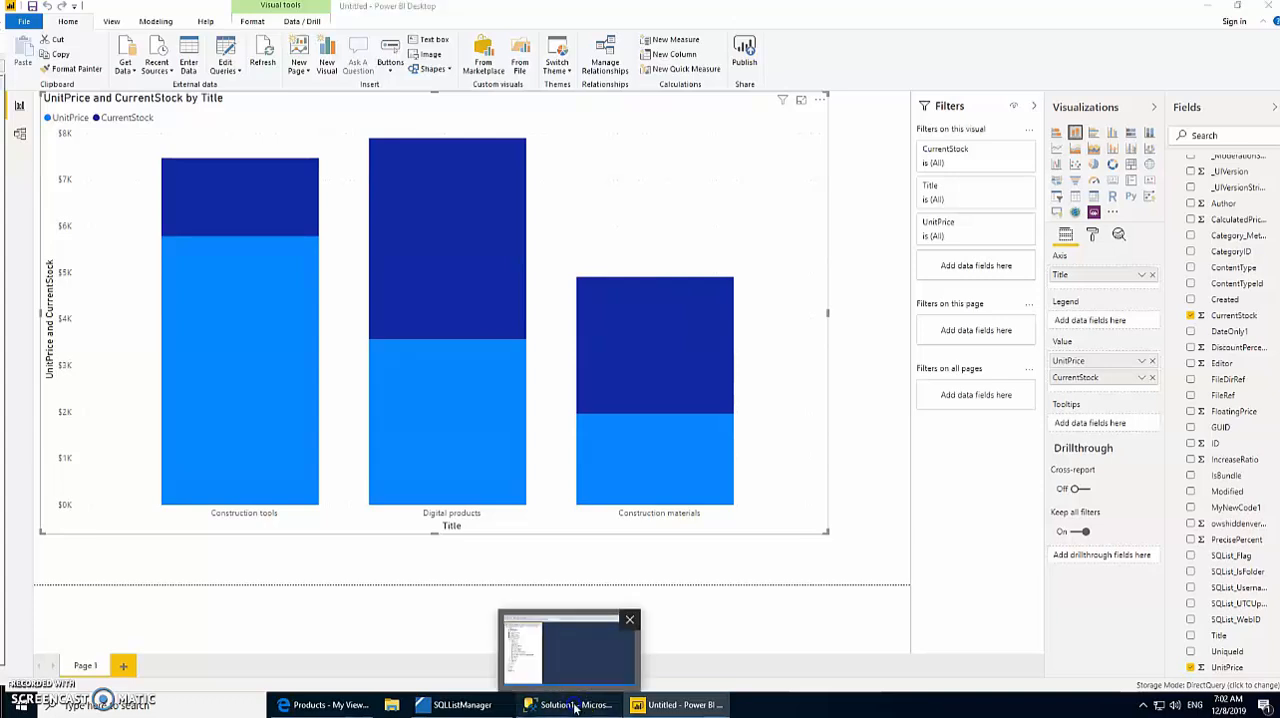
# Execute the CREATE VIEW script for TotalsByGroup in SSMS and return to Power BI.
pyautogui.click(568, 704)
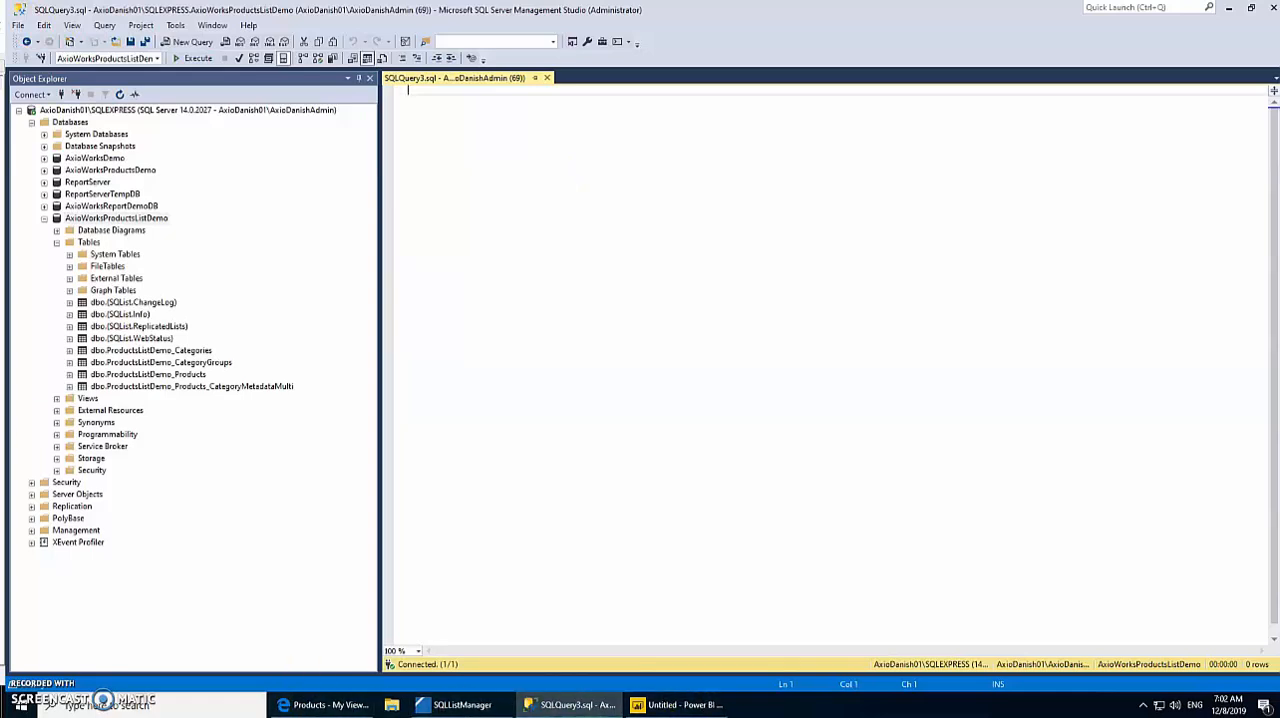
pyautogui.moveTo(648, 206)
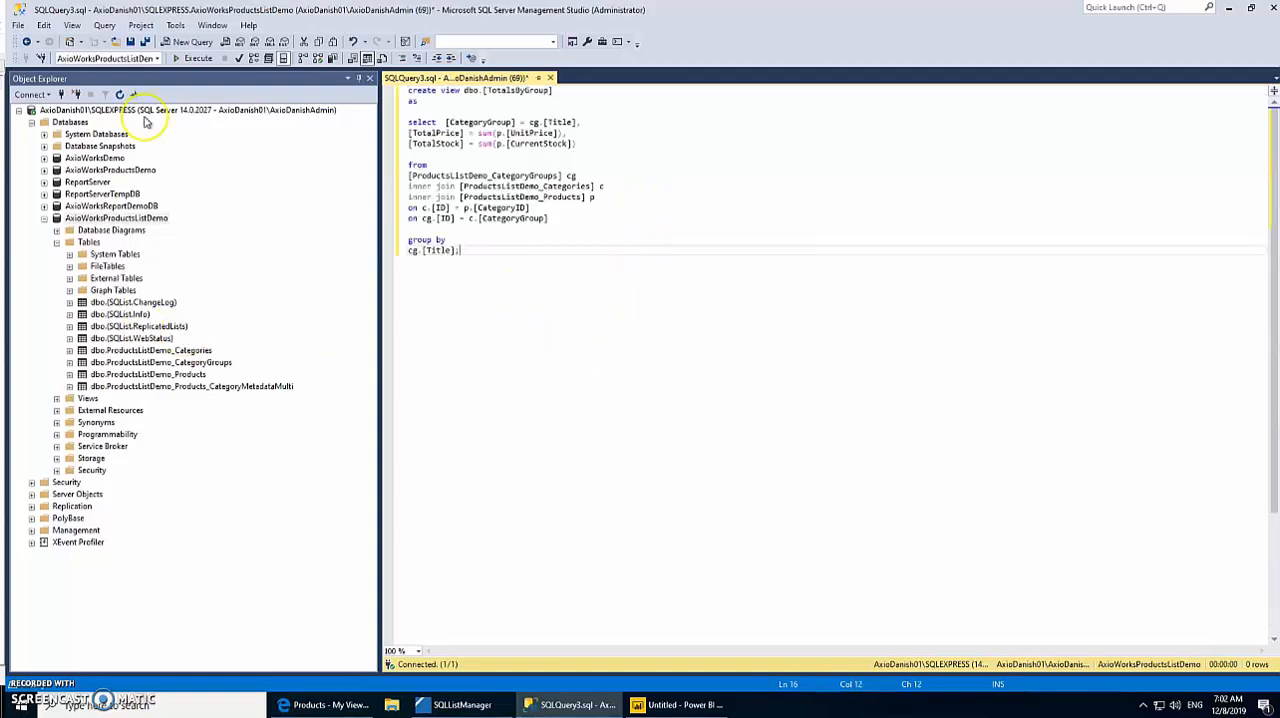
pyautogui.click(196, 58)
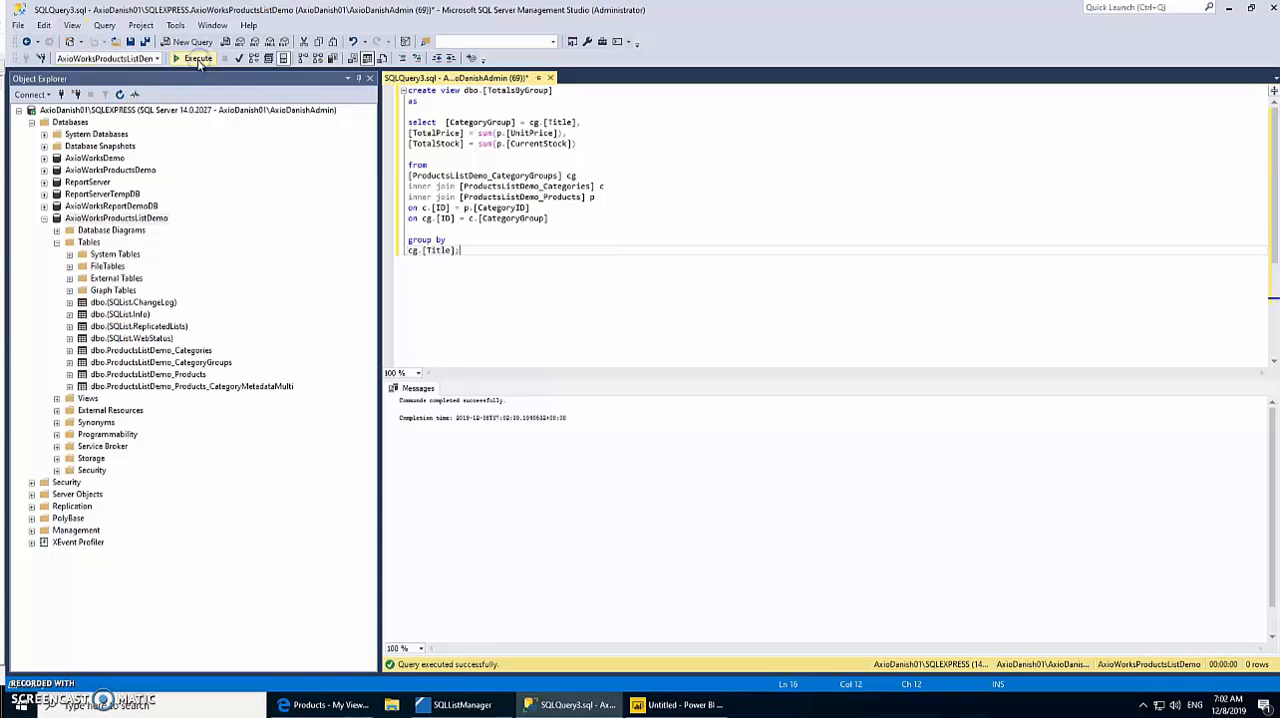
pyautogui.click(196, 58)
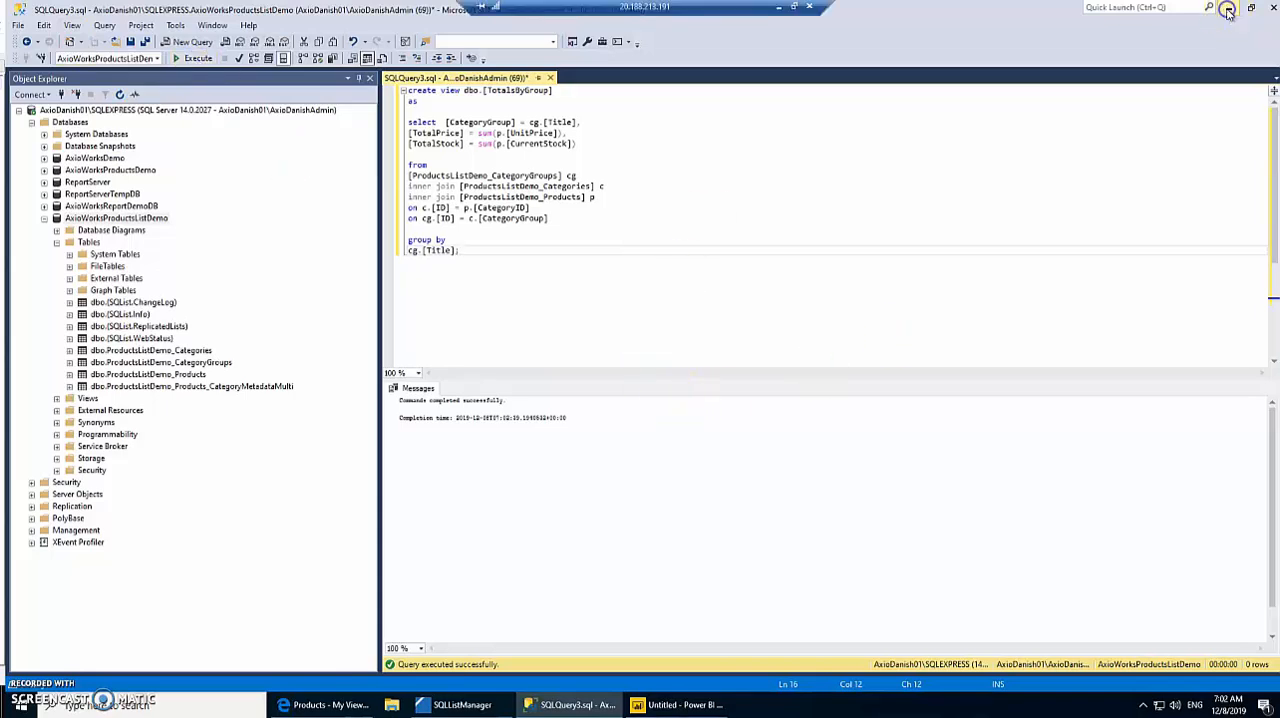
pyautogui.click(676, 704)
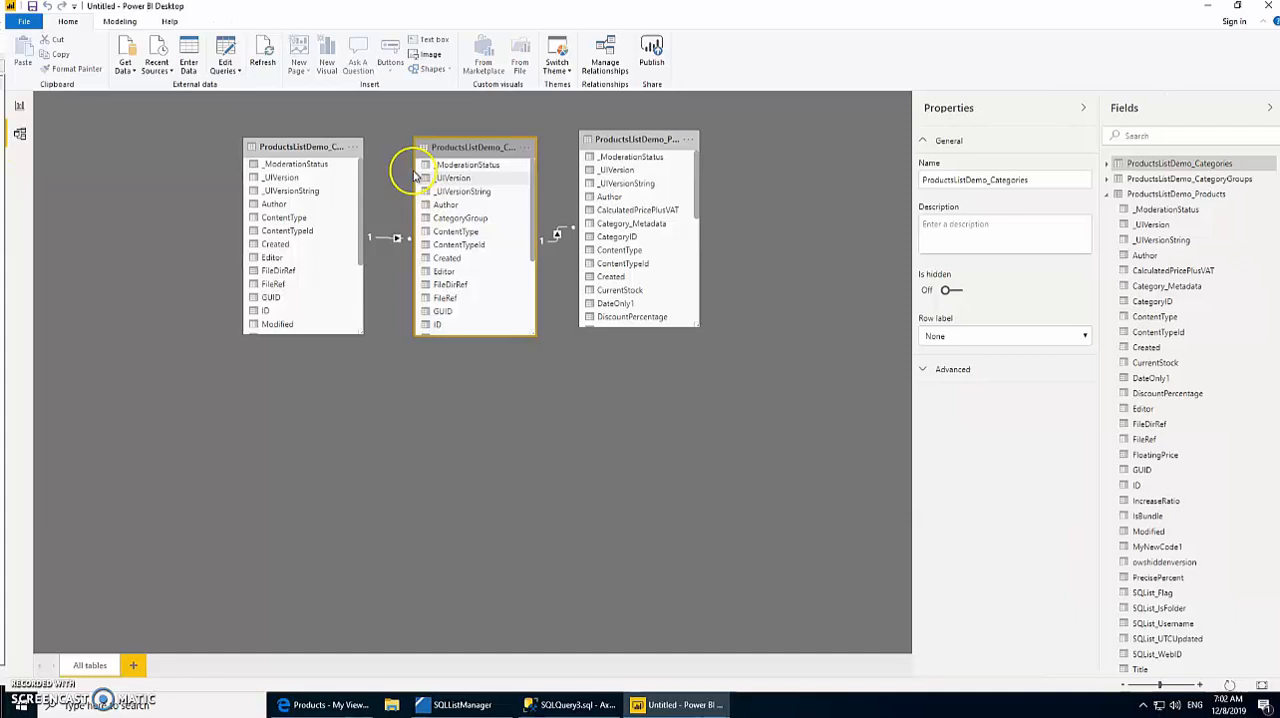
# Delete the Categories and CategoryGroups tables from the Power BI model.
pyautogui.rightClick(300, 148)
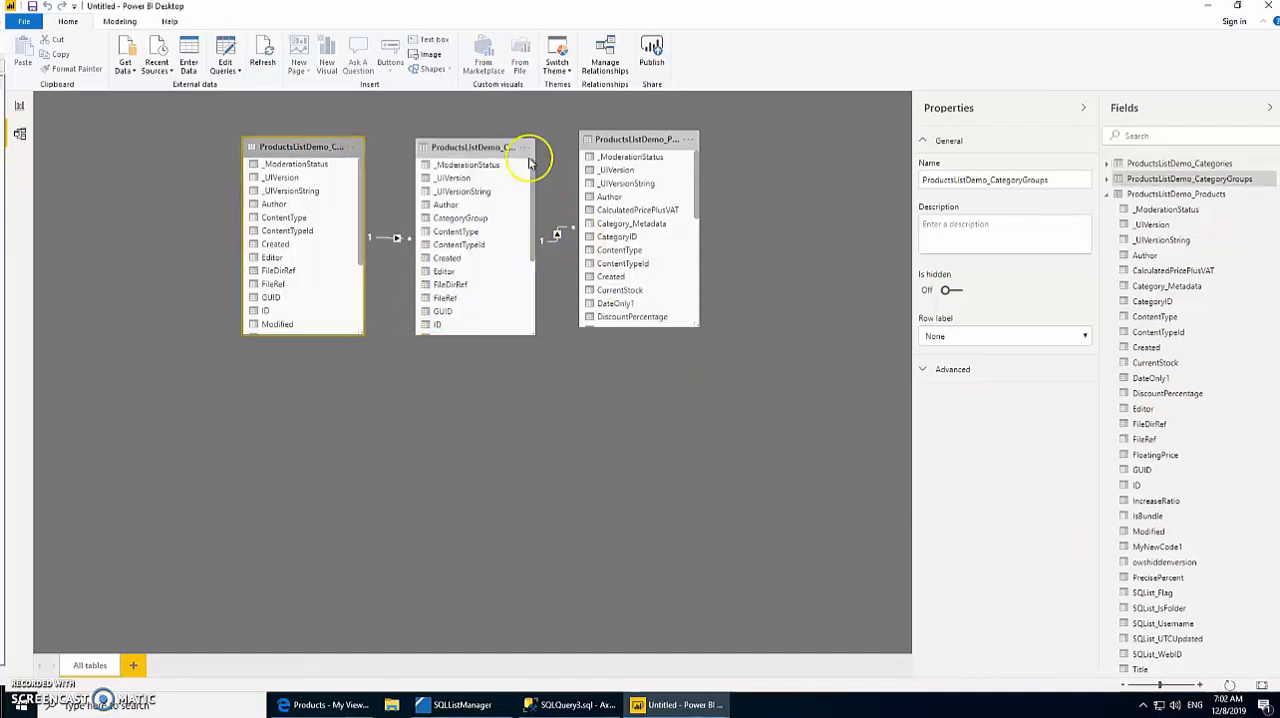
pyautogui.click(524, 148)
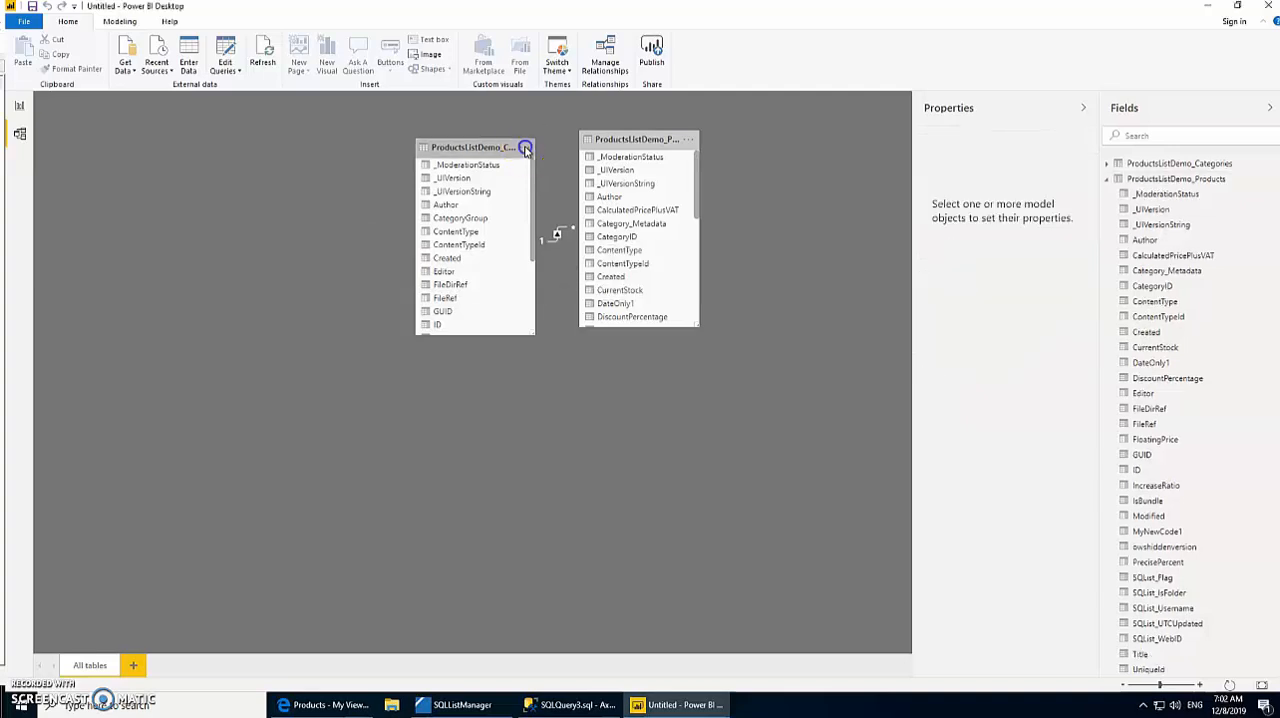
pyautogui.click(524, 148)
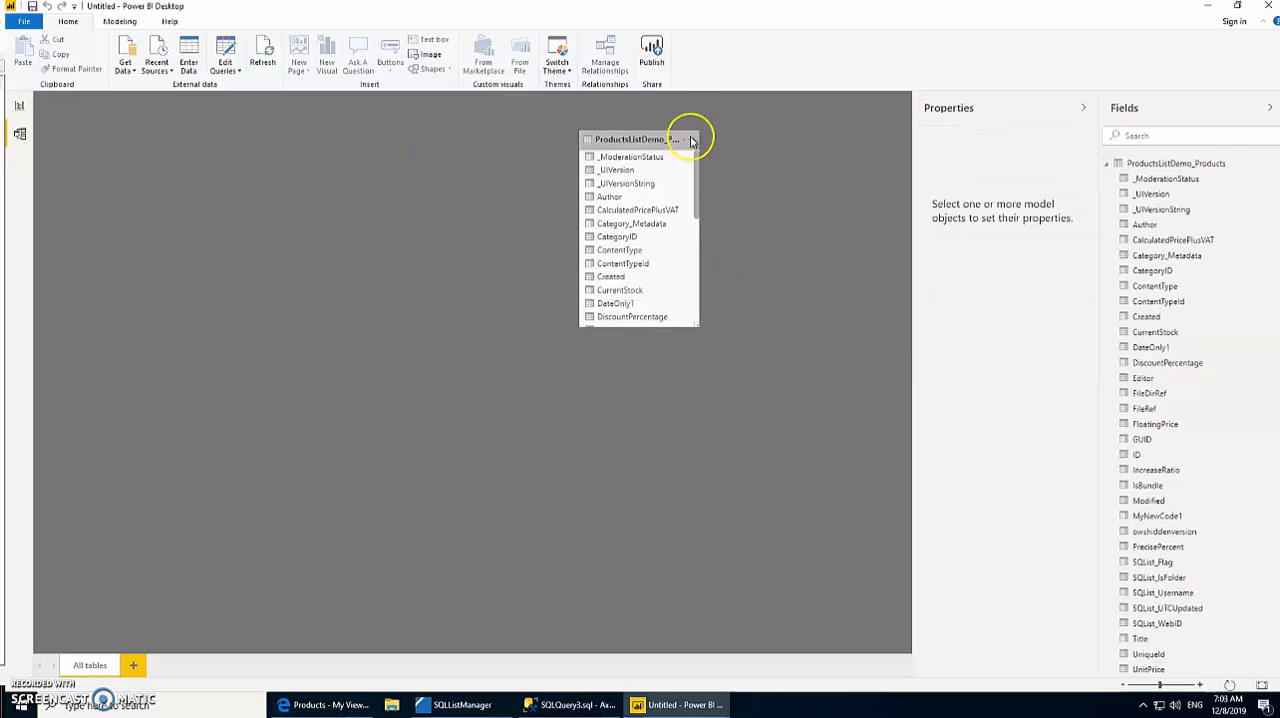
pyautogui.click(636, 140)
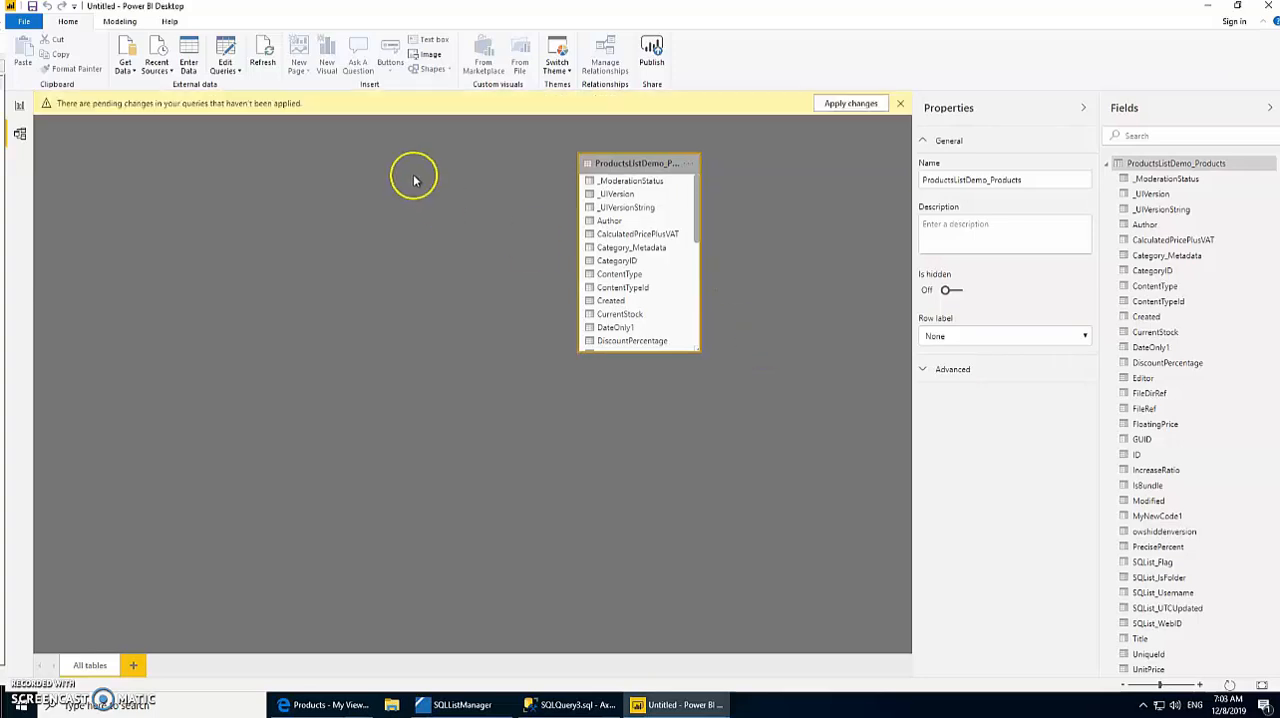
# Choose SQL Server as data source with database AxioWorksProductsListDemo.
pyautogui.click(124, 50)
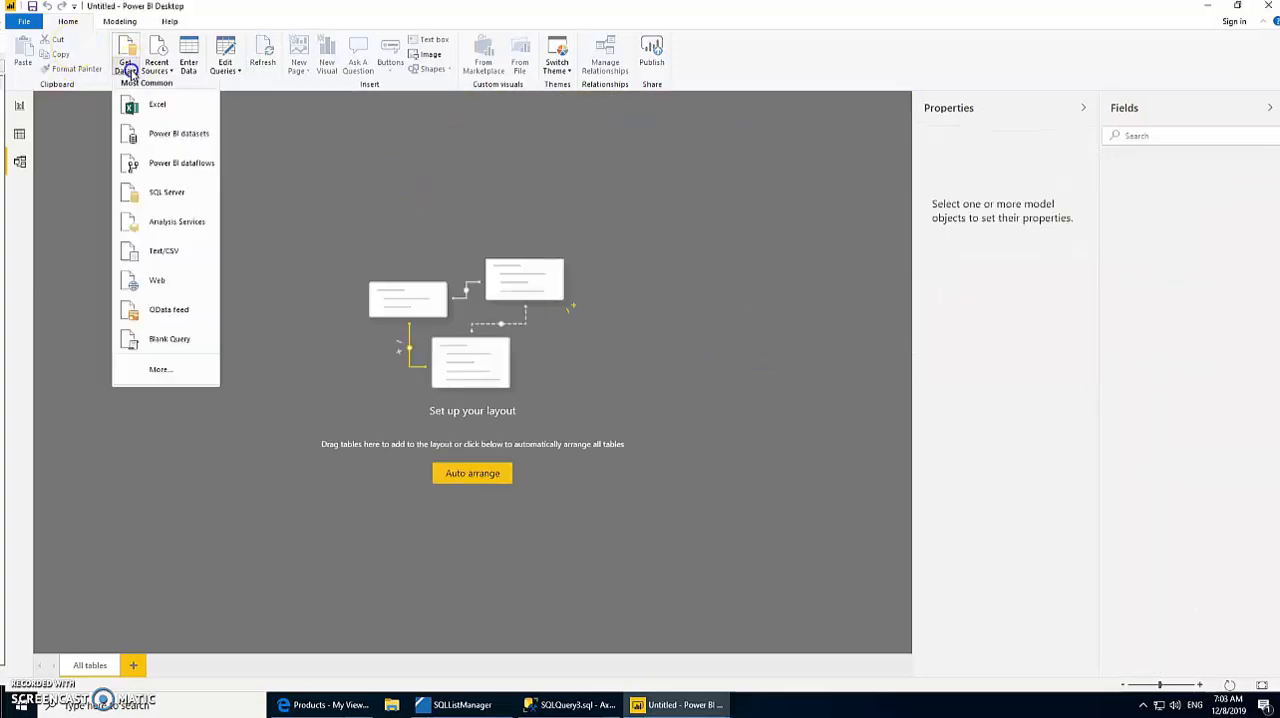
pyautogui.moveTo(168, 196)
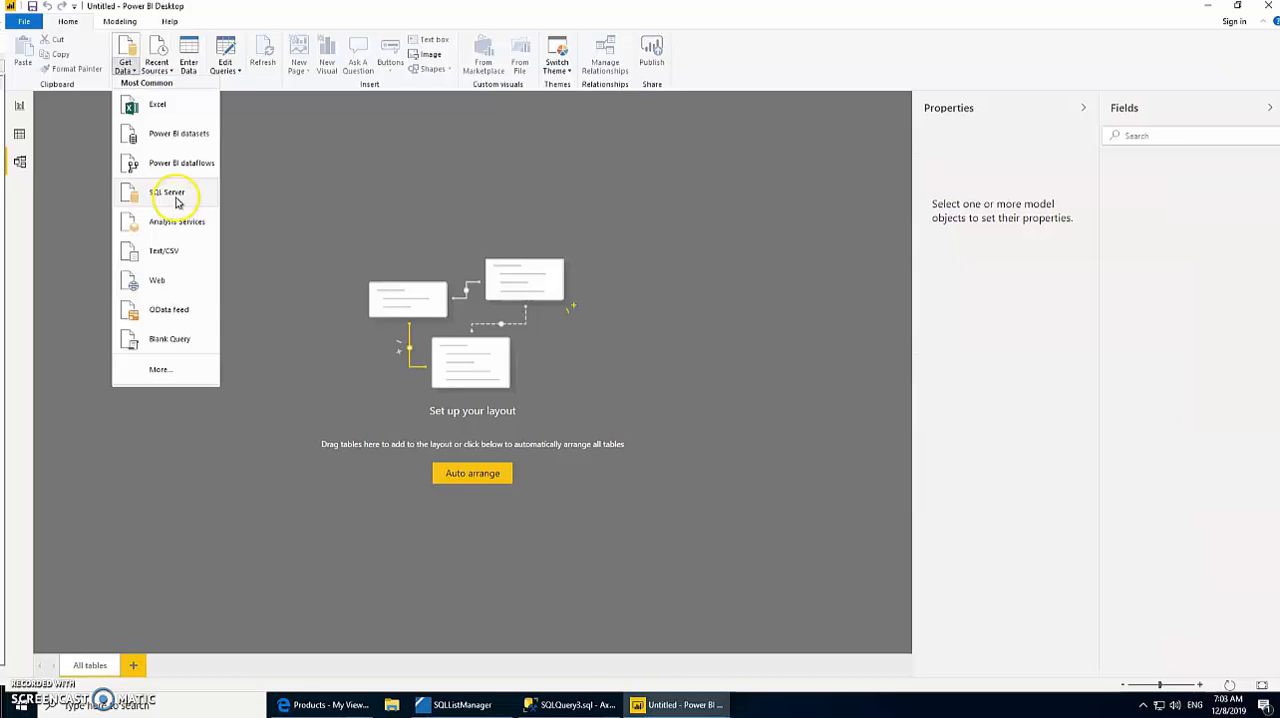
pyautogui.click(476, 256)
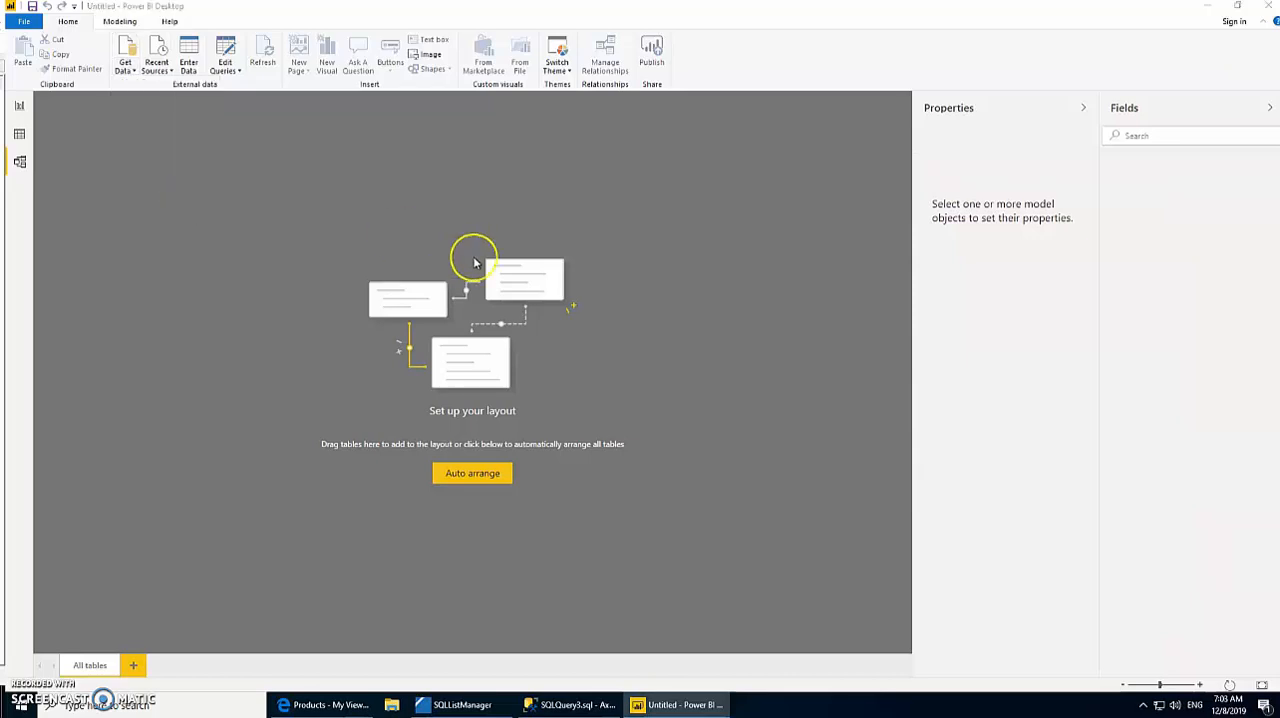
pyautogui.click(124, 56)
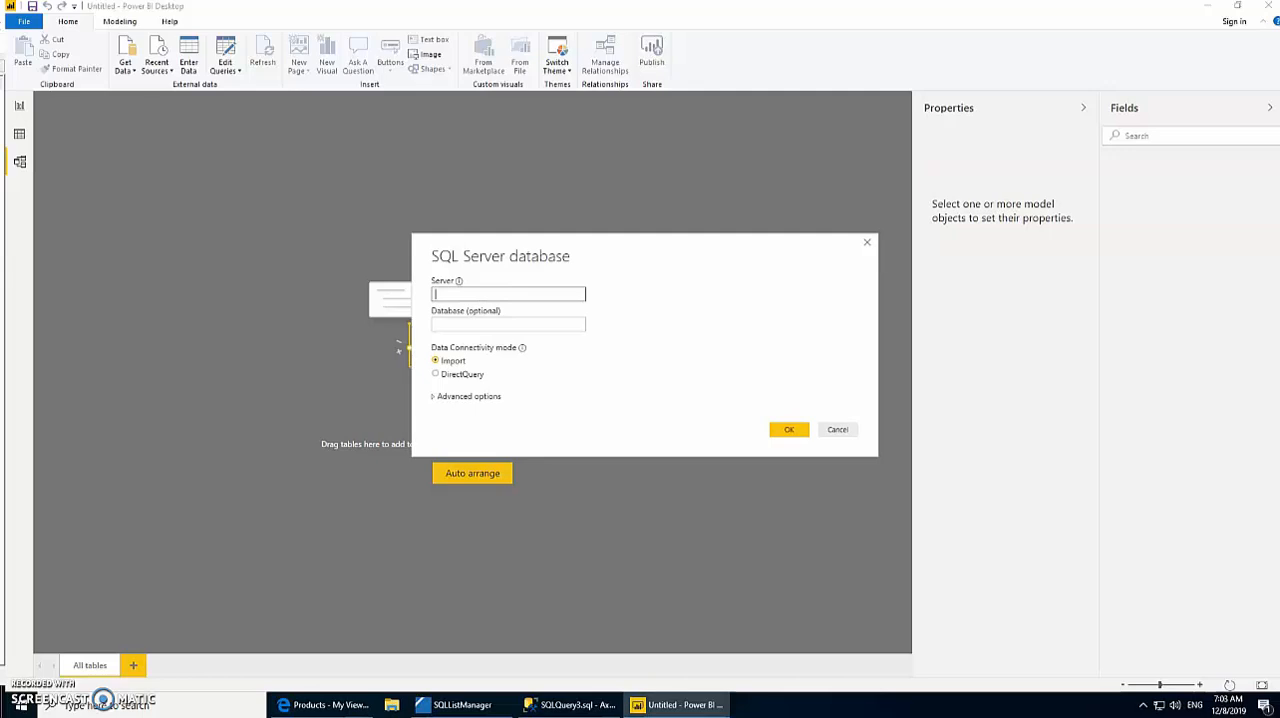
pyautogui.click(508, 324)
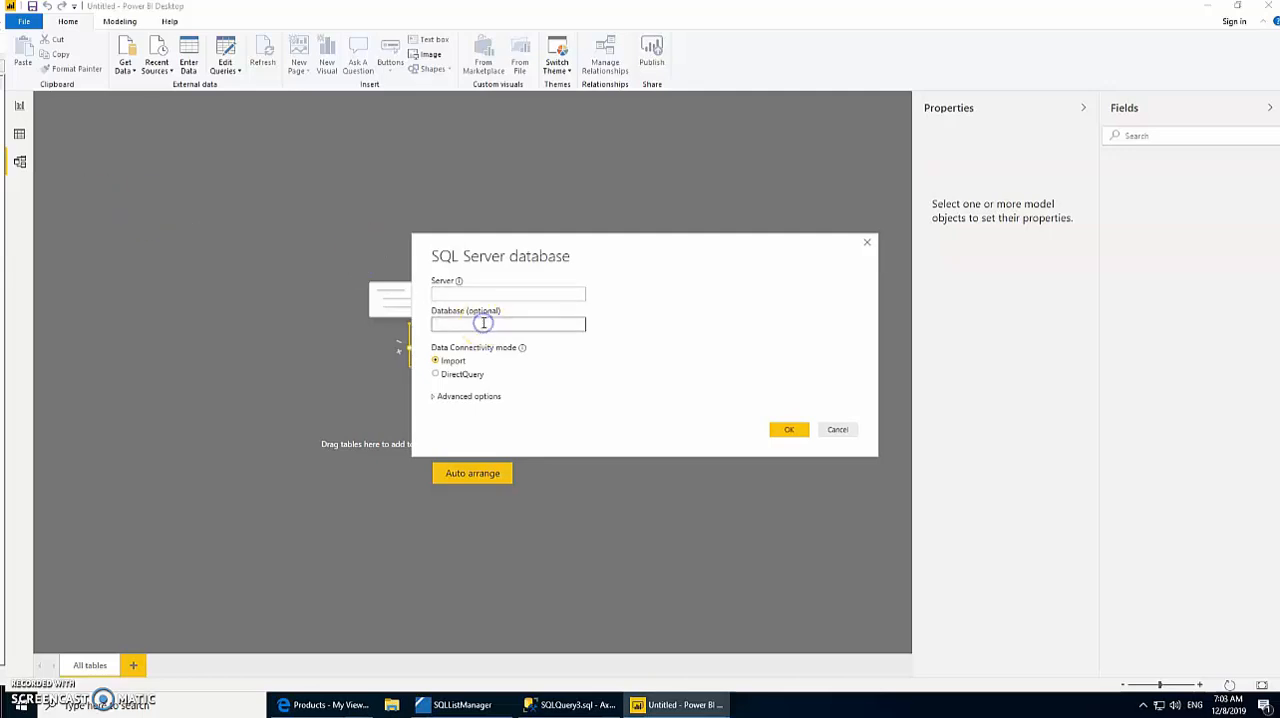
pyautogui.write('AxioWorksProductsListDemo')
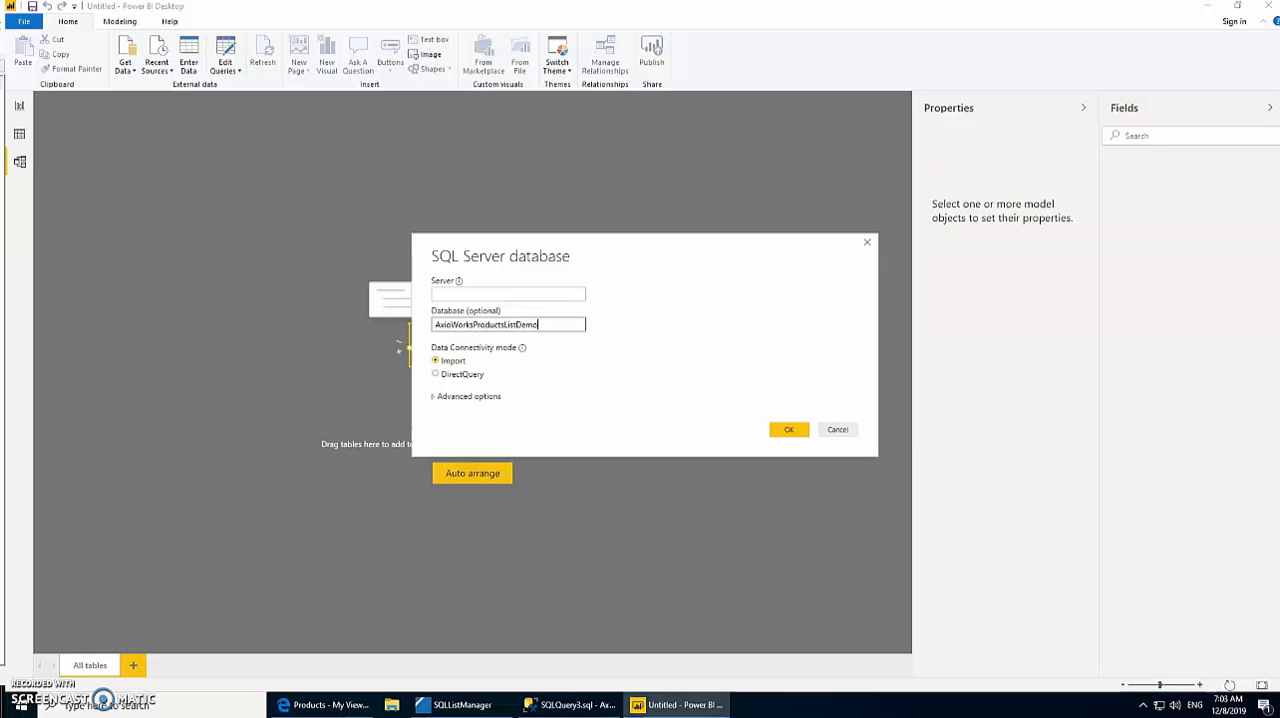
# Enter server AxioDanish01\SQLEXPRESS and connect in DirectQuery mode.
pyautogui.click(508, 292)
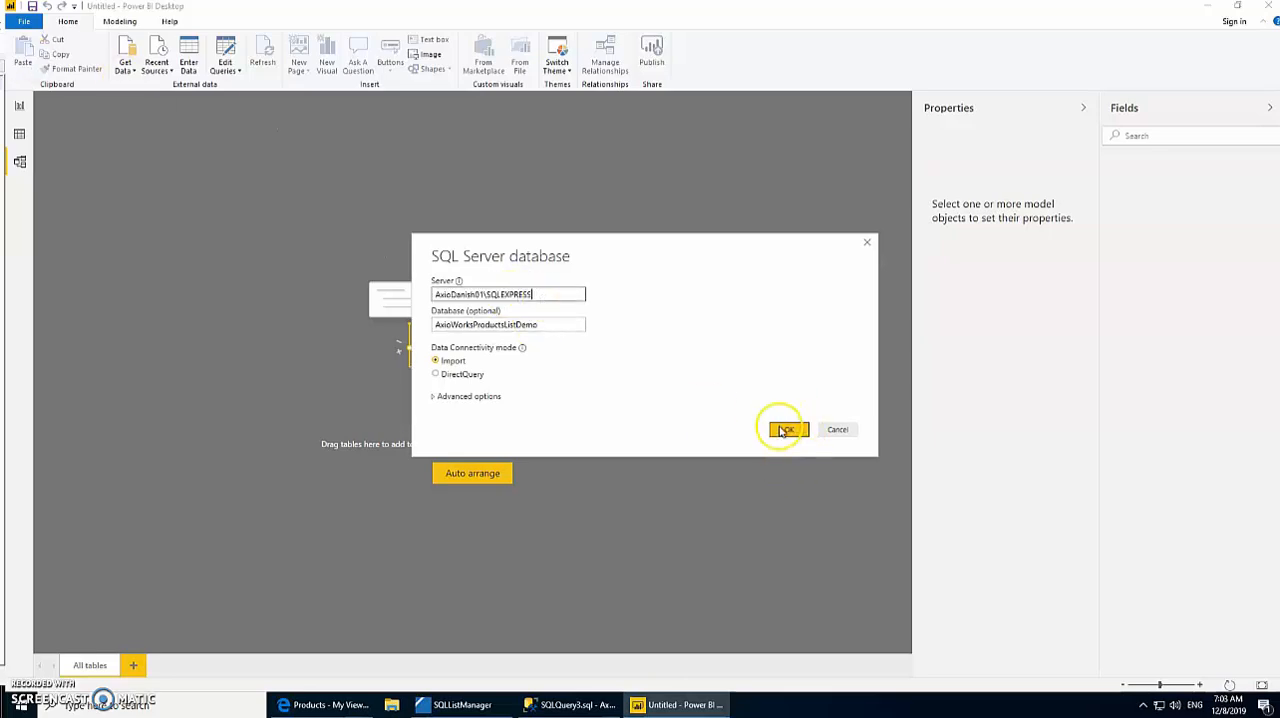
pyautogui.click(786, 428)
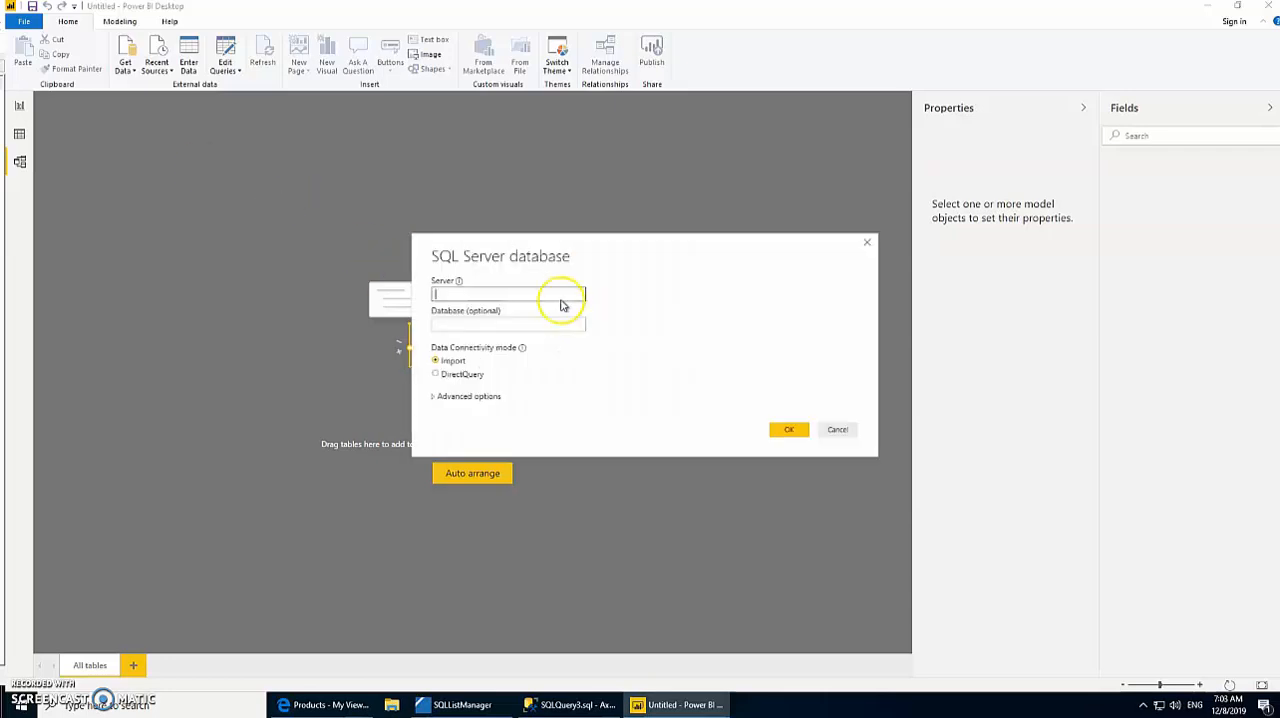
pyautogui.write('AxioDanish01\\SQLEXPRESS')
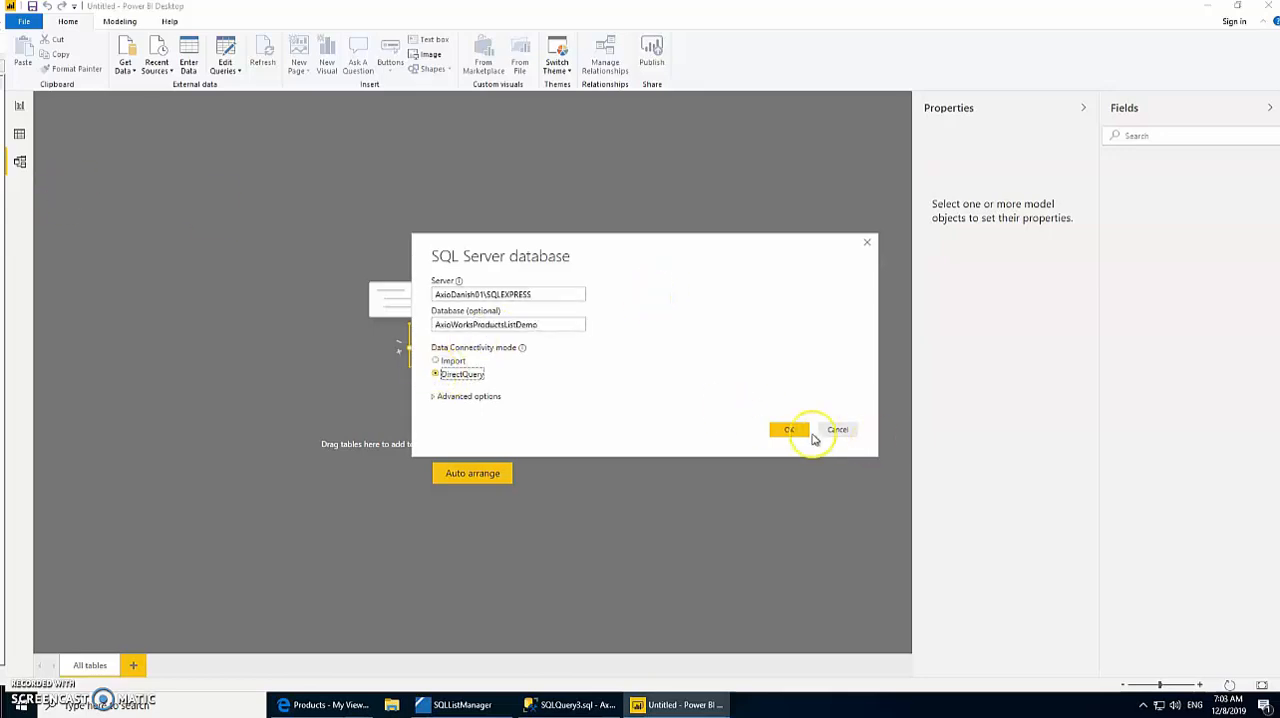
pyautogui.click(788, 428)
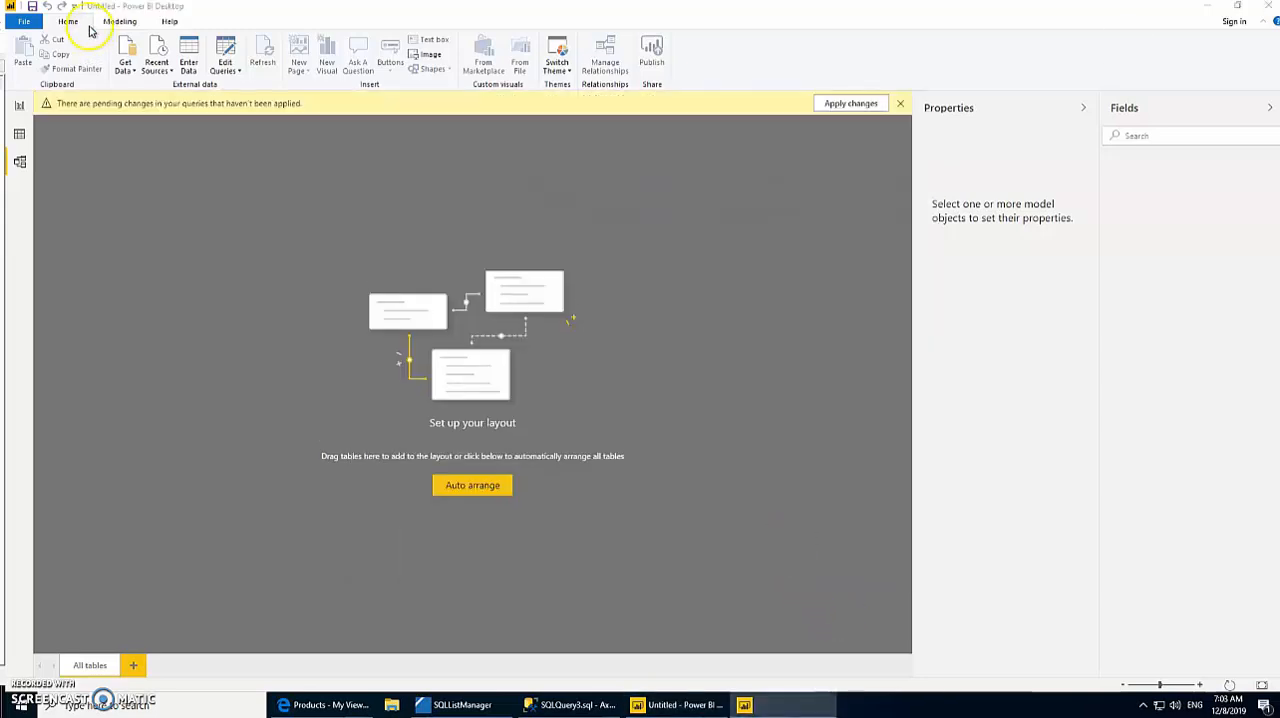
# Apply changes to load TotalsByGroup and chart TotalPrice and TotalStock by CategoryGroup.
pyautogui.click(850, 104)
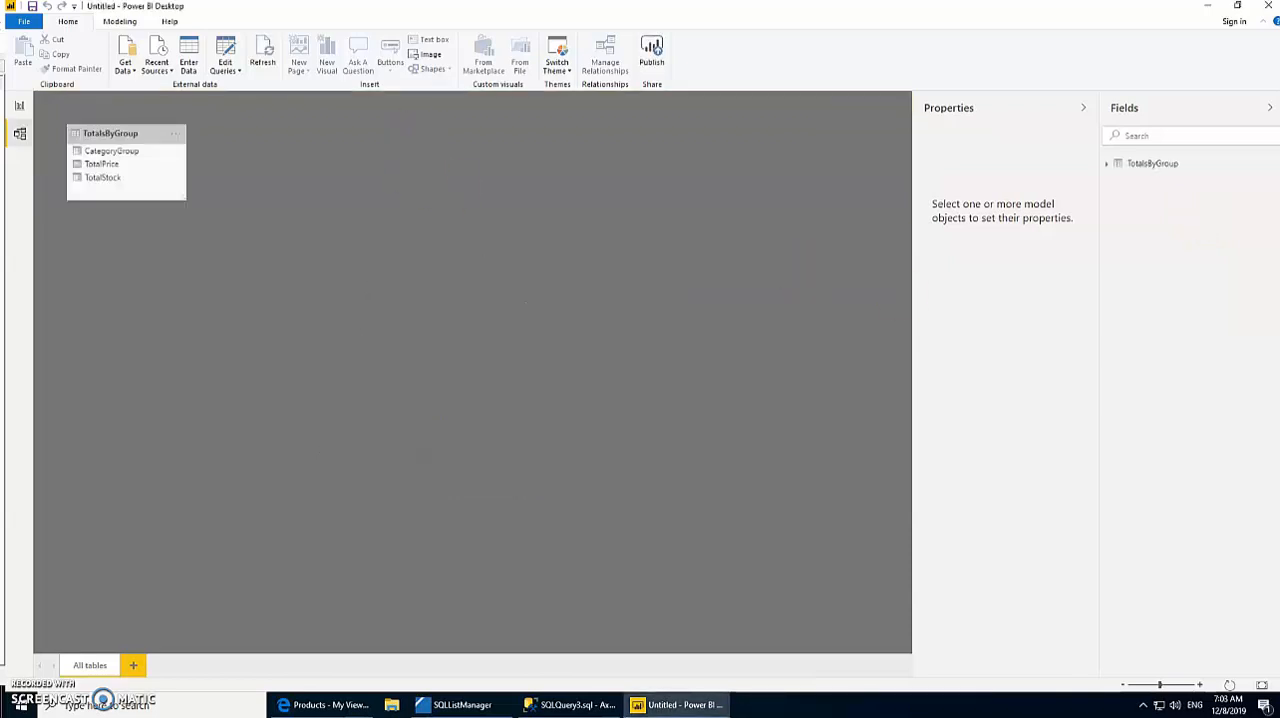
pyautogui.click(20, 106)
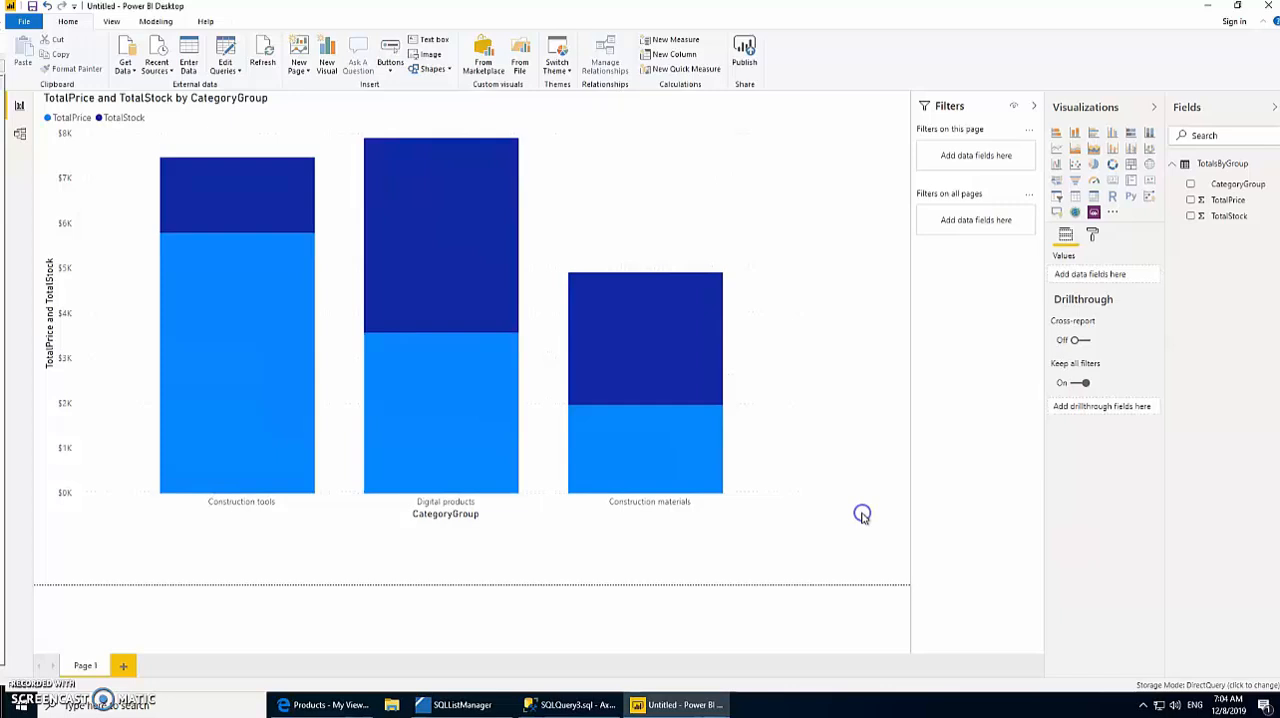
pyautogui.moveTo(330, 696)
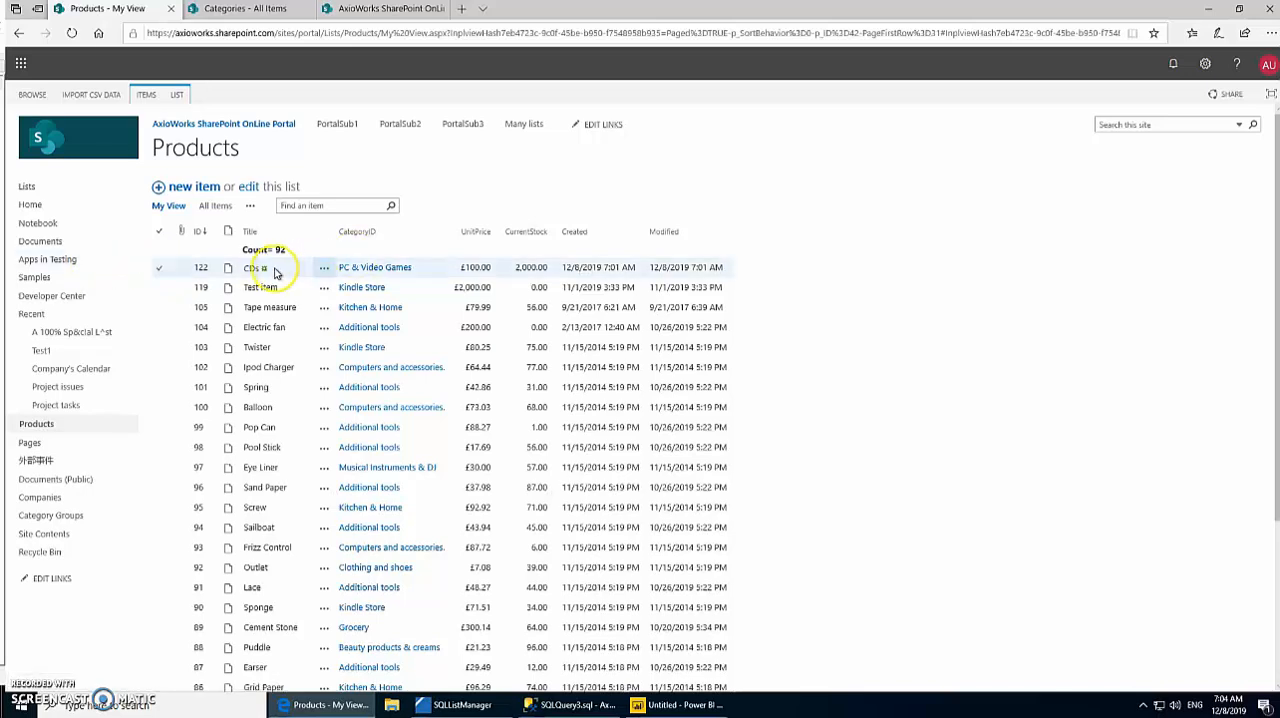
# Delete item 122 (CDs) from the Products list, confirming the recycle-bin prompt.
pyautogui.click(160, 268)
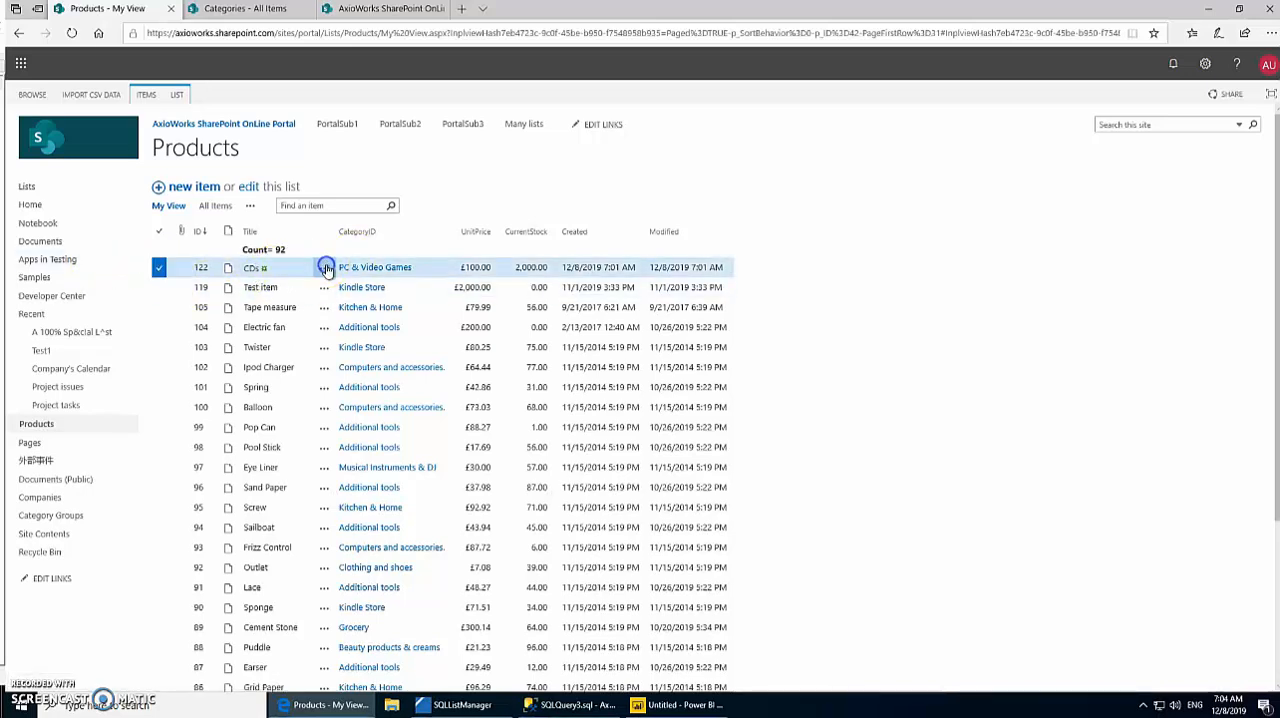
pyautogui.click(324, 268)
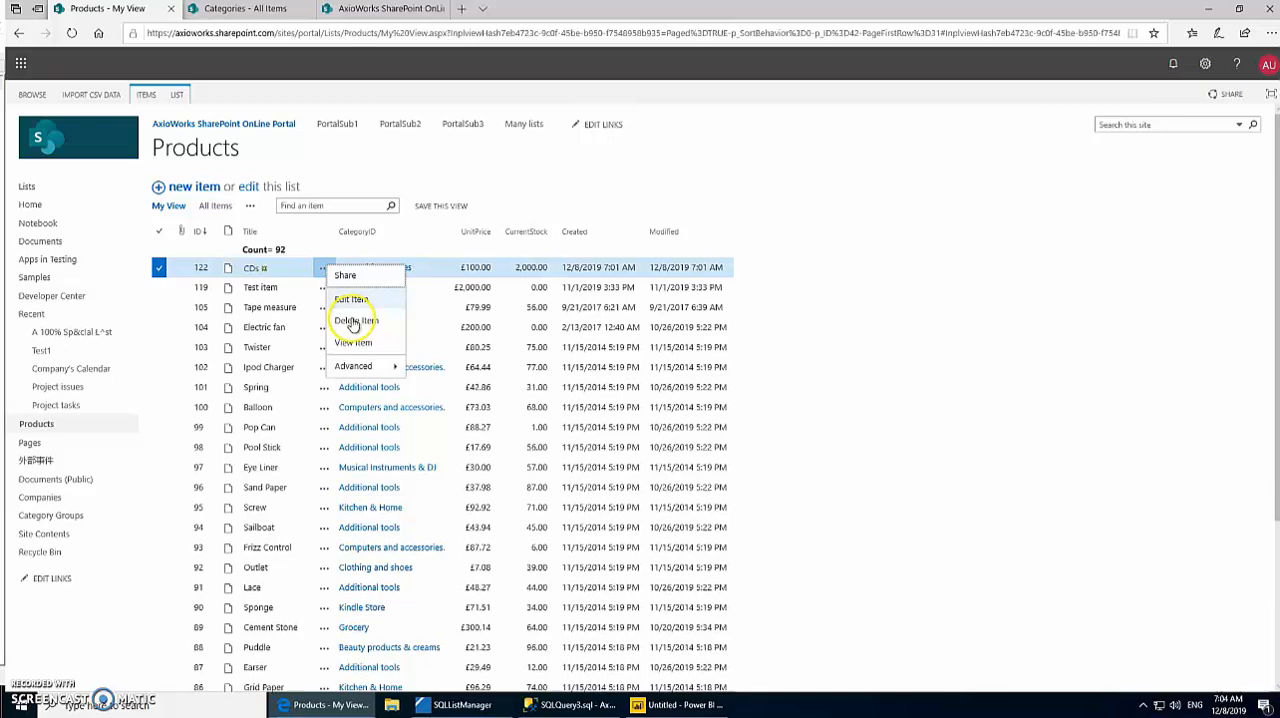
pyautogui.click(356, 320)
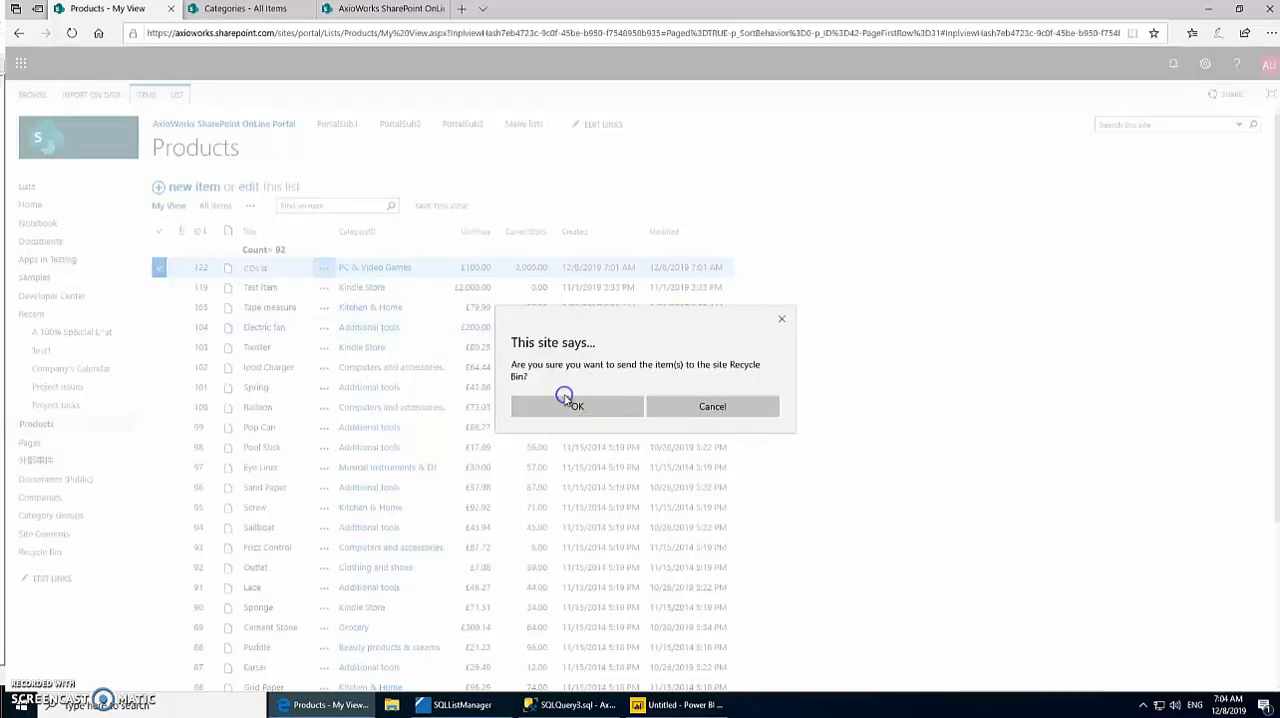
pyautogui.click(576, 404)
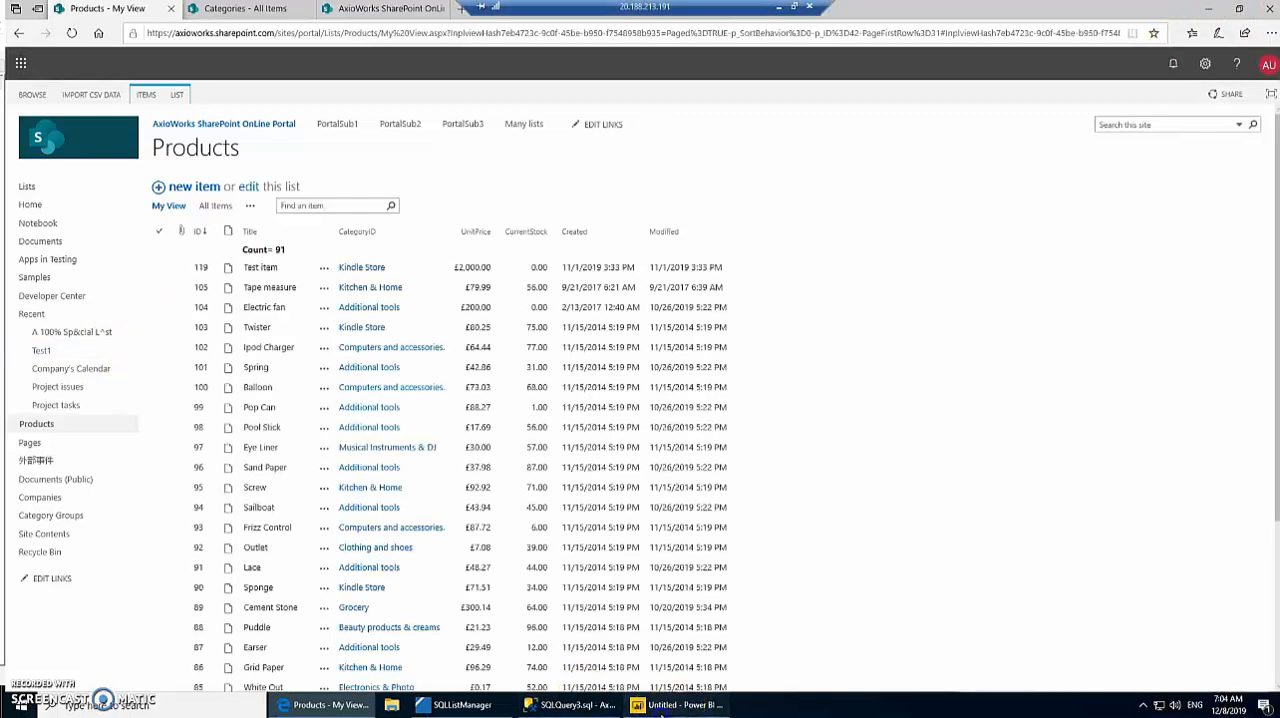
pyautogui.click(676, 704)
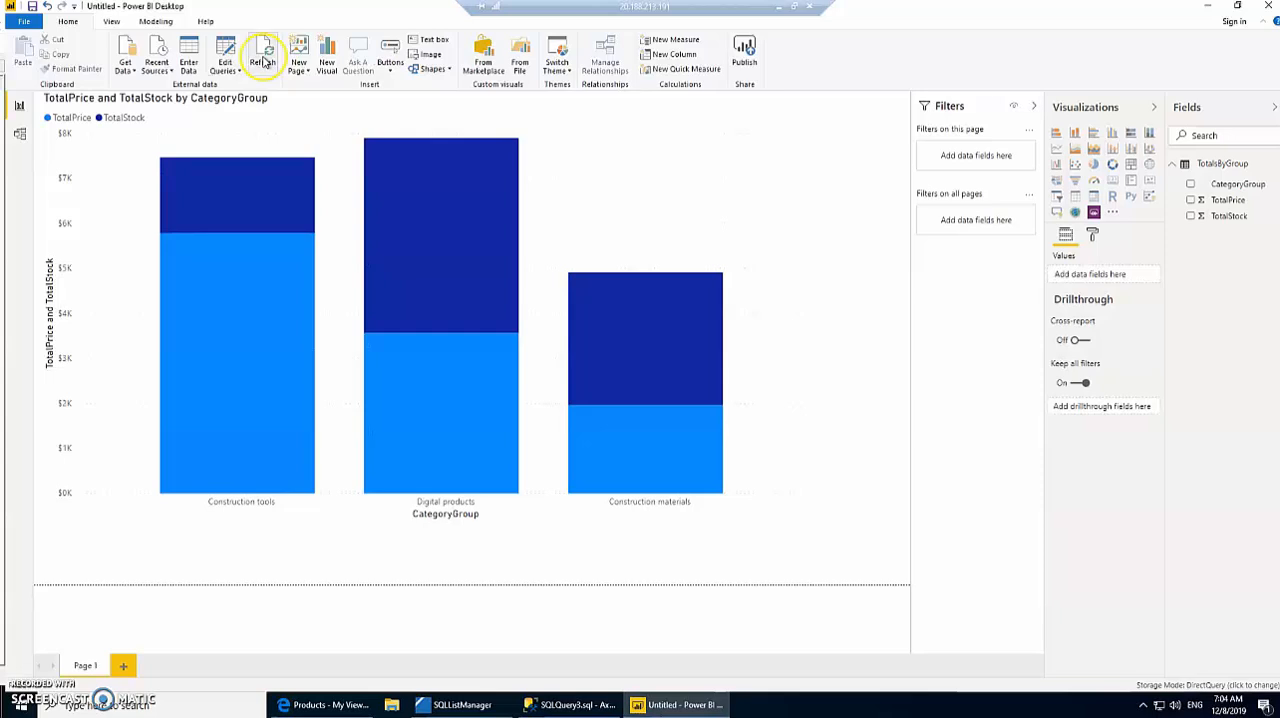
# Refresh the report until the Digital products column shrinks to reflect the deletion.
pyautogui.click(264, 52)
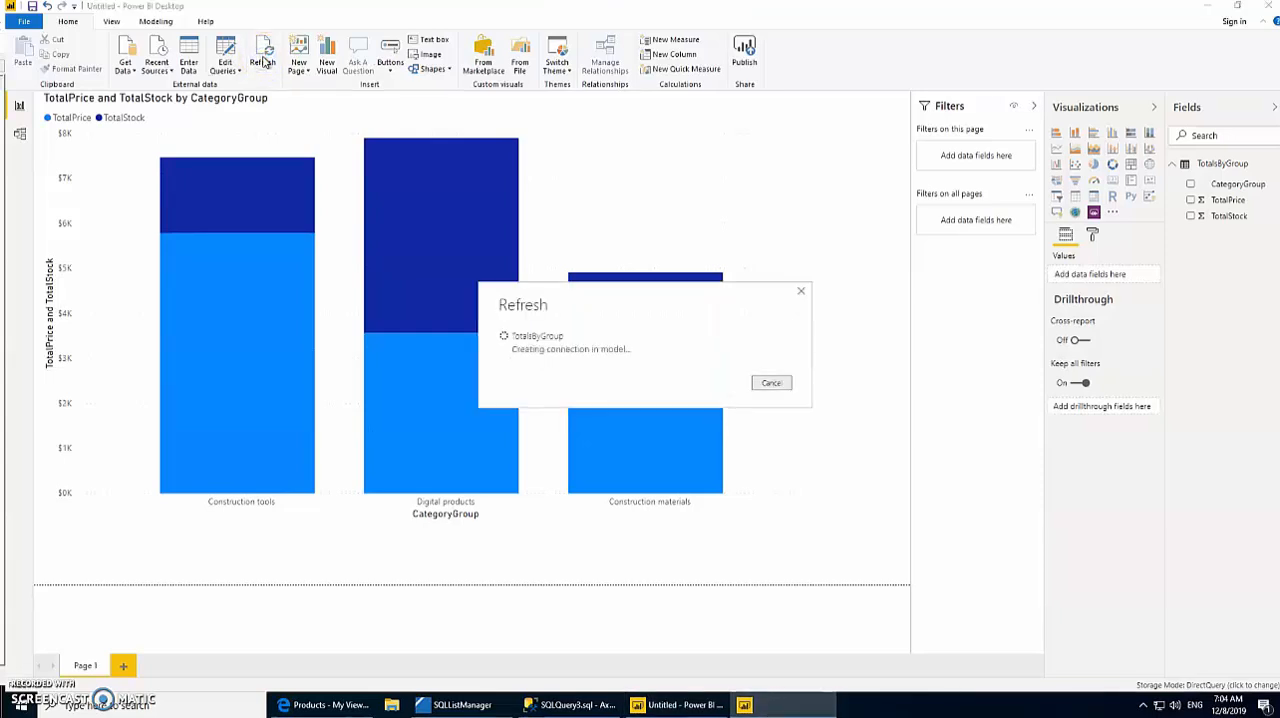
pyautogui.click(262, 56)
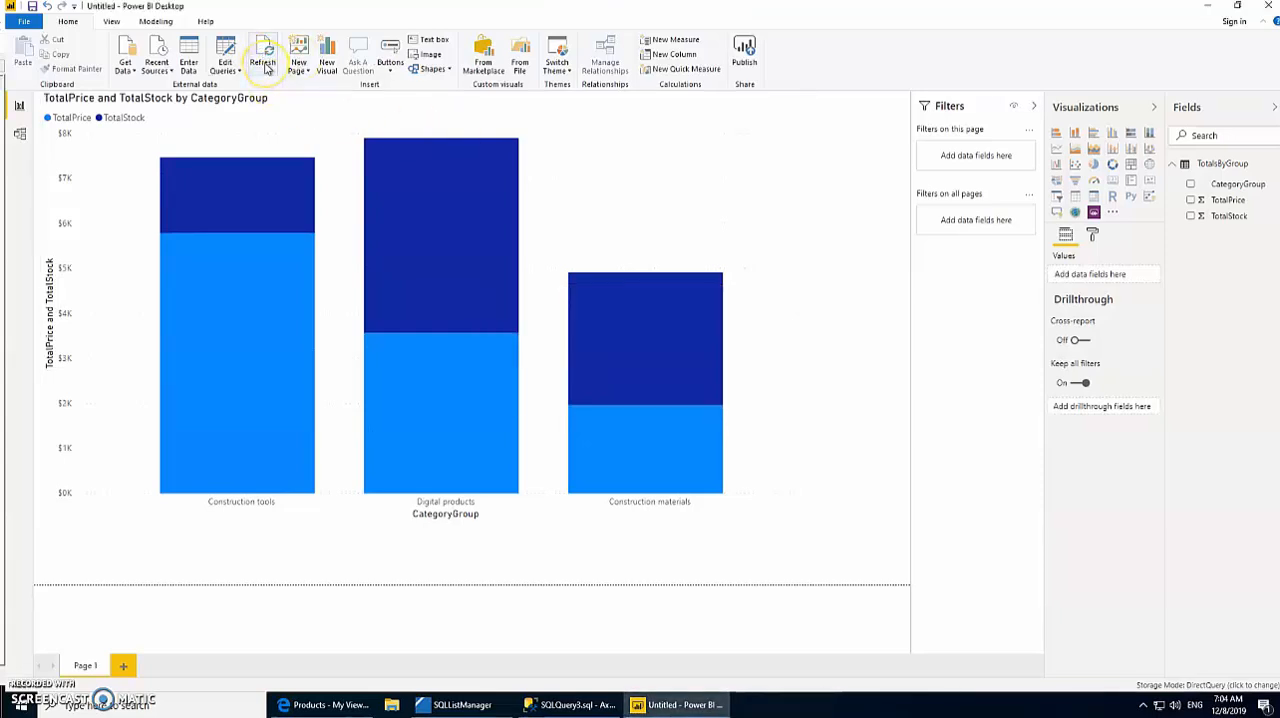
pyautogui.click(264, 56)
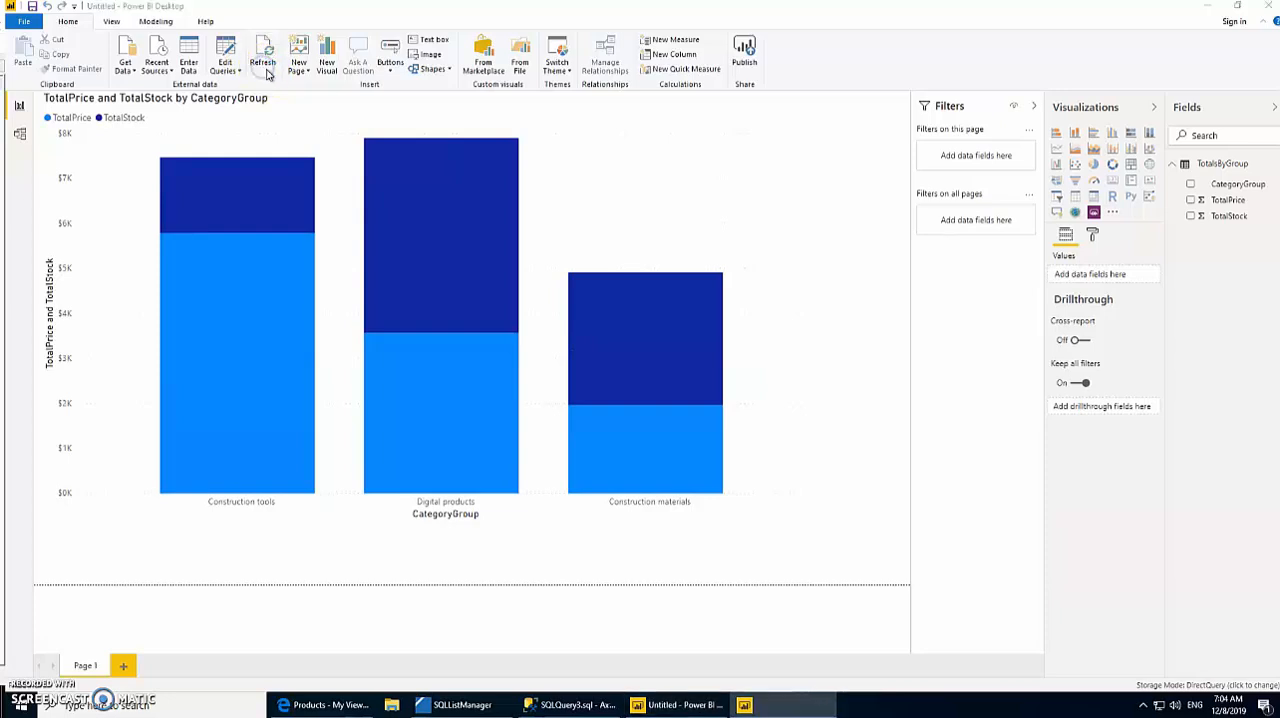
pyautogui.moveTo(924, 470)
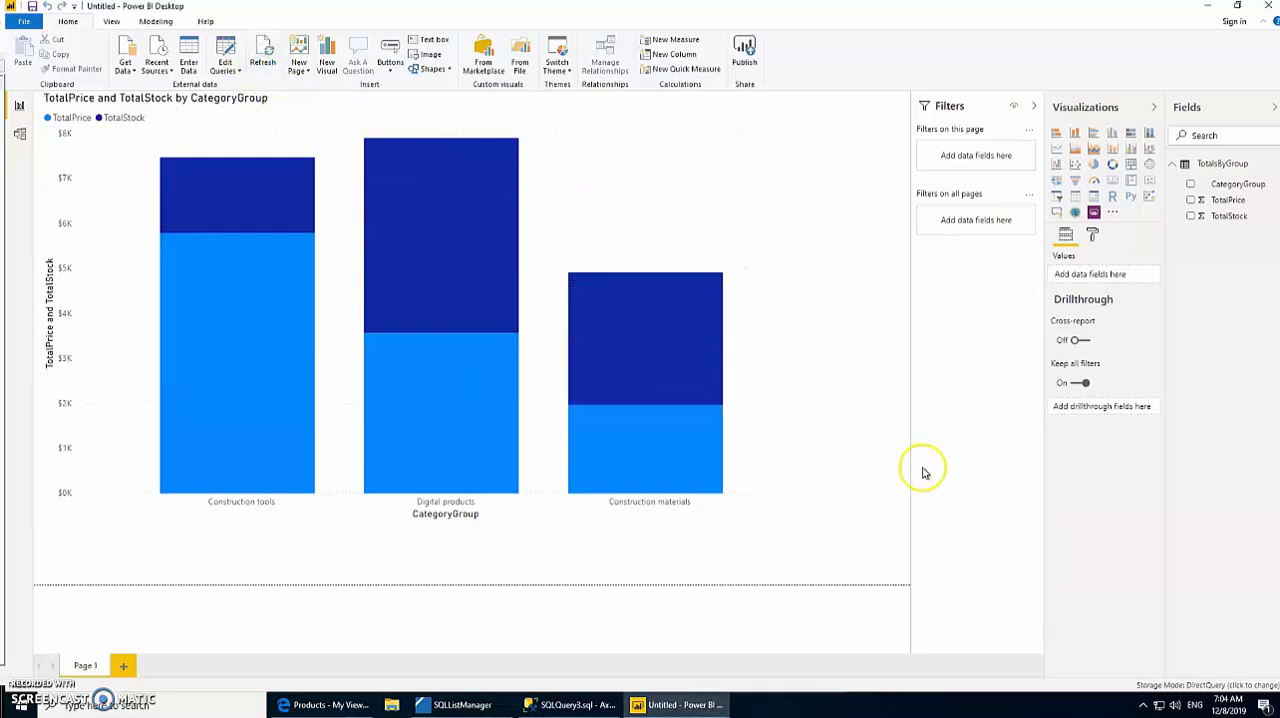
pyautogui.click(262, 52)
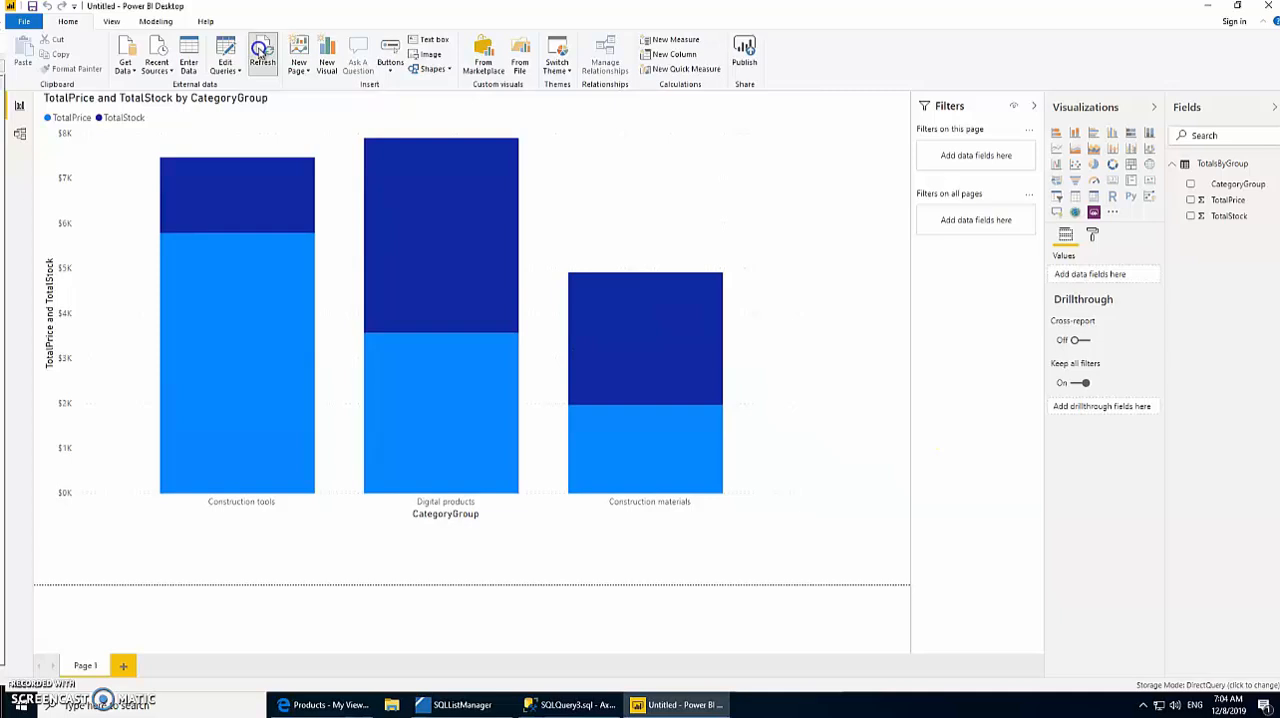
pyautogui.click(262, 56)
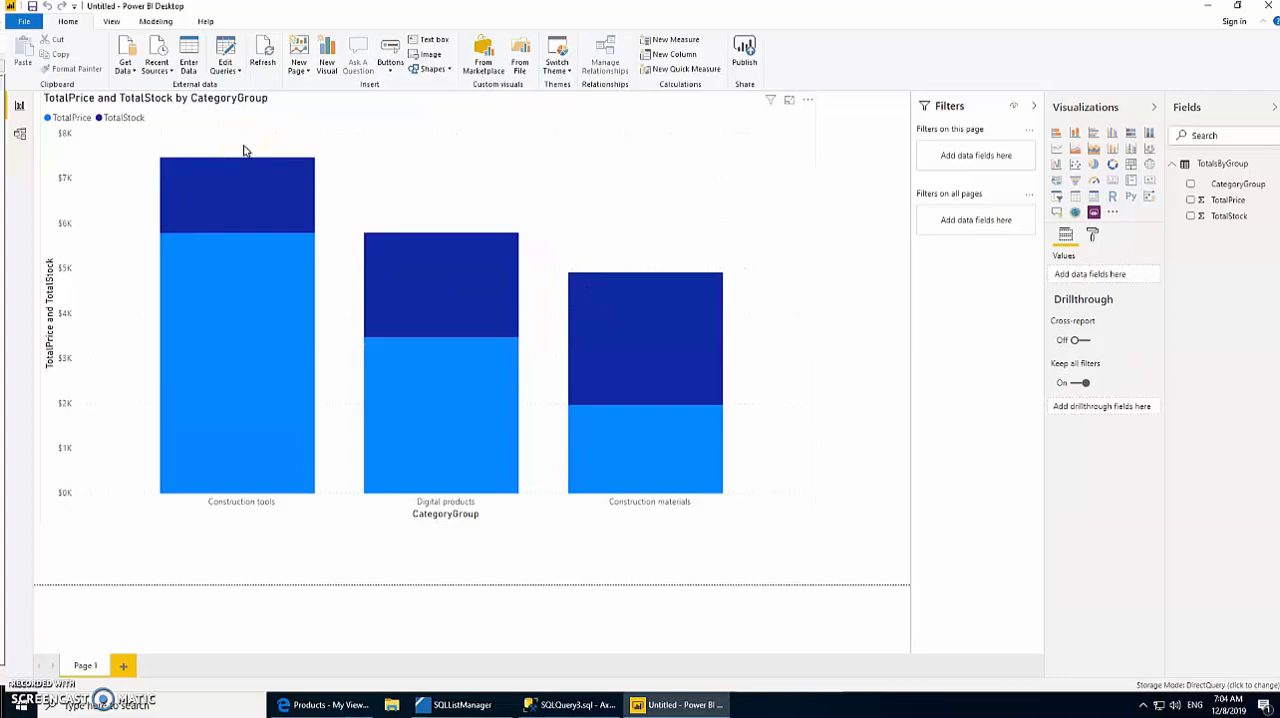
pyautogui.moveTo(476, 444)
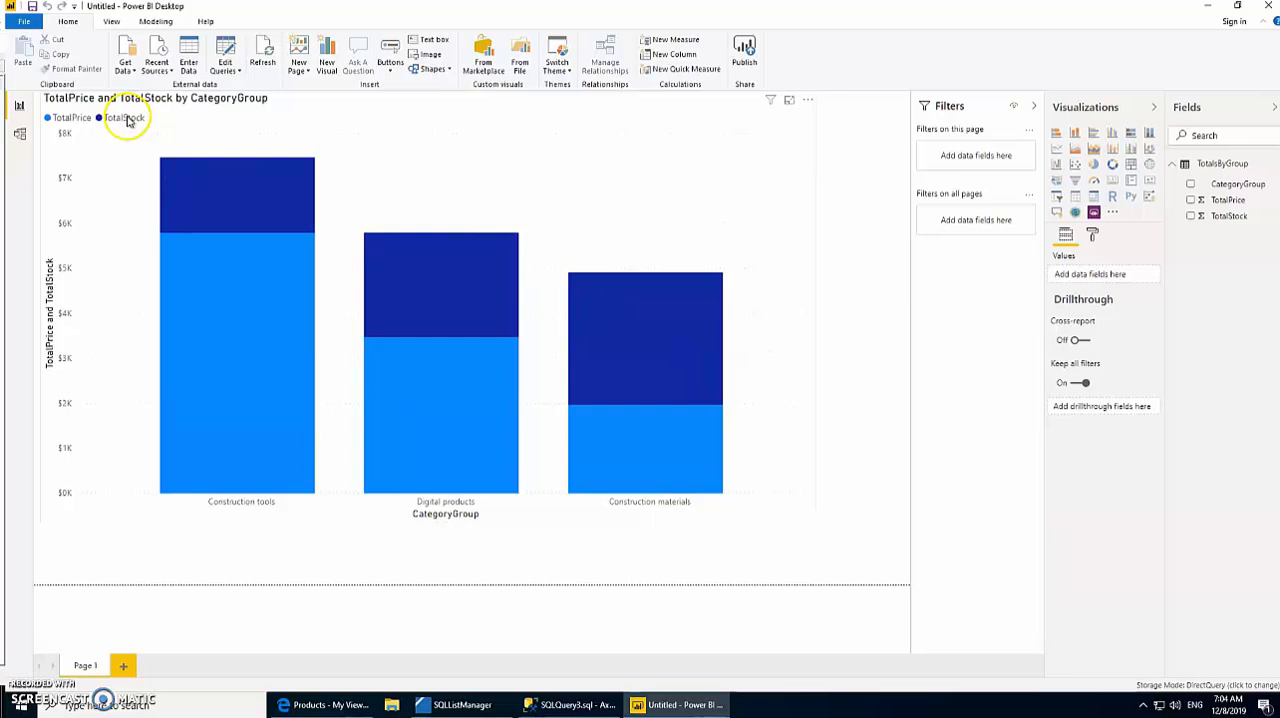
pyautogui.moveTo(850, 302)
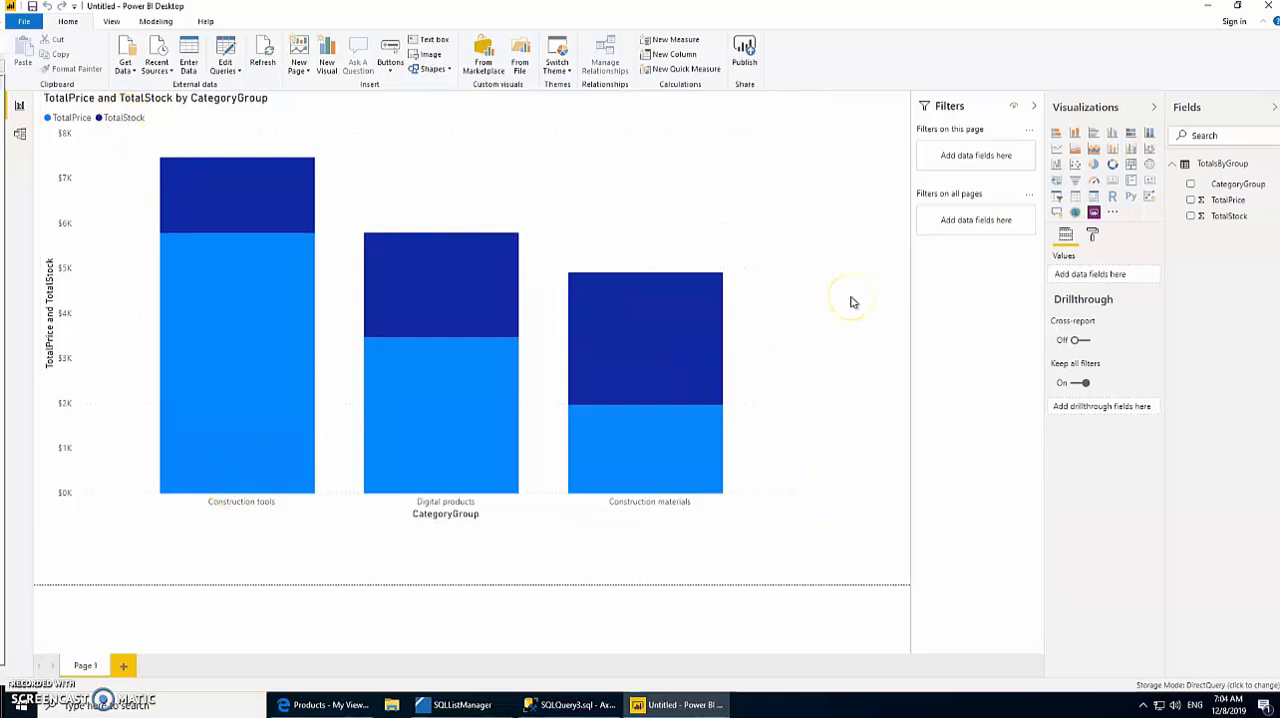
pyautogui.moveTo(852, 300)
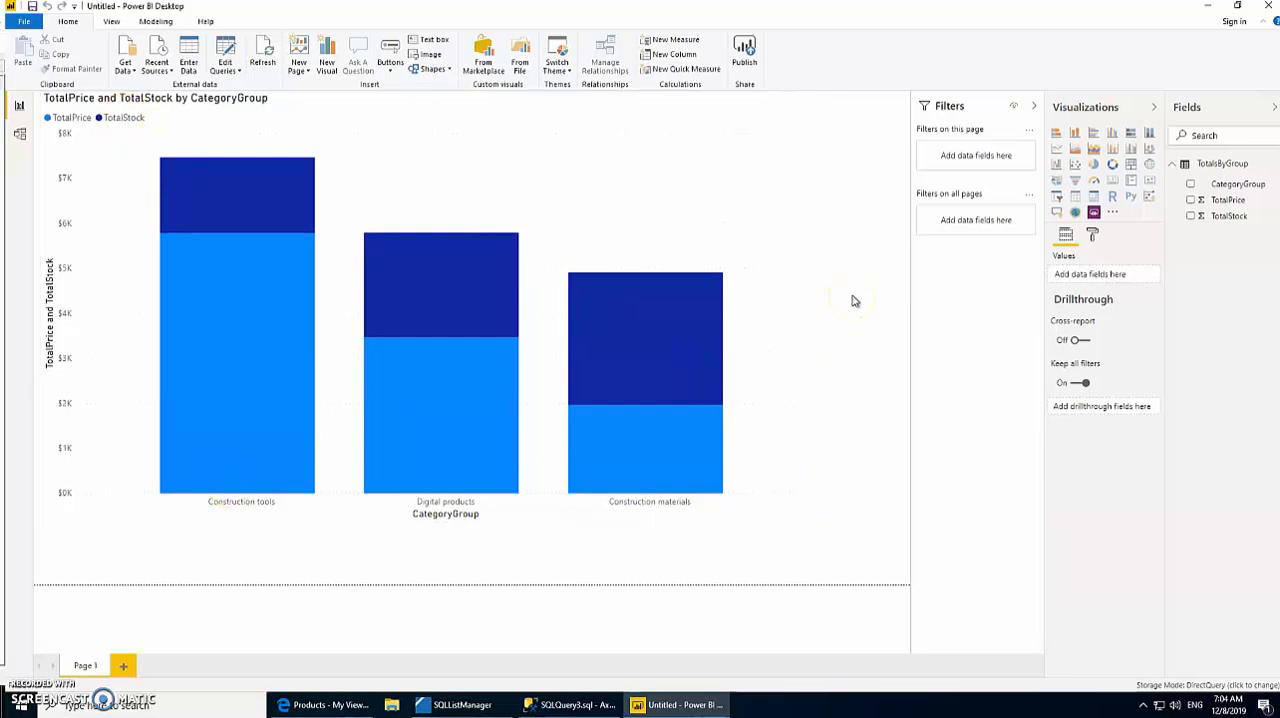